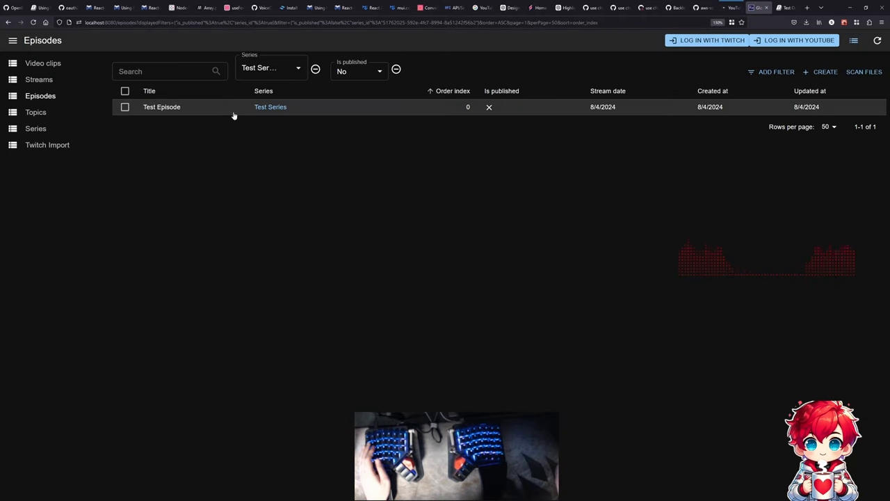
Upload the selected Test Episode to YouTube and check the YouTube Data API quota usage.
click(126, 105)
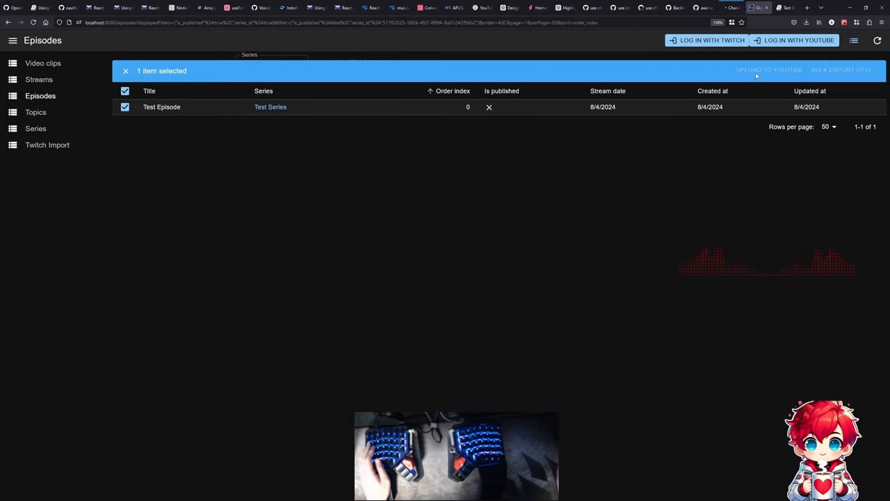
click(768, 70)
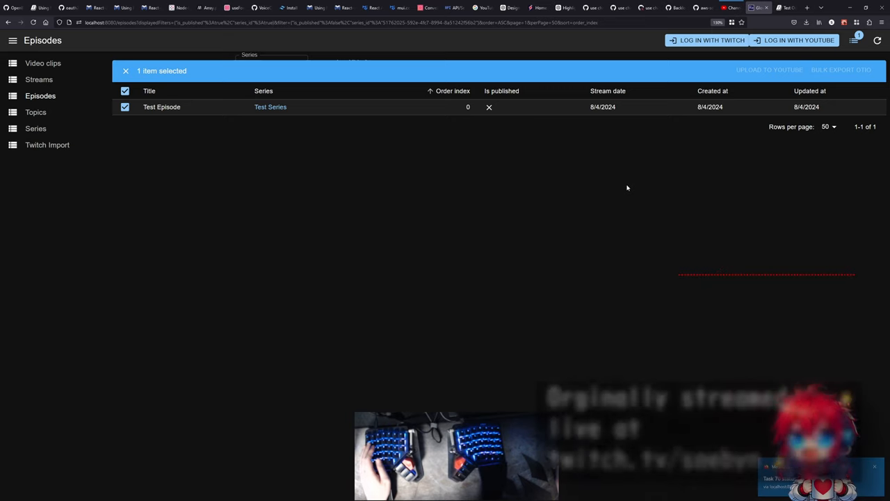
mouse_move(635, 163)
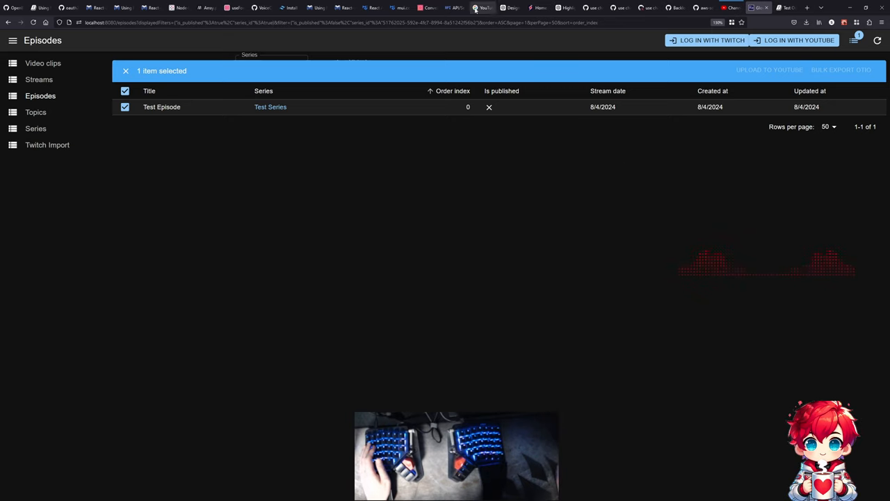
click(454, 8)
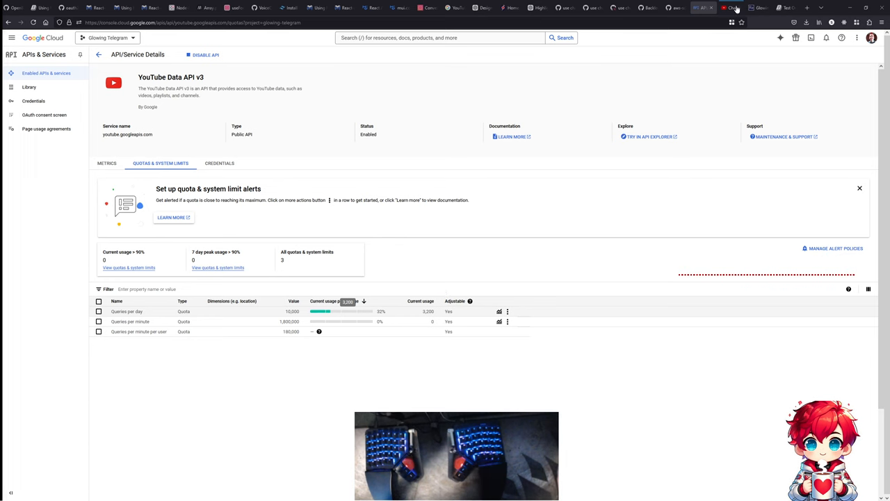
Review the Test Episode's options in YouTube Studio Content and the new pending upload.
click(730, 8)
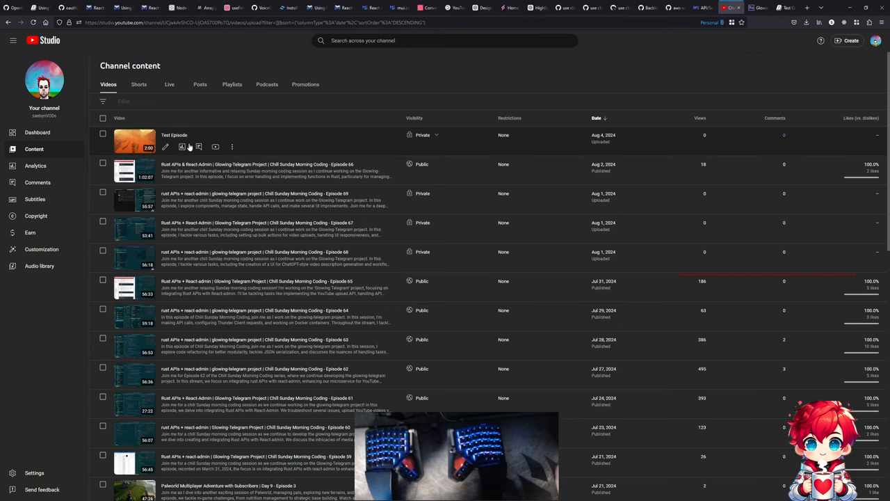
click(231, 147)
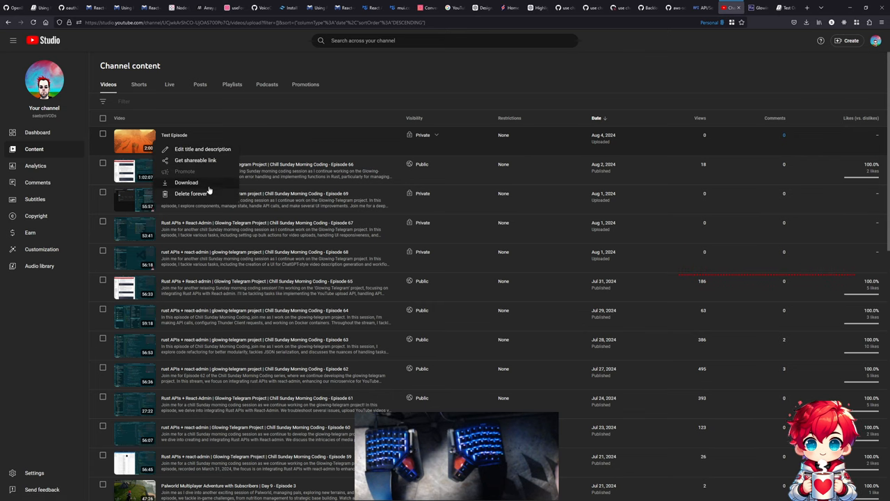
click(192, 194)
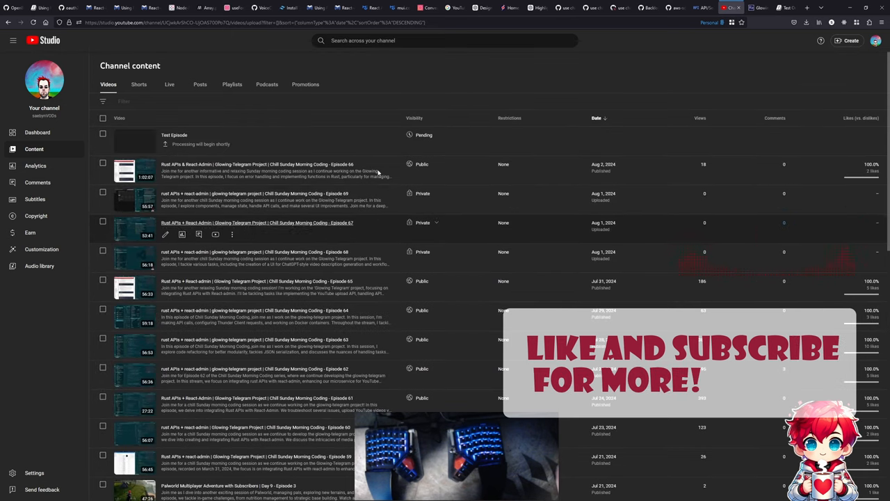
click(785, 8)
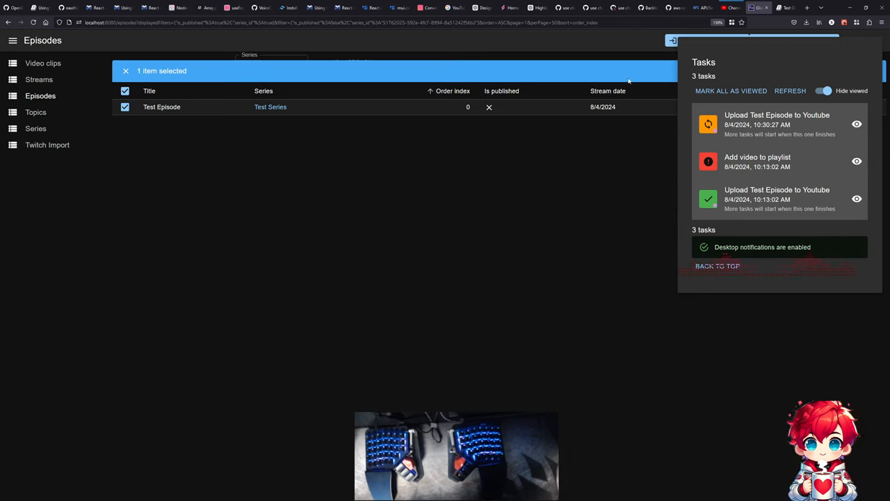
mouse_move(571, 128)
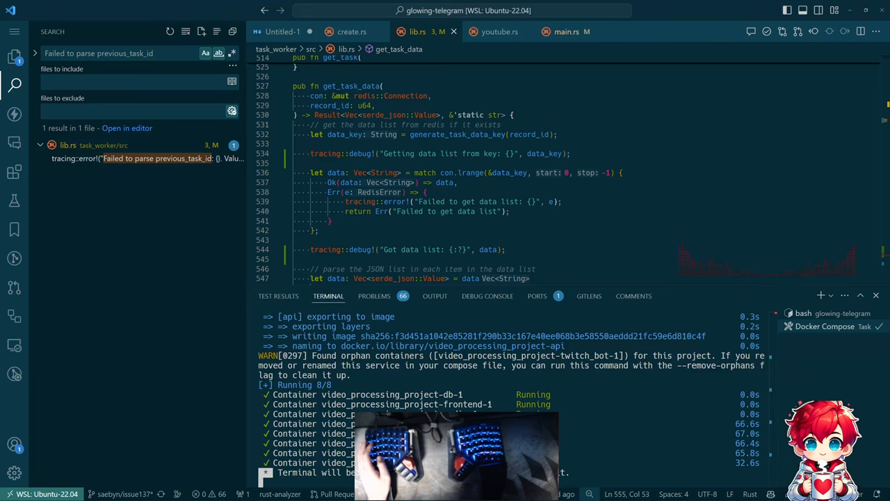
mouse_move(499, 30)
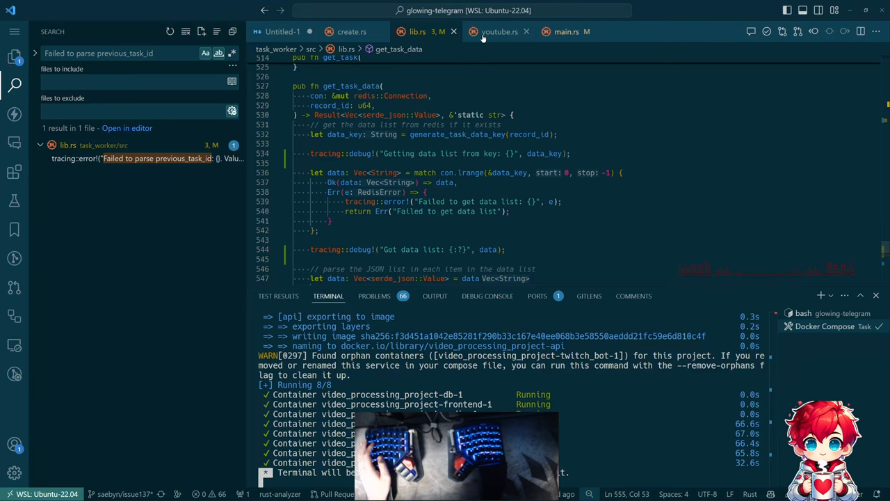
Read through upload_video_handler's error handling in youtube.rs, then show the Explorer and outline.
click(500, 30)
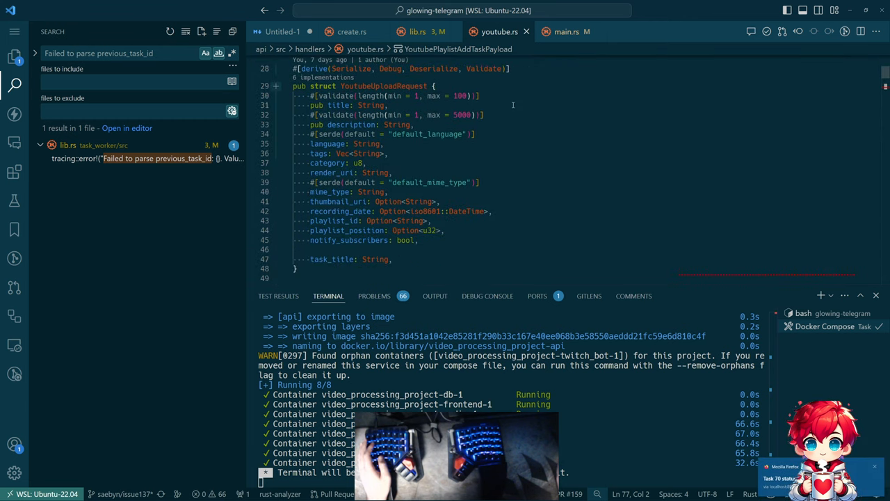
scroll(down, 3)
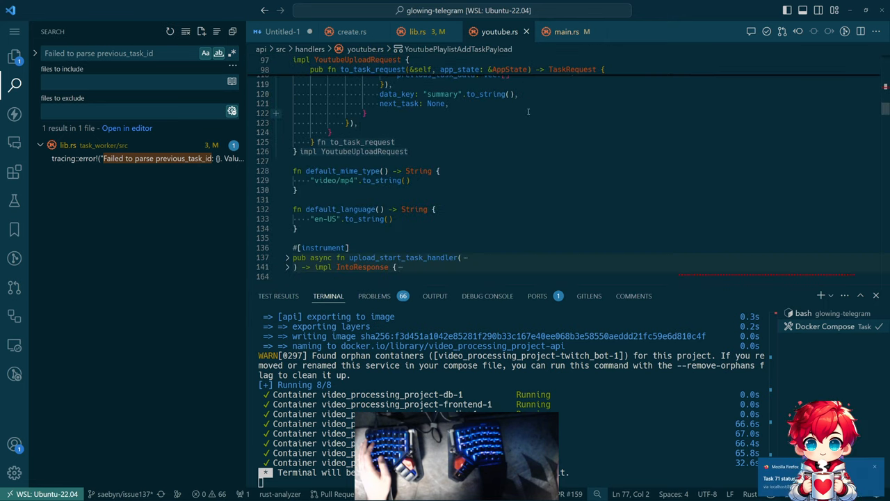
scroll(down, 3)
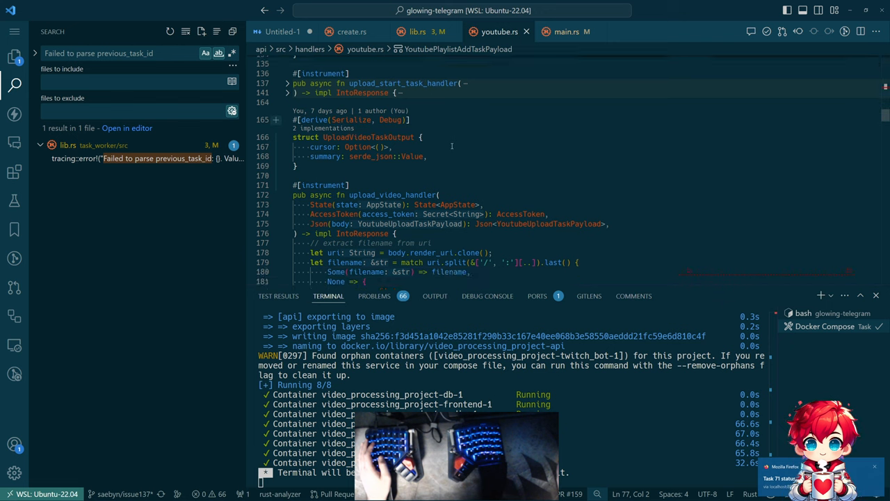
scroll(down, 3)
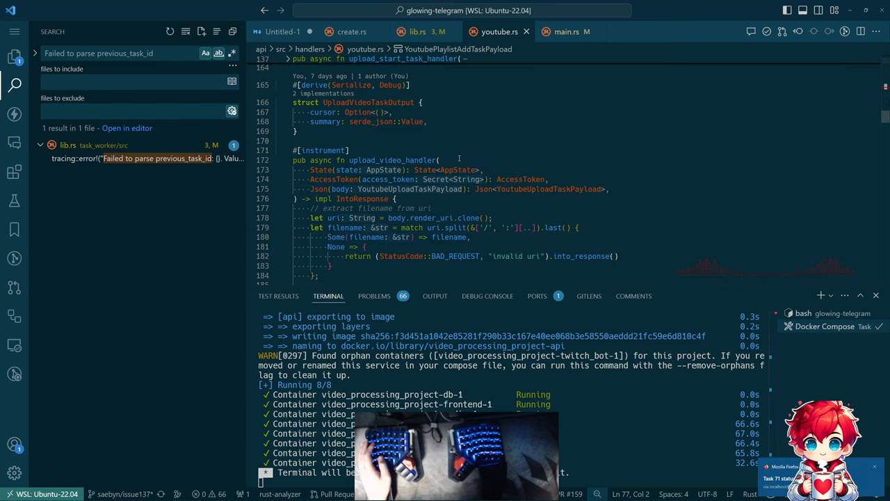
scroll(down, 3)
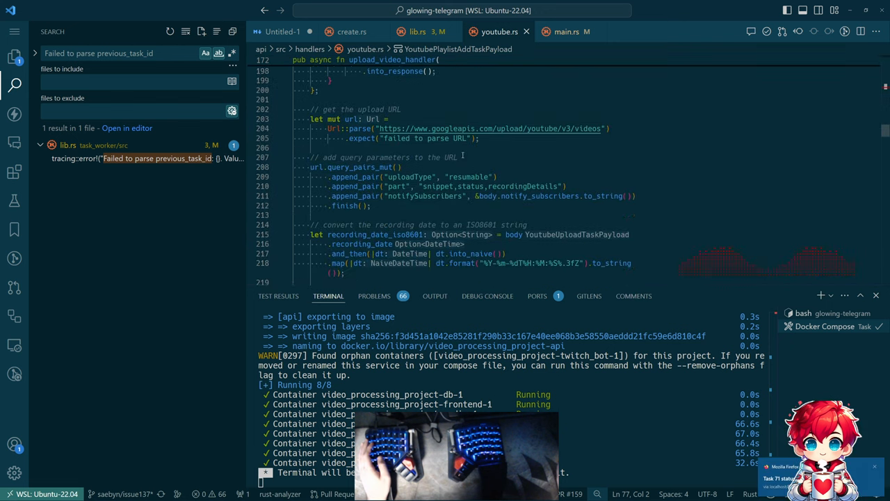
scroll(down, 3)
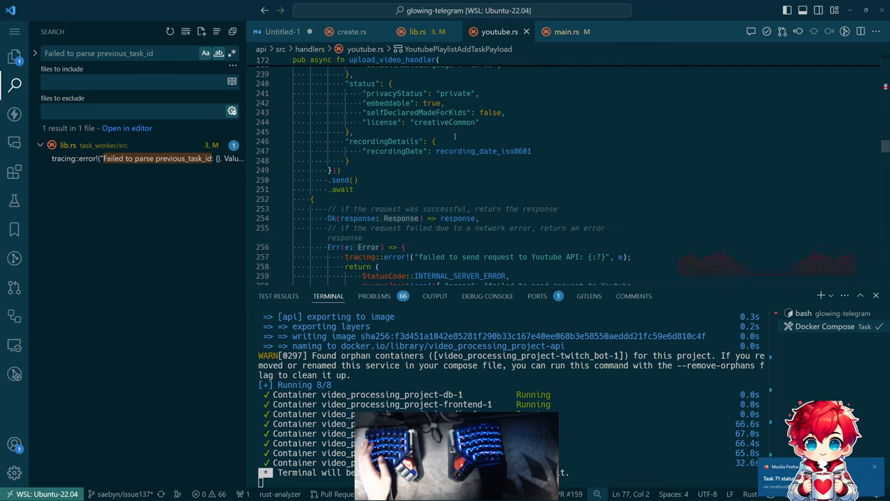
scroll(down, 3)
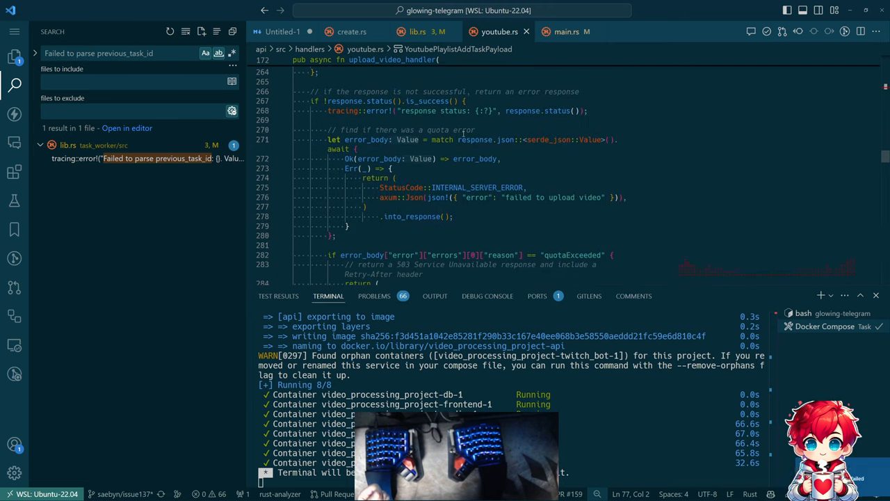
scroll(down, 3)
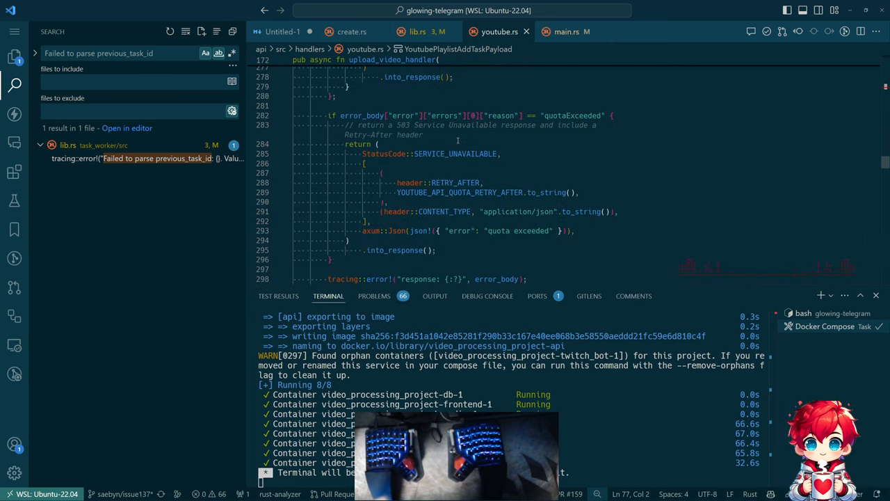
scroll(down, 3)
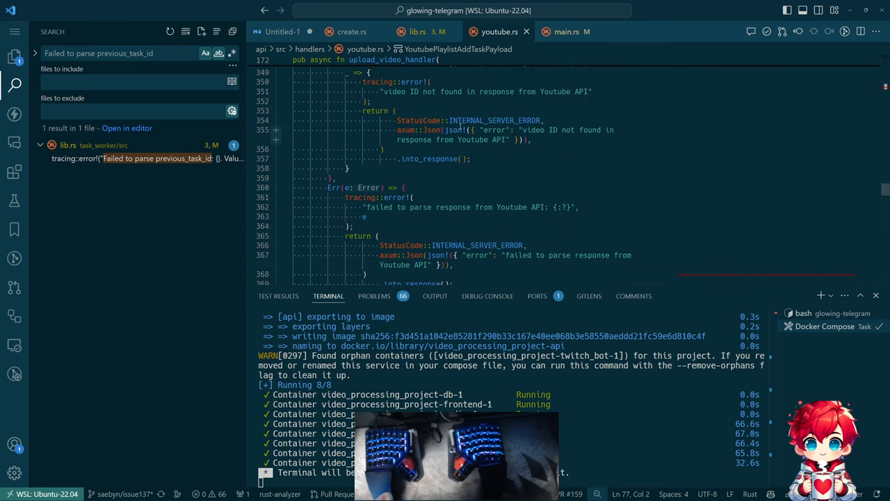
scroll(down, 3)
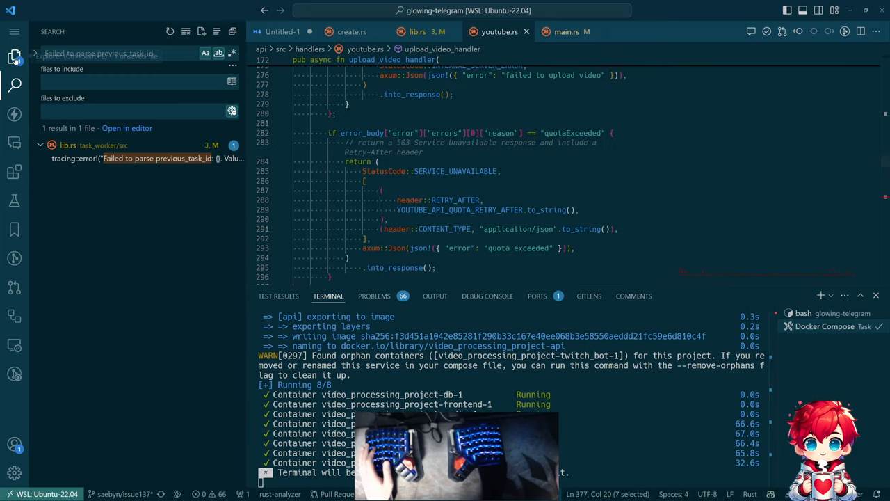
click(14, 56)
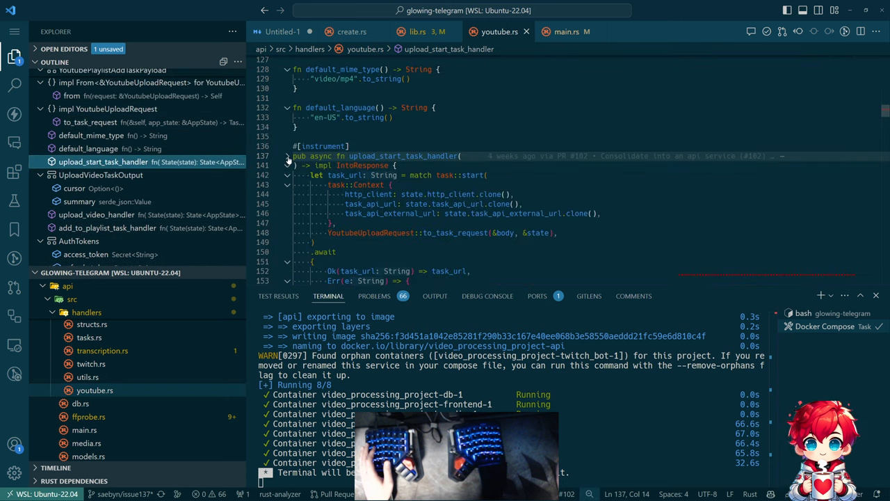
scroll(down, 3)
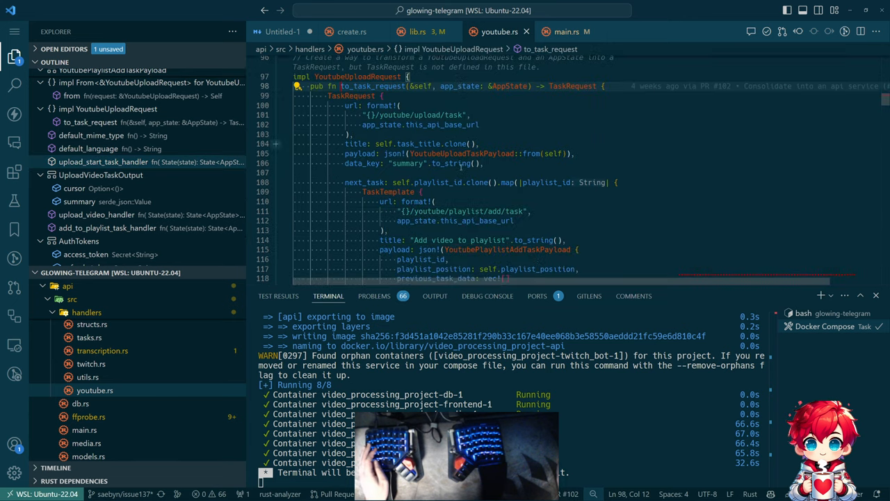
scroll(down, 3)
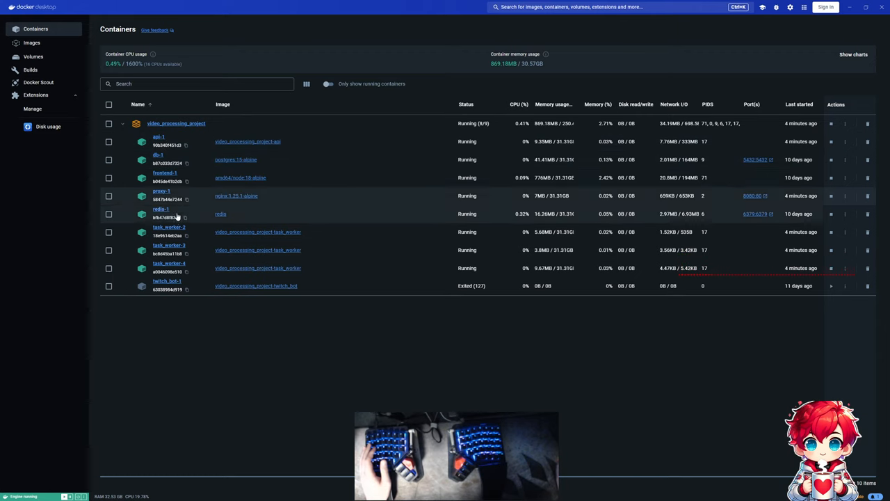
click(169, 227)
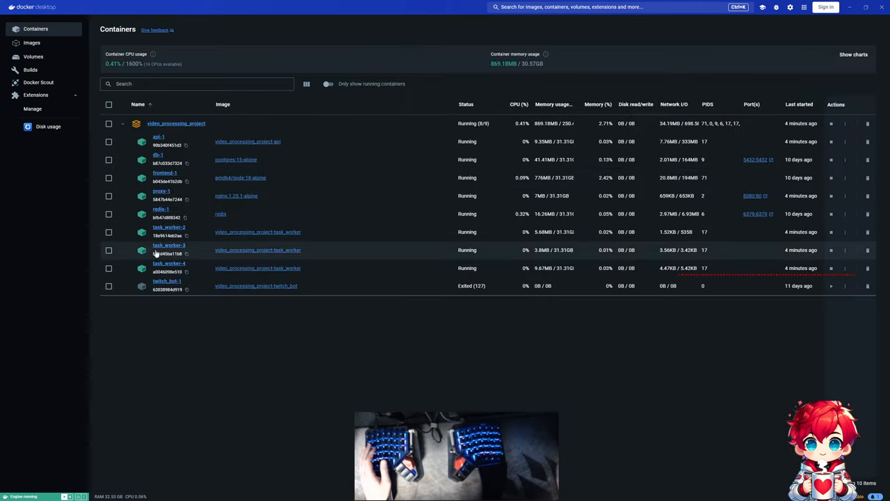
click(168, 245)
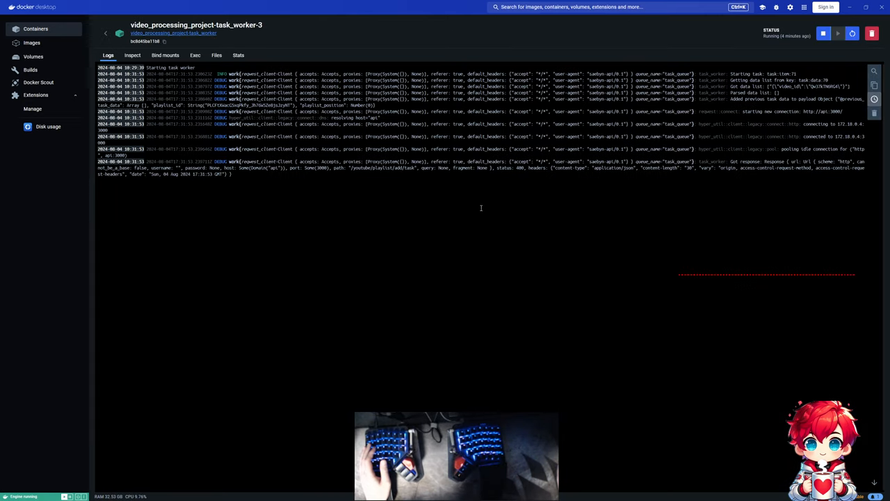
mouse_move(541, 172)
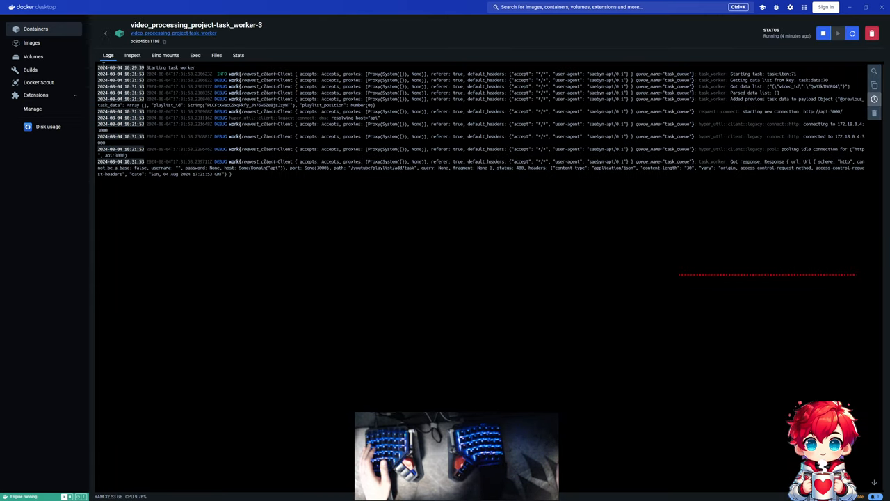
click(36, 28)
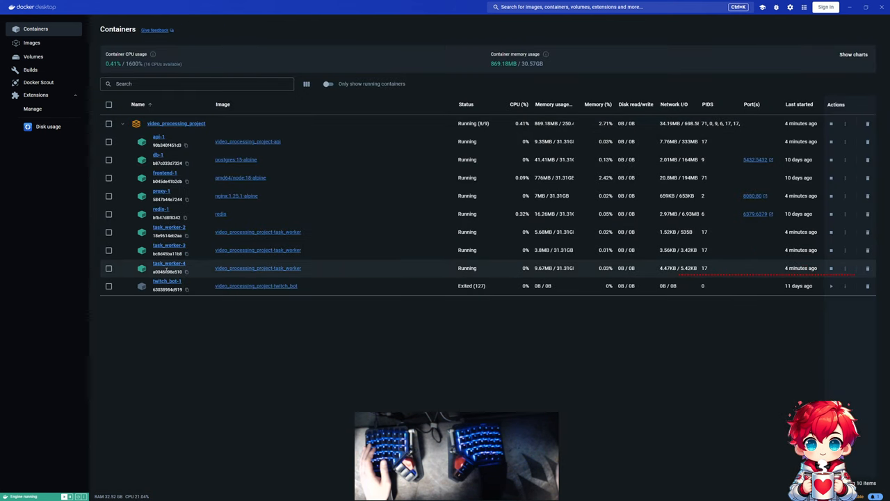
click(169, 263)
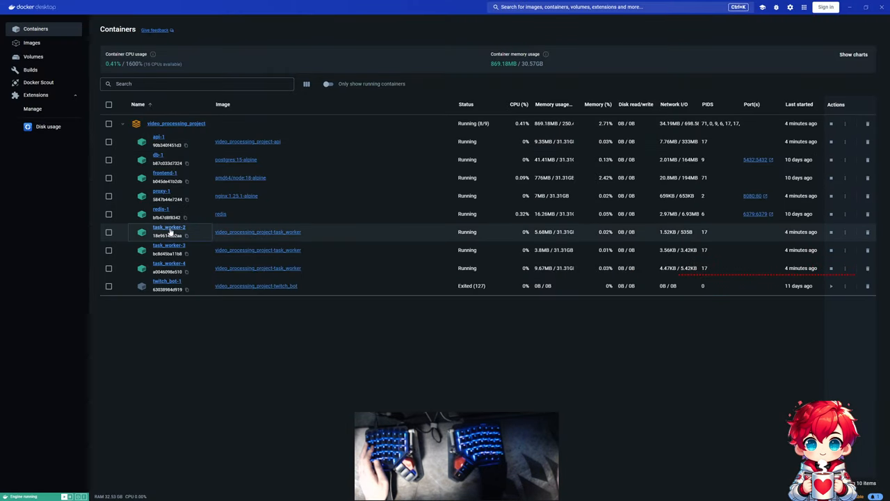
click(170, 226)
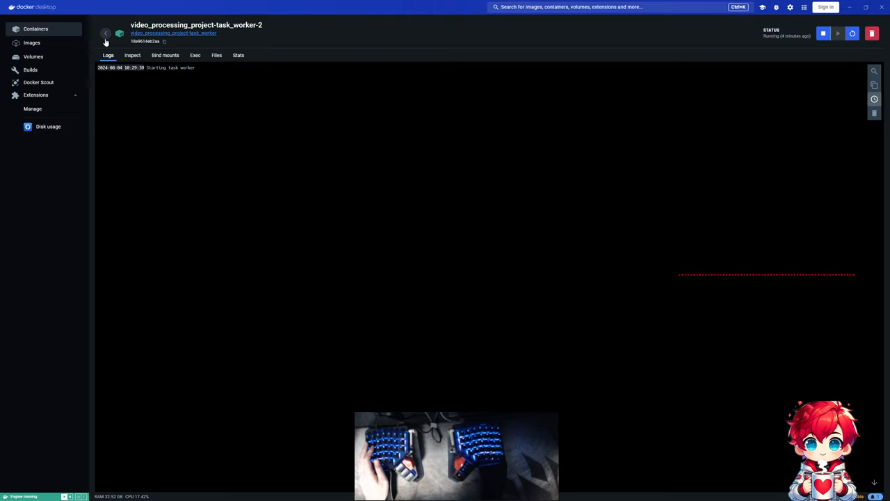
click(106, 34)
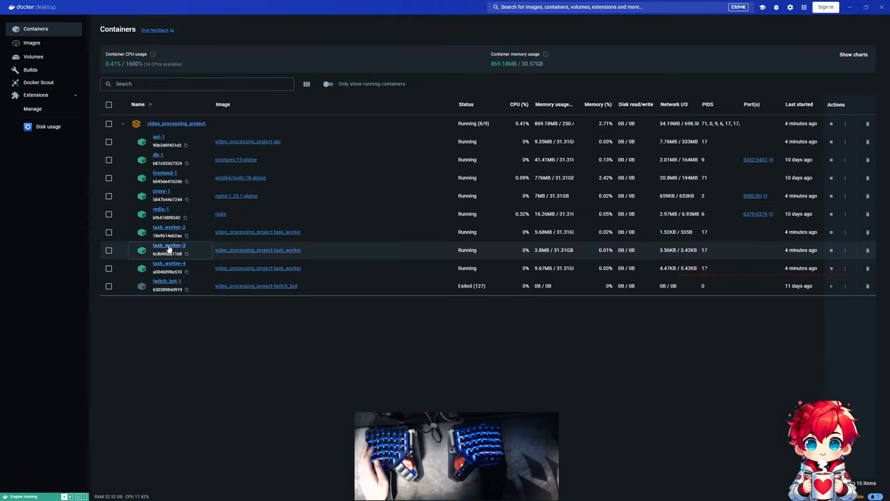
click(170, 250)
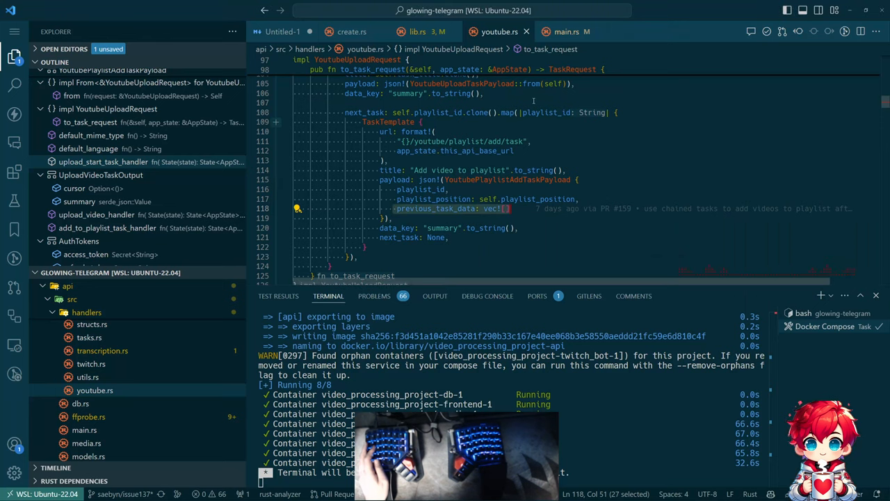
Read task_worker main.rs and lib.rs get_task_data, then switch to the Docker Desktop logs.
click(566, 30)
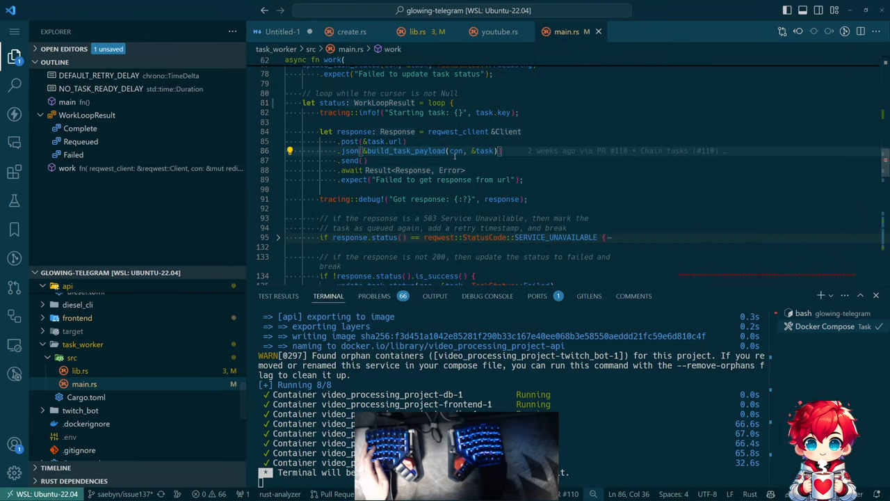
click(417, 31)
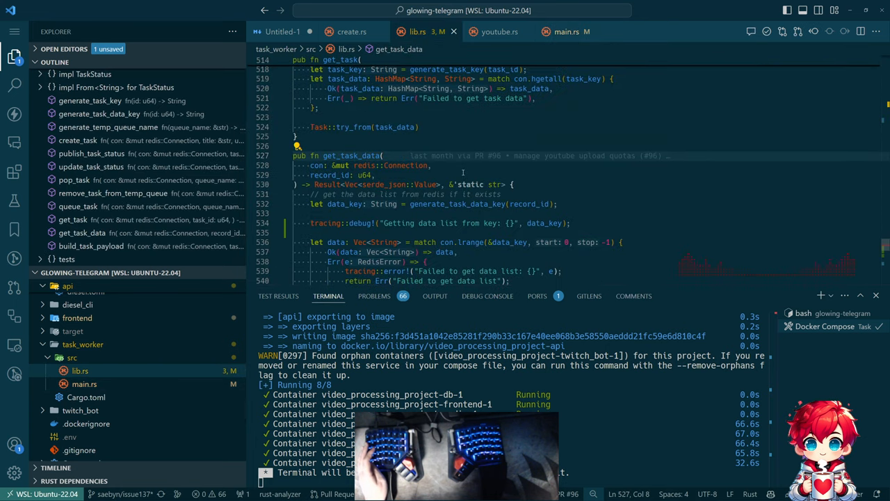
scroll(down, 3)
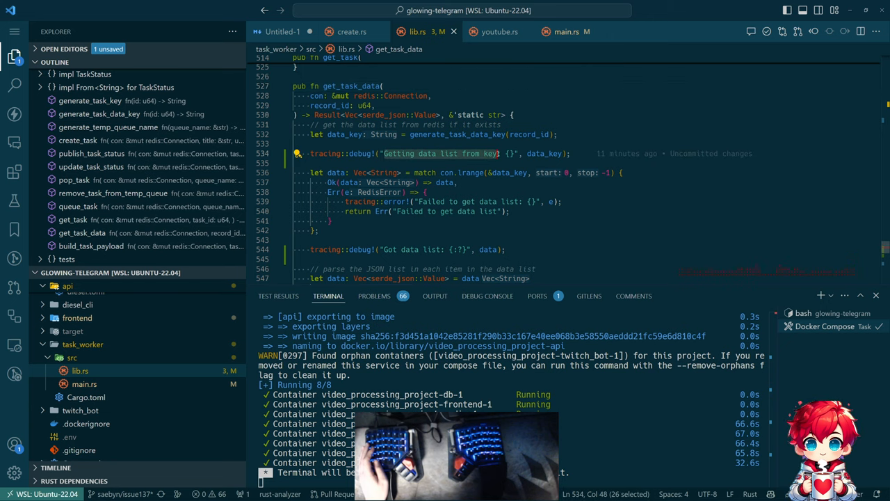
key(alt+tab)
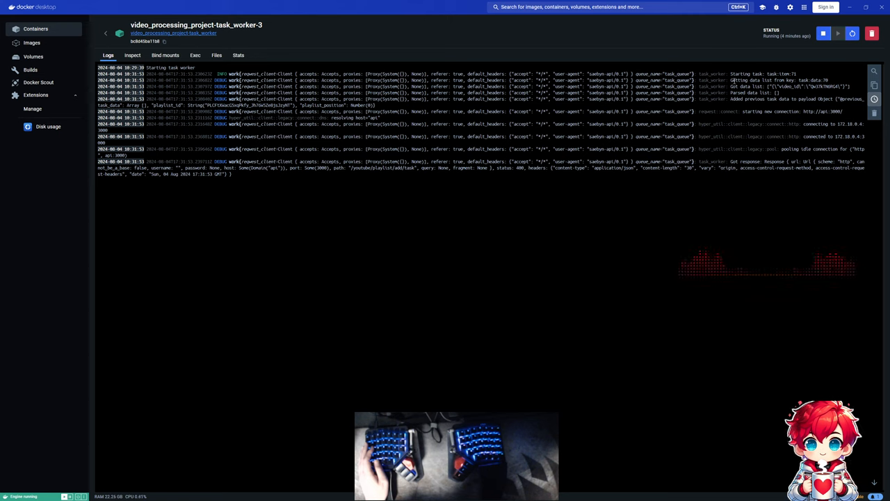
double_click(765, 79)
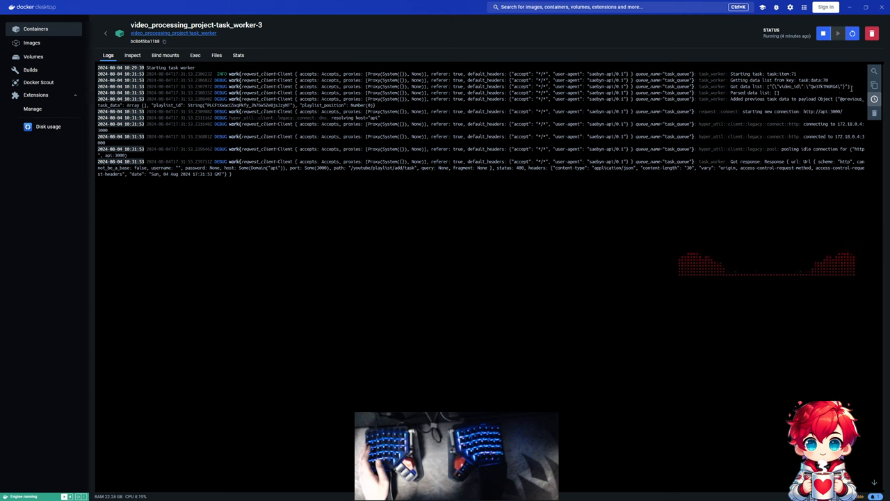
double_click(749, 92)
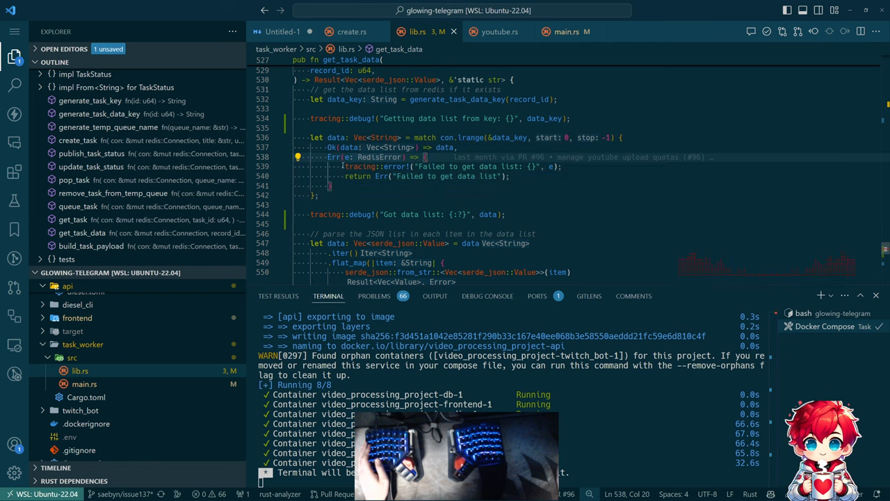
Scroll get_task_data to the flat_map closure parsing each data item as JSON.
scroll(down, 3)
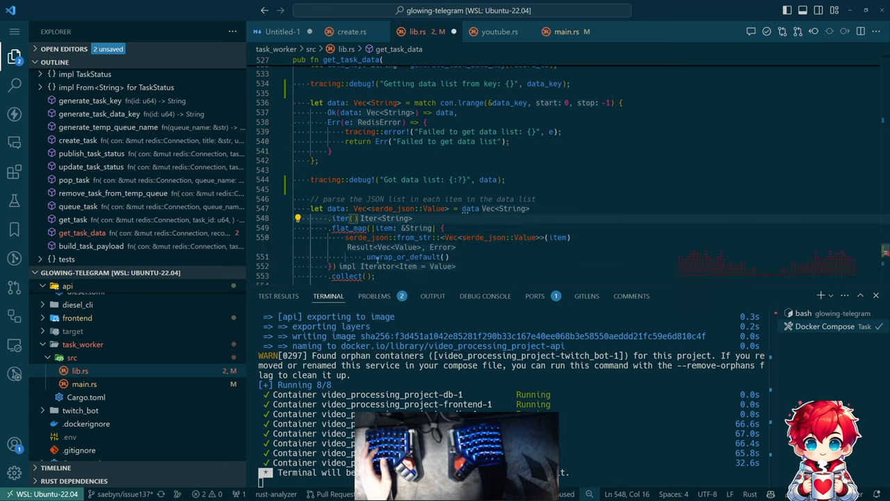
Match each item's JSON parse, logging errors and returning "Failed to parse data item".
key(Backspace)
text(vec!)
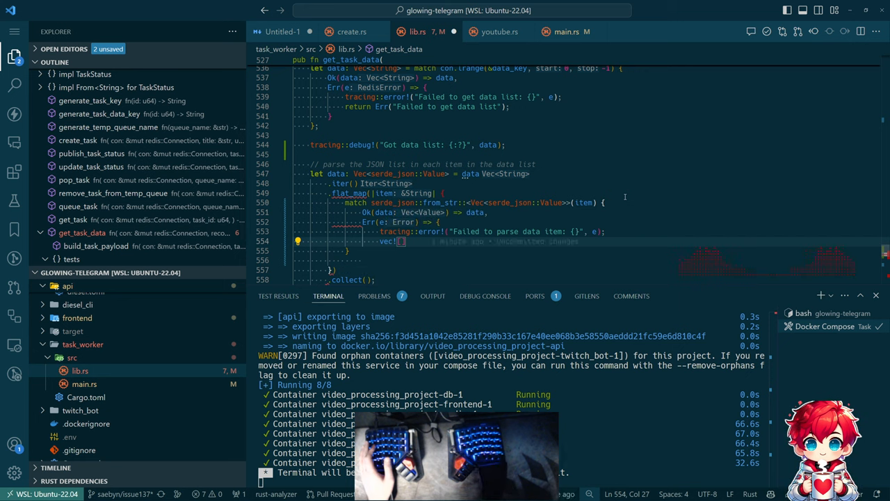
text([])
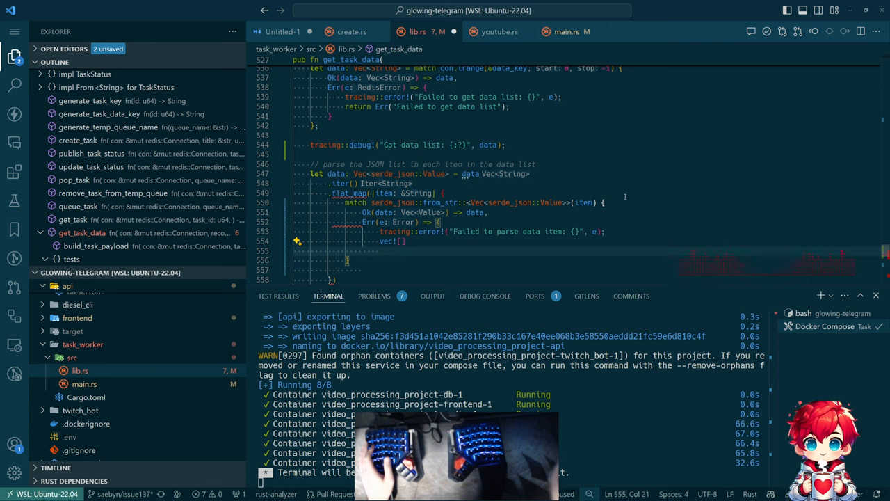
scroll(down, 3)
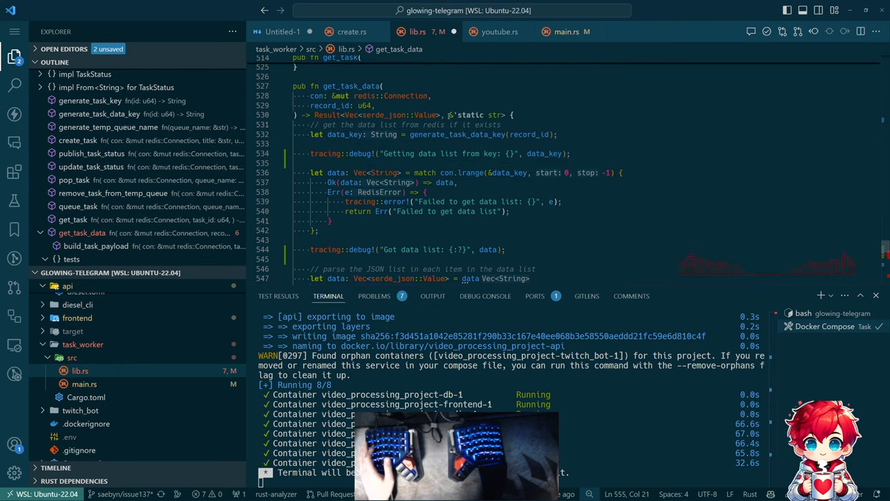
scroll(down, 3)
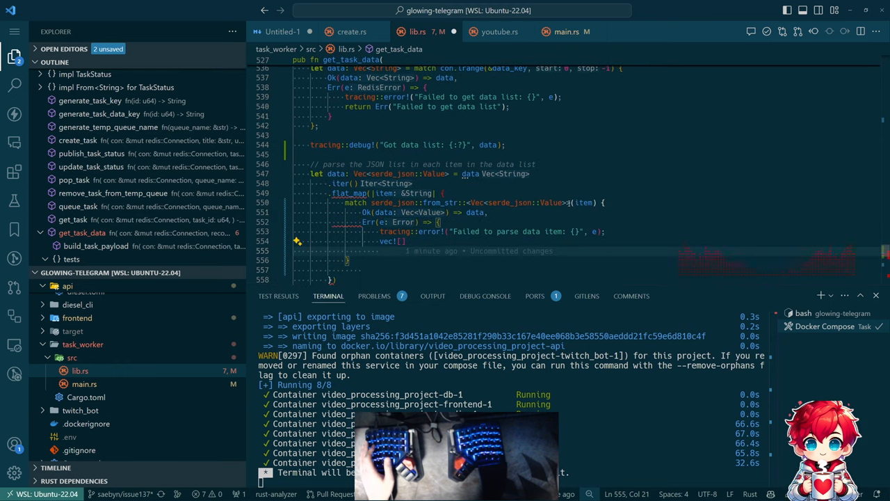
scroll(down, 3)
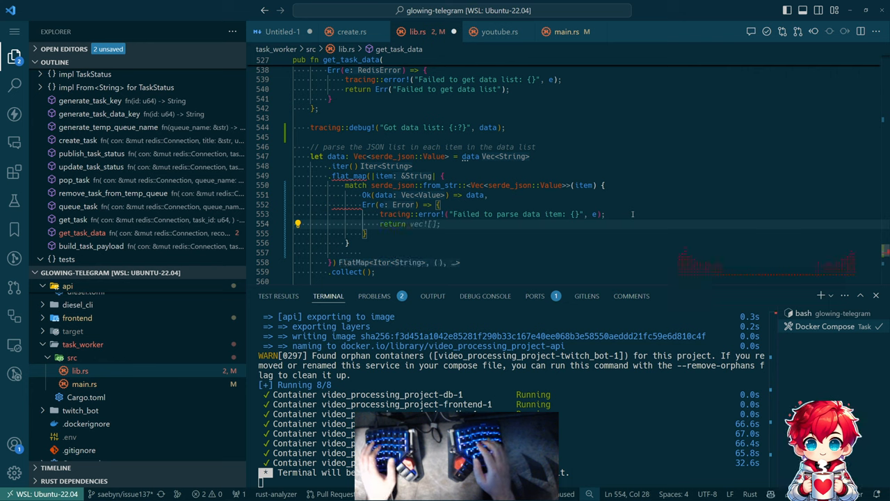
text(Err("Failed to parse data item)
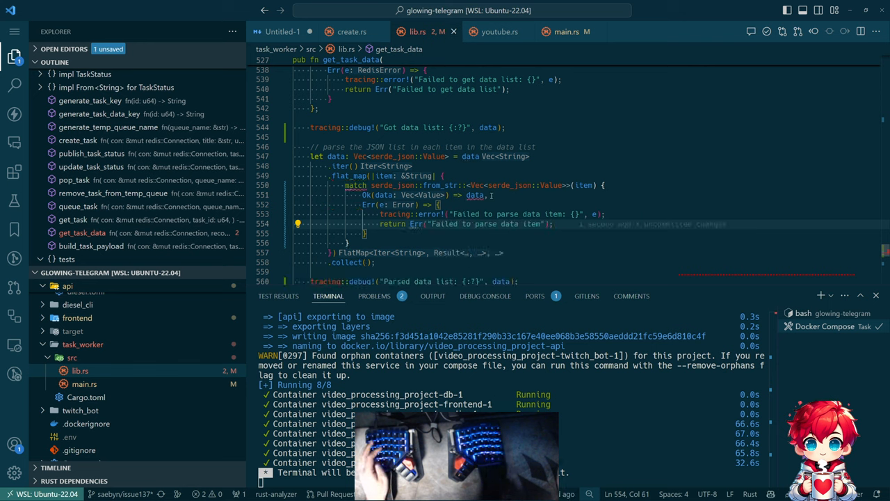
mouse_move(476, 195)
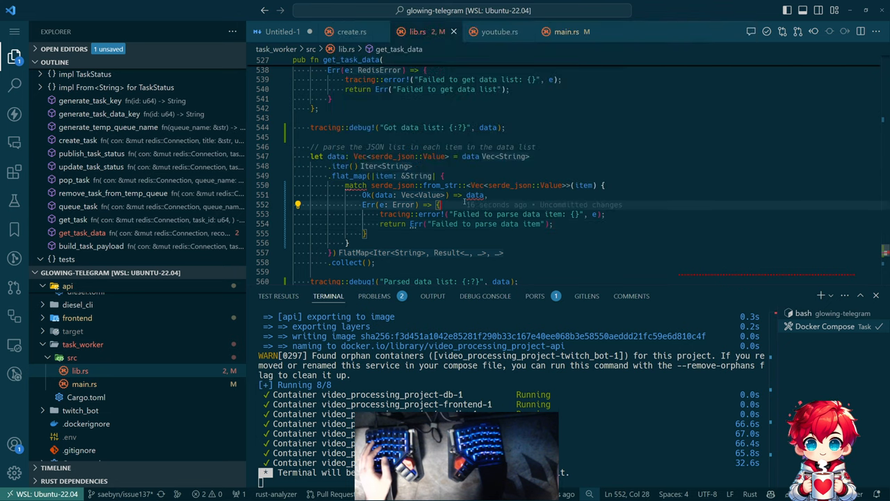
mouse_move(476, 195)
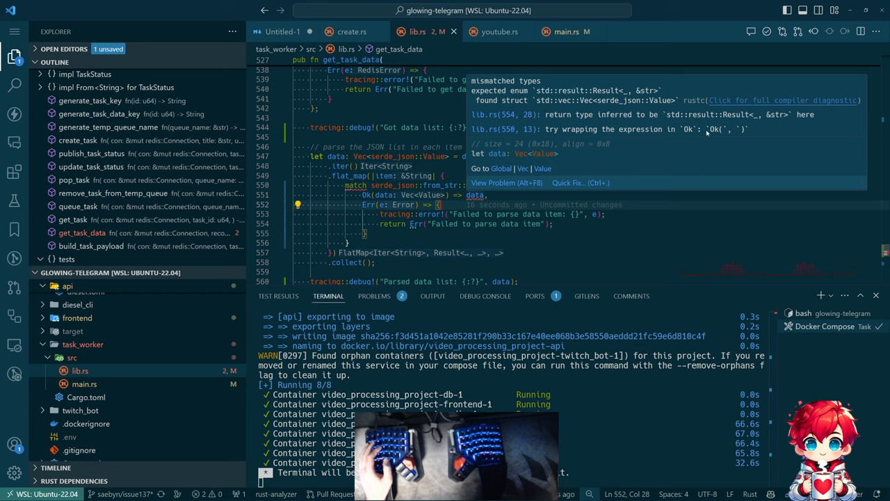
mouse_move(606, 119)
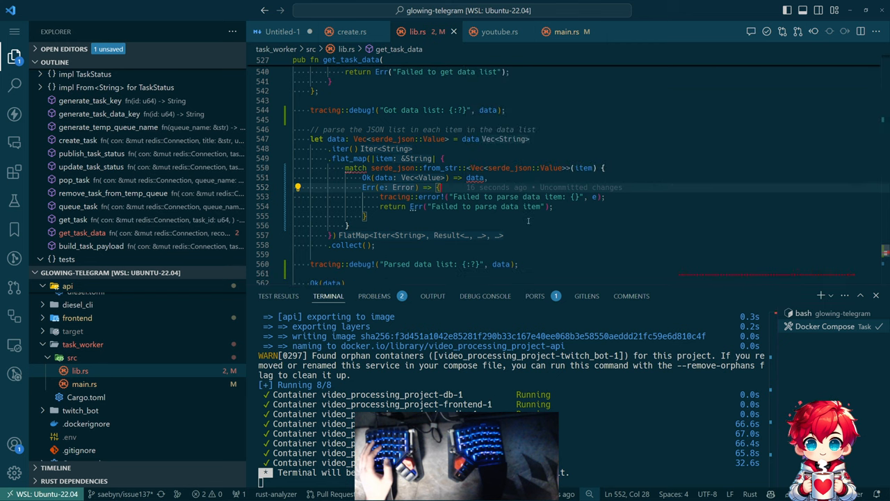
mouse_move(387, 205)
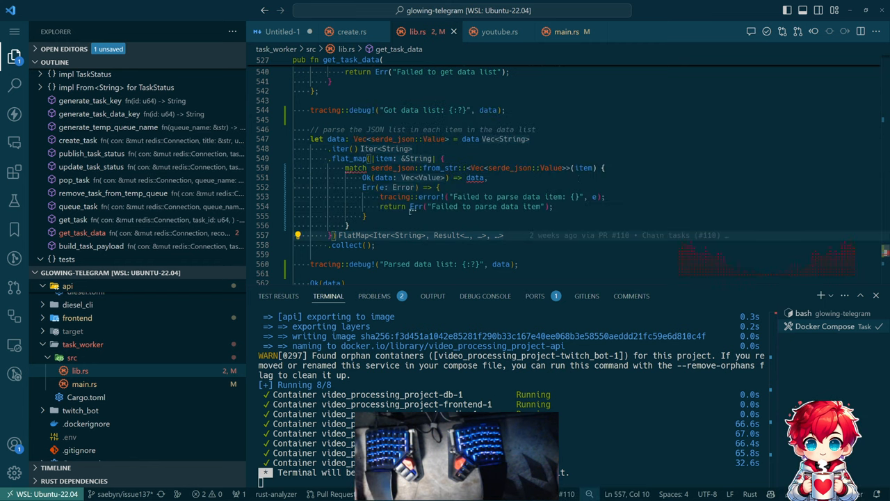
scroll(down, 3)
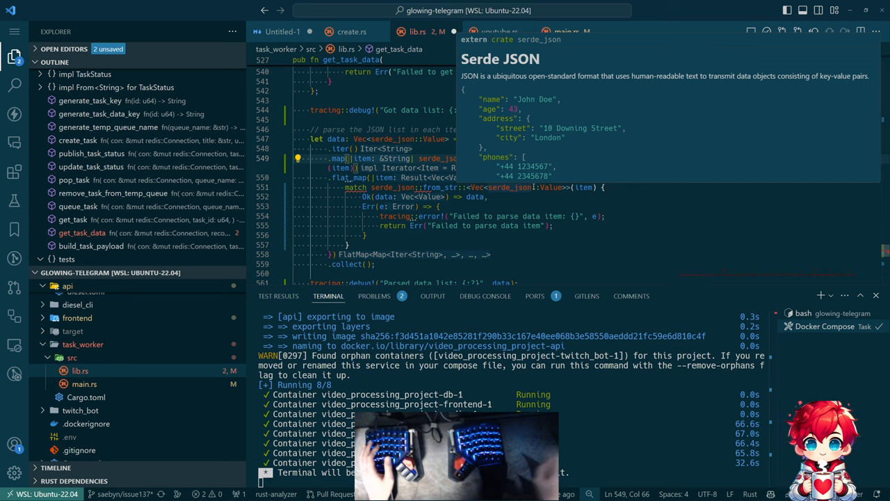
Jump to add_to_playlist_task_handler and upload_video_handler in youtube.rs via the Outline.
click(500, 31)
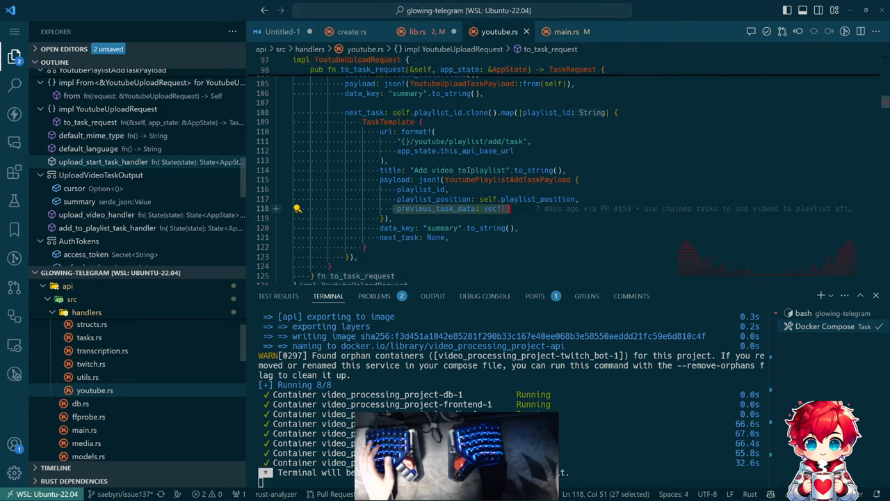
scroll(down, 3)
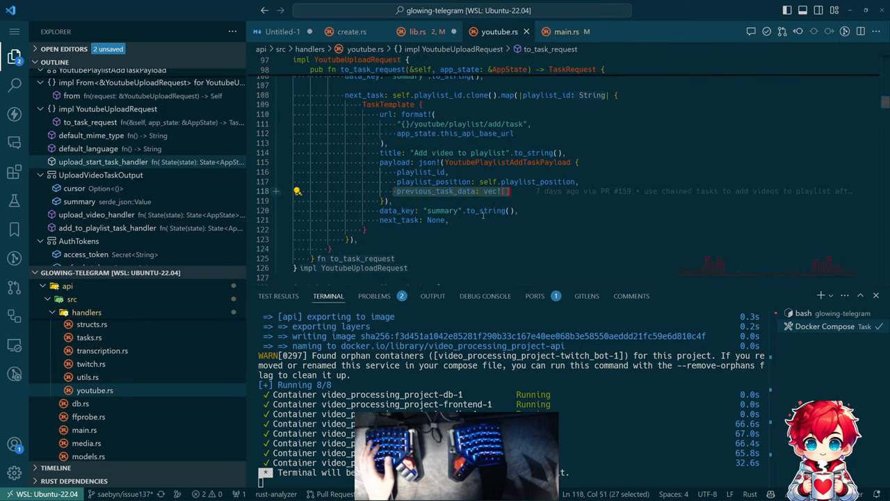
scroll(down, 3)
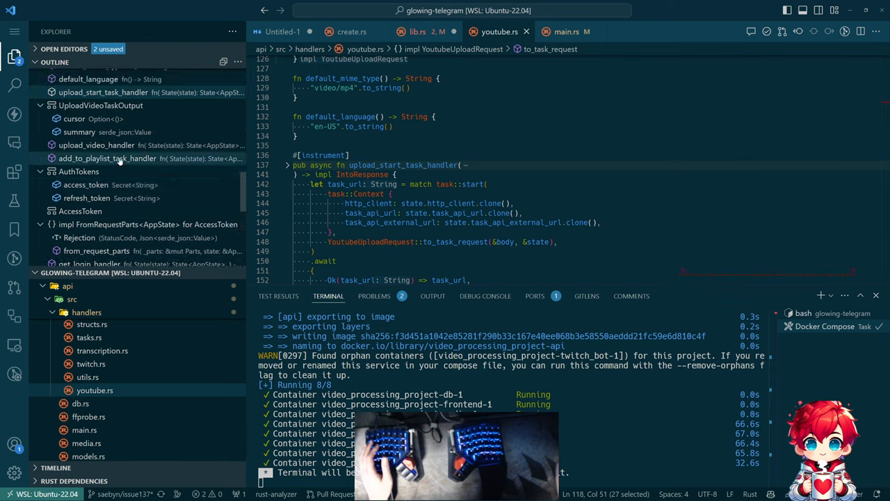
click(106, 158)
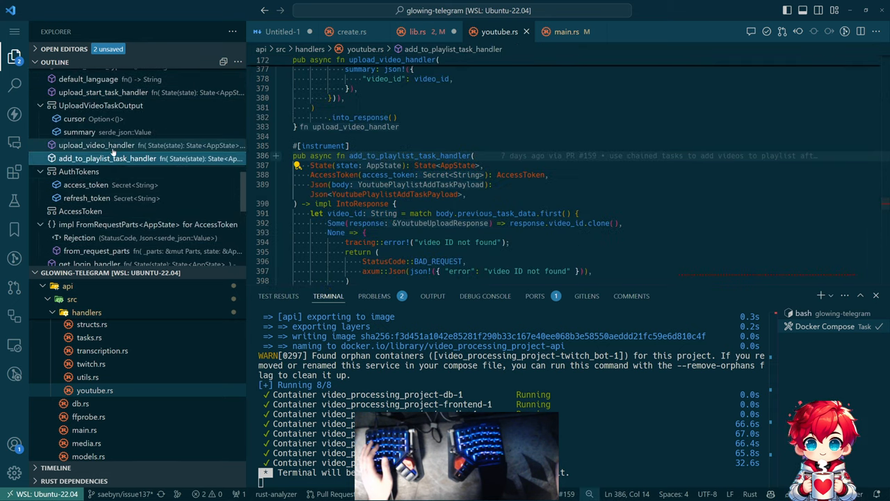
click(98, 162)
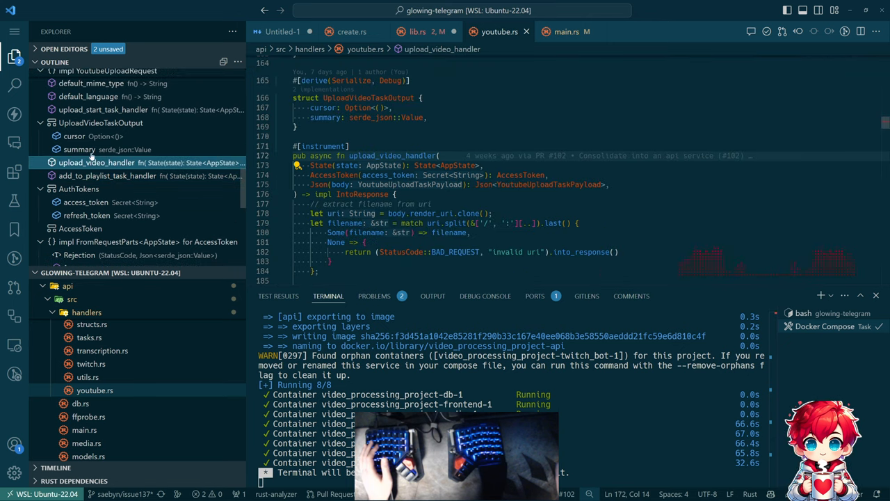
Scroll to the end of upload_video_handler where it returns the video_id summary.
scroll(down, 3)
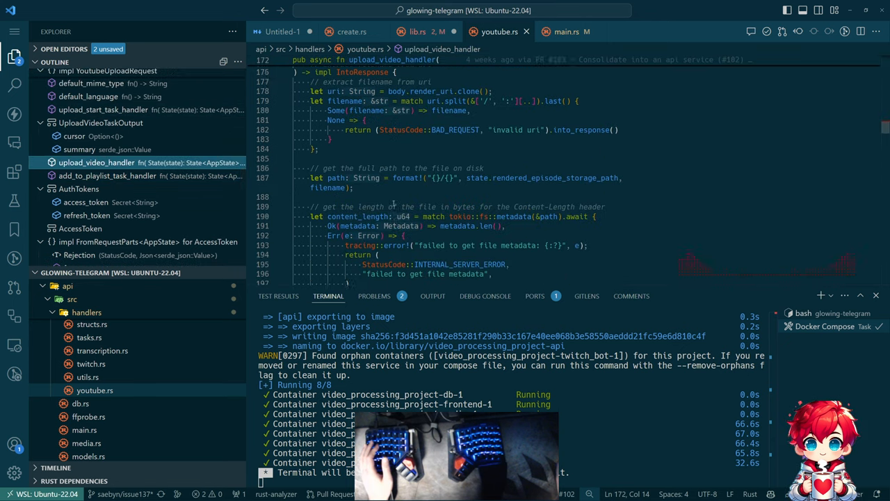
scroll(down, 3)
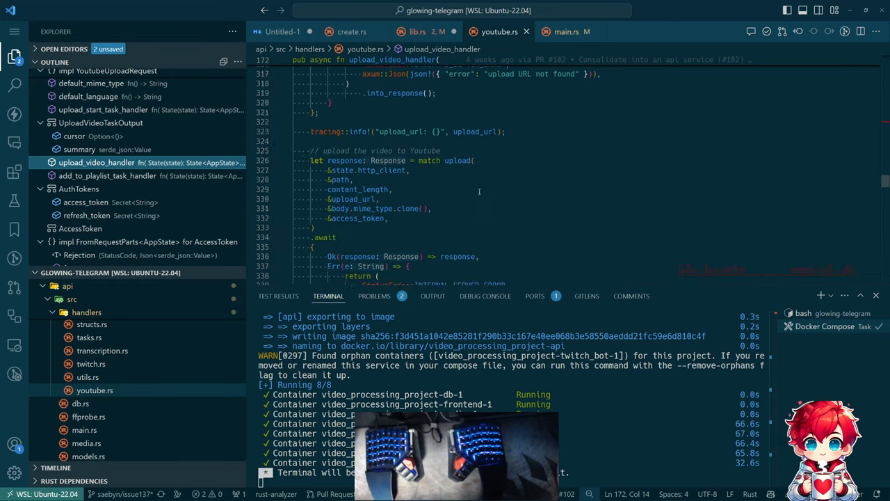
scroll(down, 3)
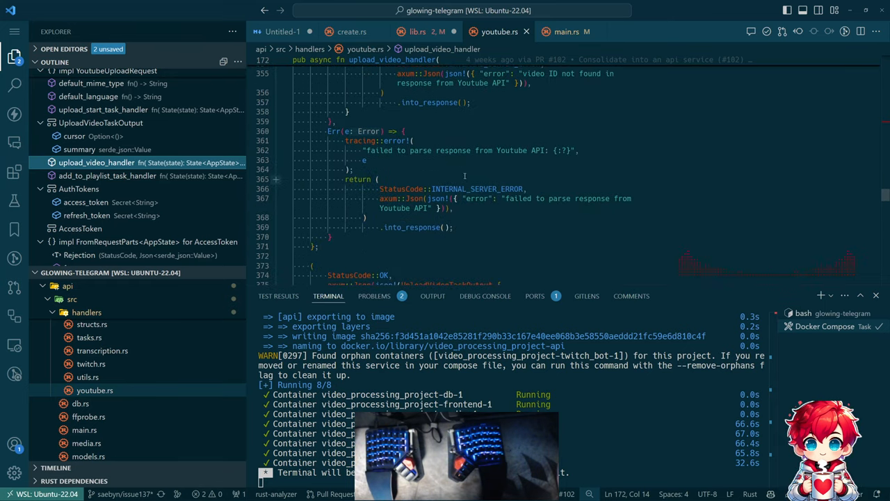
scroll(down, 3)
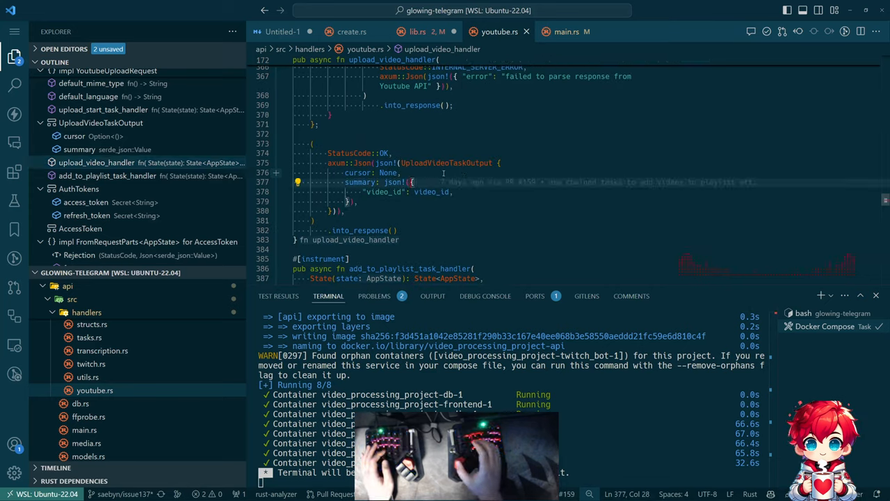
Review UploadVideoTaskOutput's summary json, then return to get_task_data in lib.rs.
text(ved)
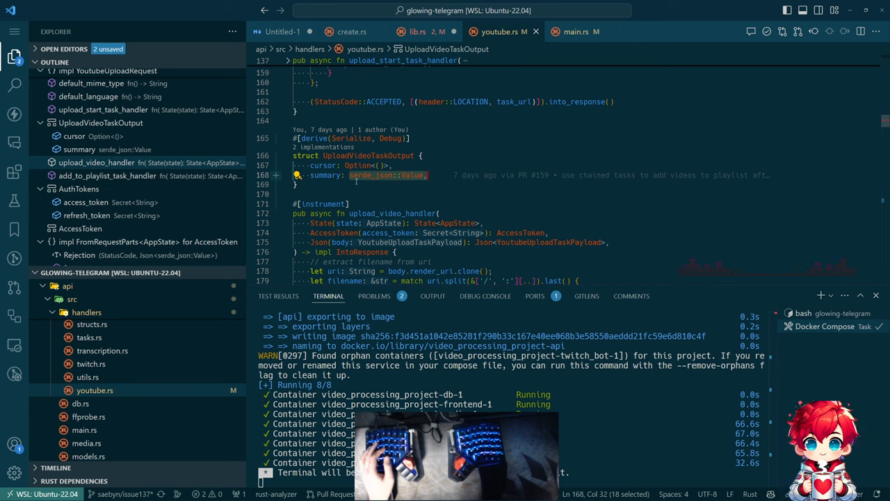
mouse_move(431, 136)
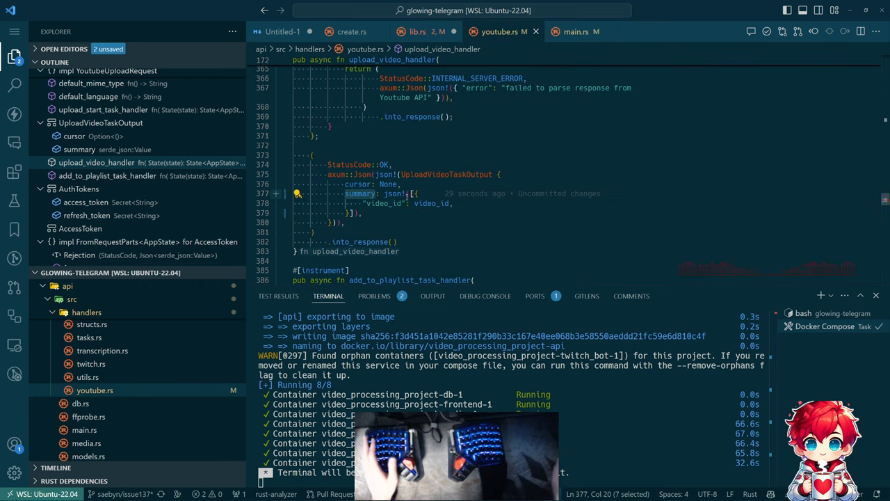
click(418, 31)
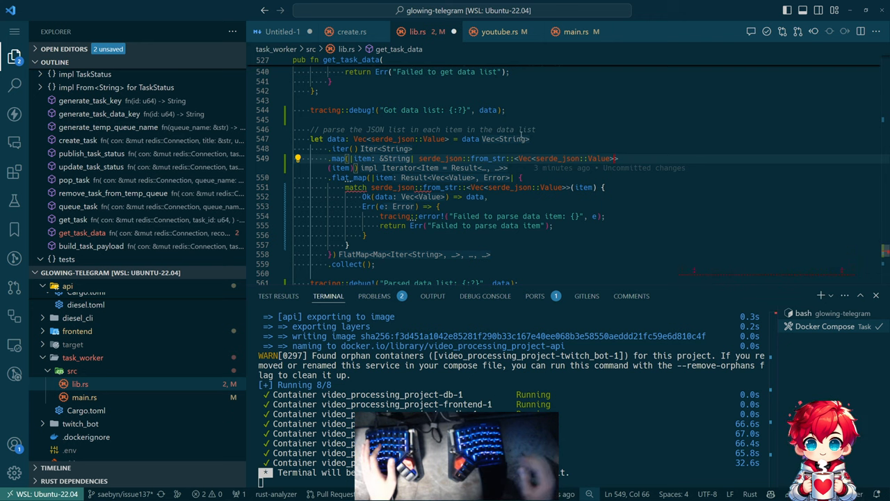
Switch to youtube.rs while reworking get_task_data to match on the collected parse result.
click(500, 30)
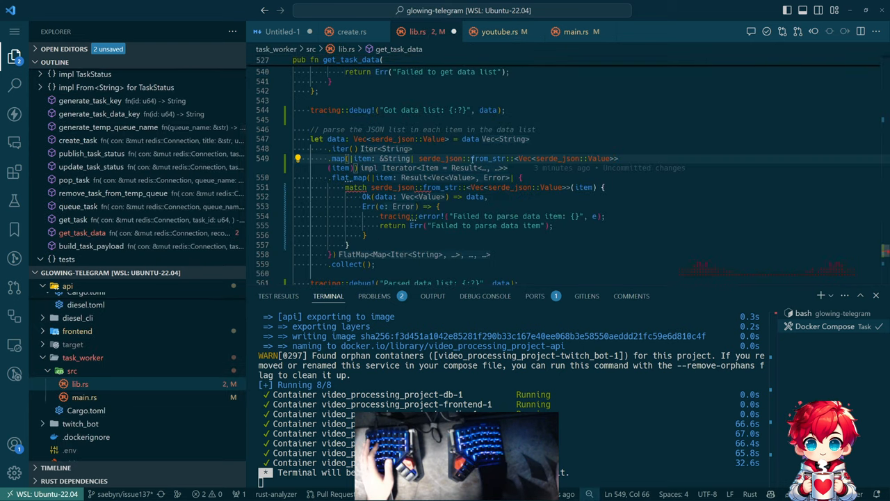
mouse_move(526, 159)
text(match )
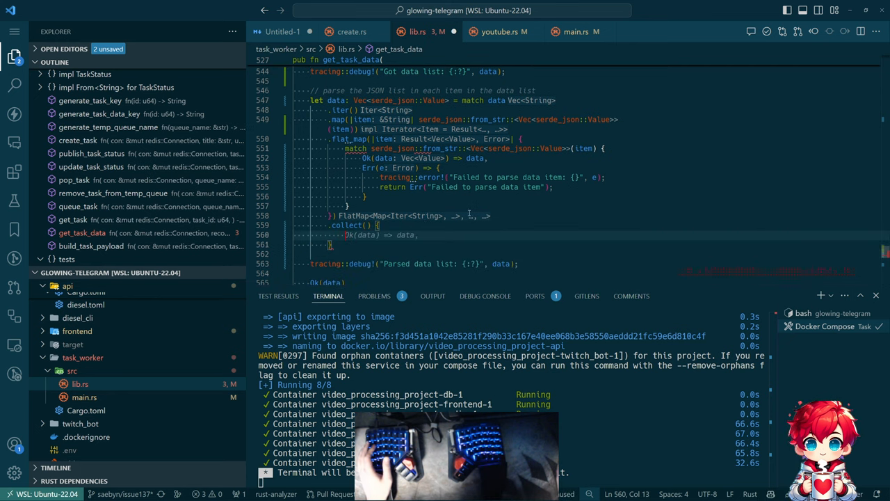
Add an Err(_) arm returning "Failed to parse data list" to get_task_data's match.
text(Err(_) => return Err("Failed to parse data list"),)
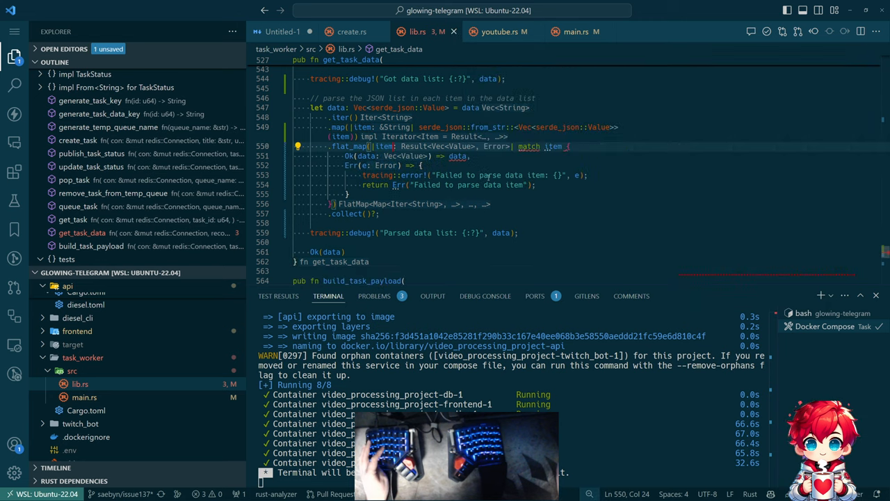
mouse_move(529, 146)
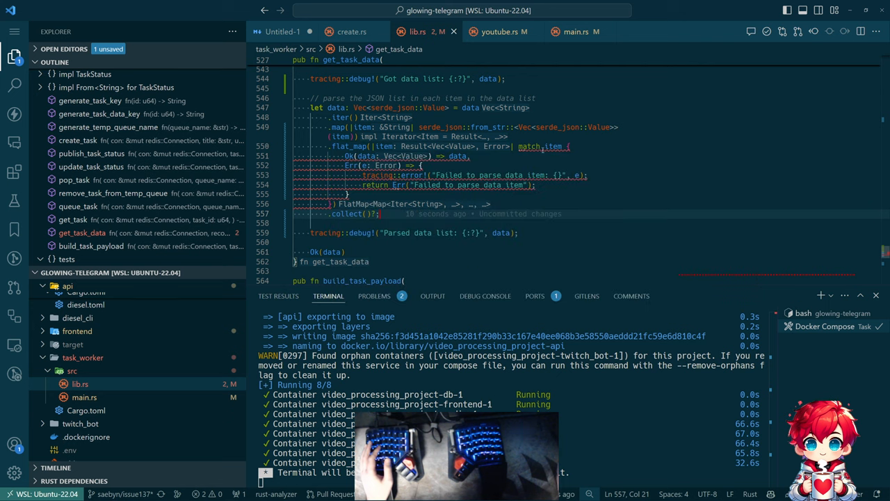
mouse_move(530, 146)
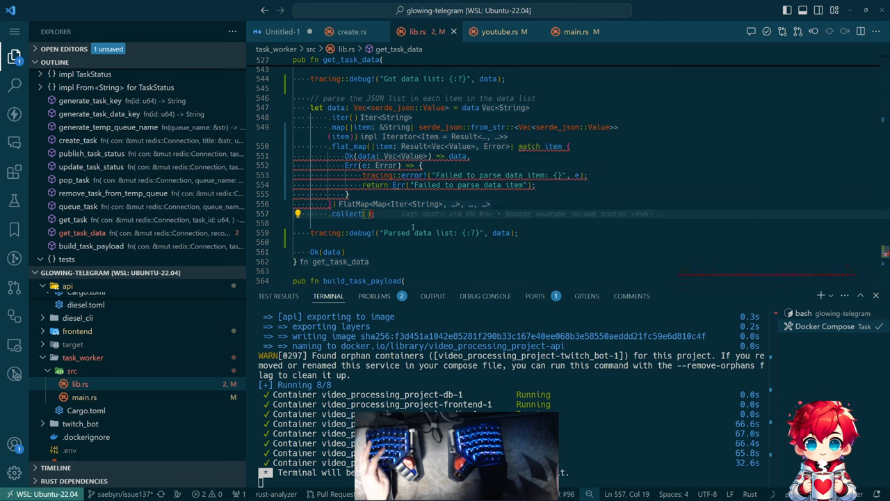
mouse_move(445, 146)
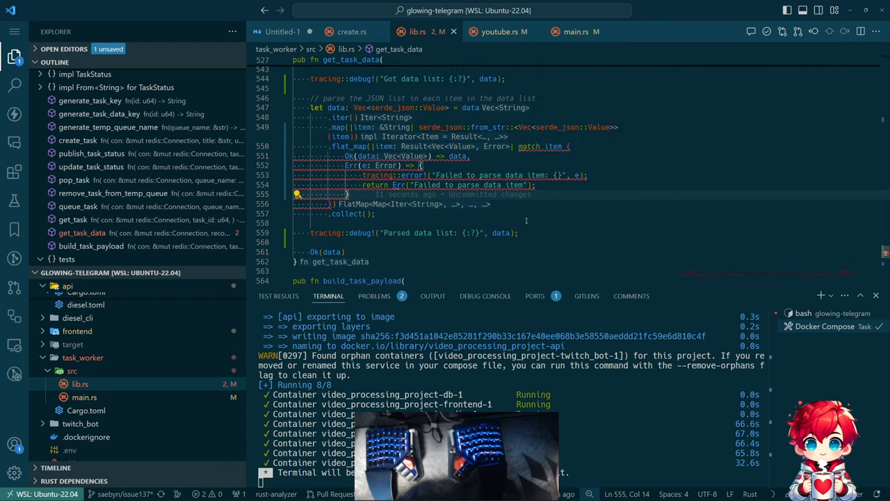
mouse_move(529, 217)
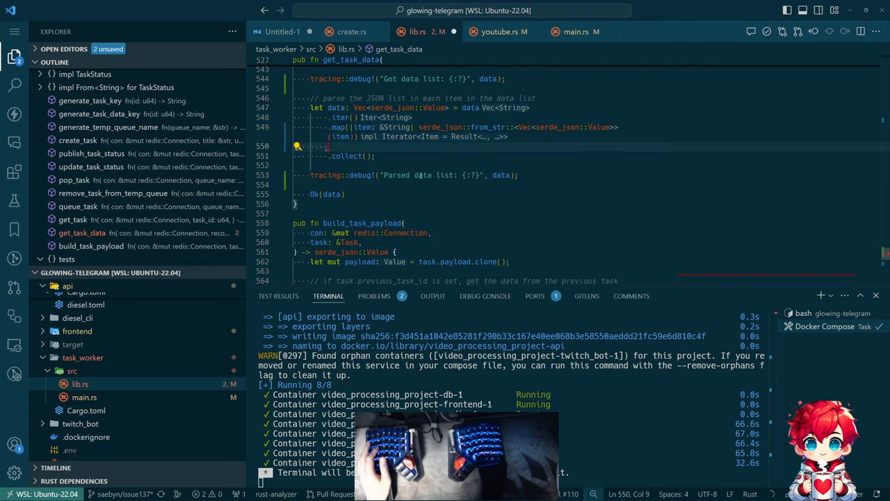
Chain .filter_map(Result::ok) and .into_iter( after the map and browse iterator methods toward reduce.
text(.filter_map(Result::ok))
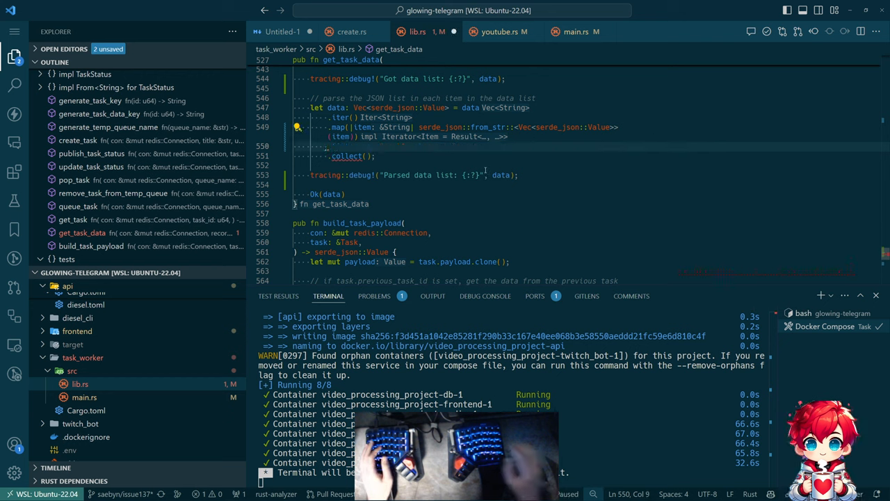
text(.into_iter(.)
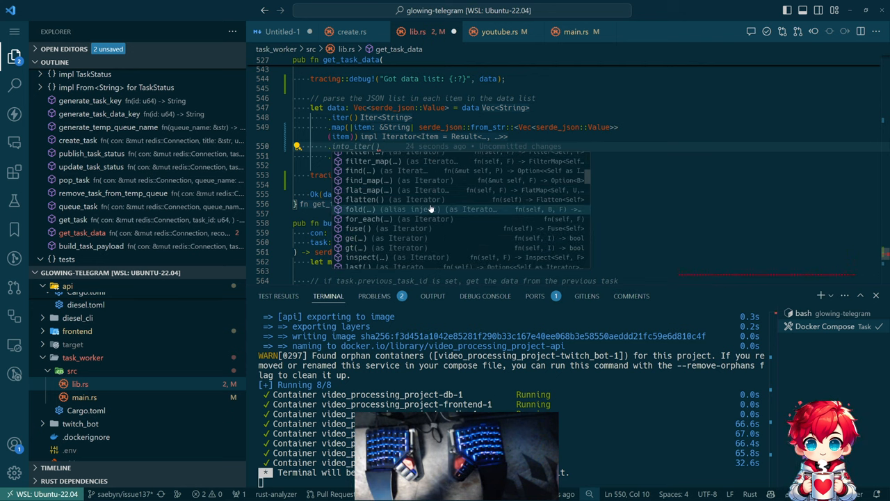
scroll(down, 3)
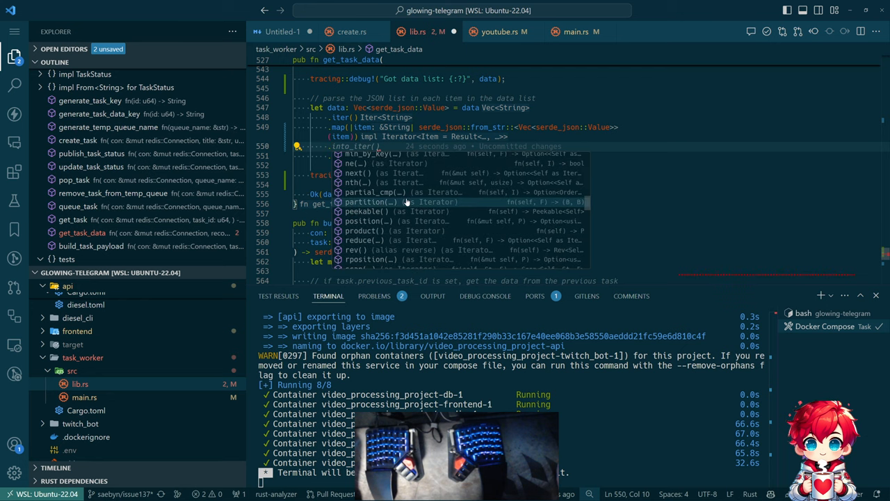
scroll(down, 3)
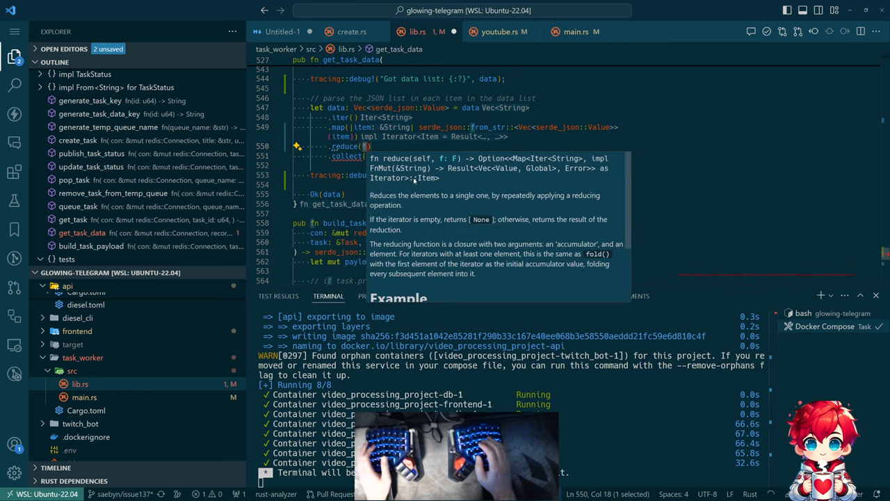
Fold the parsed items into one Result<Vec<Value>, Error> that keeps the first parse error.
text(fold_data)
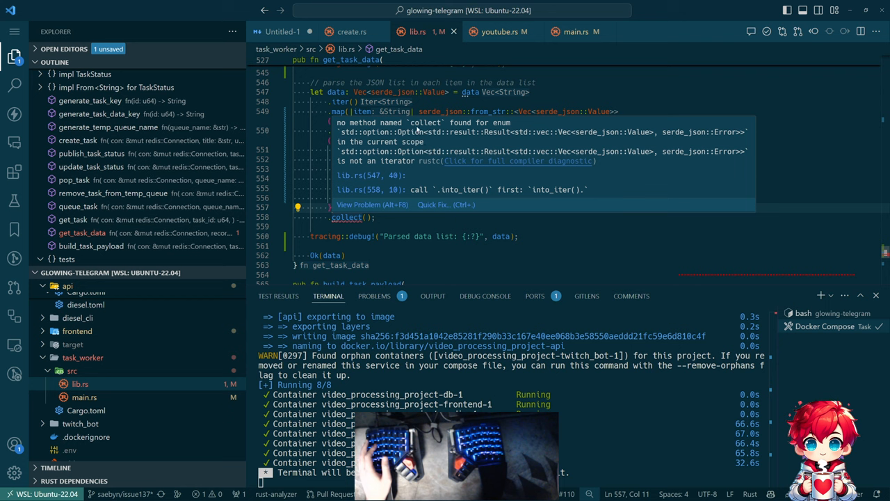
mouse_move(437, 138)
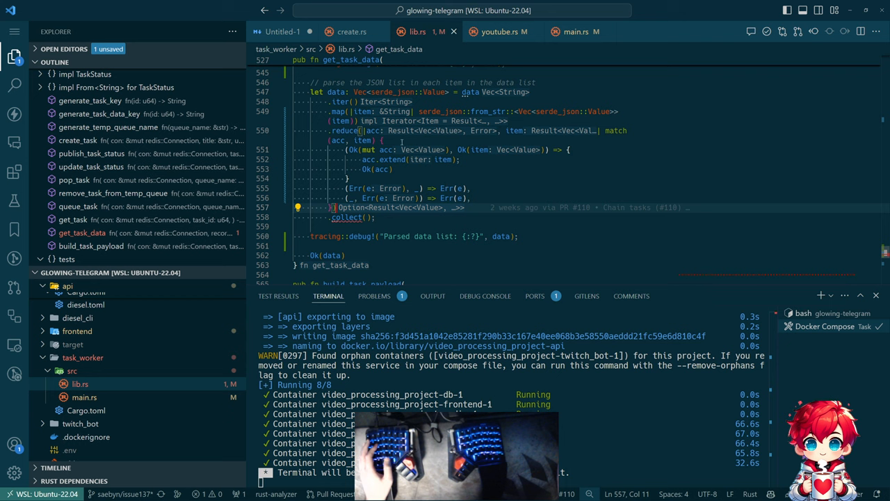
mouse_move(382, 131)
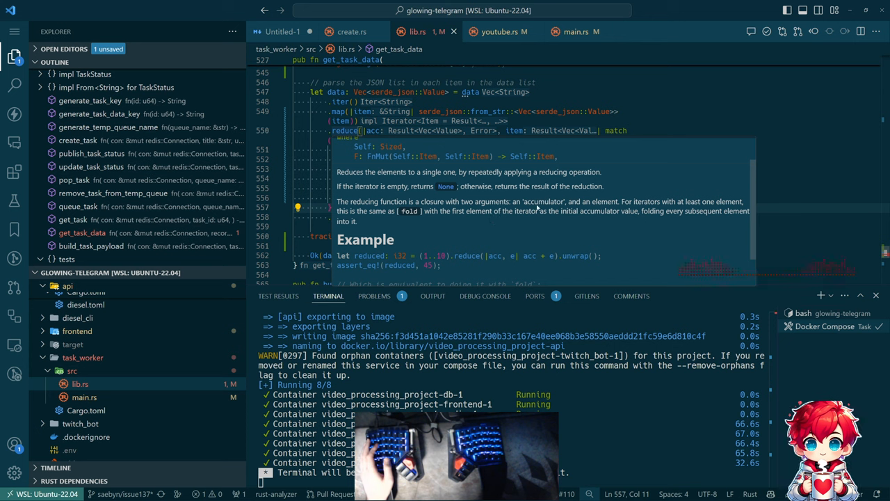
mouse_move(728, 205)
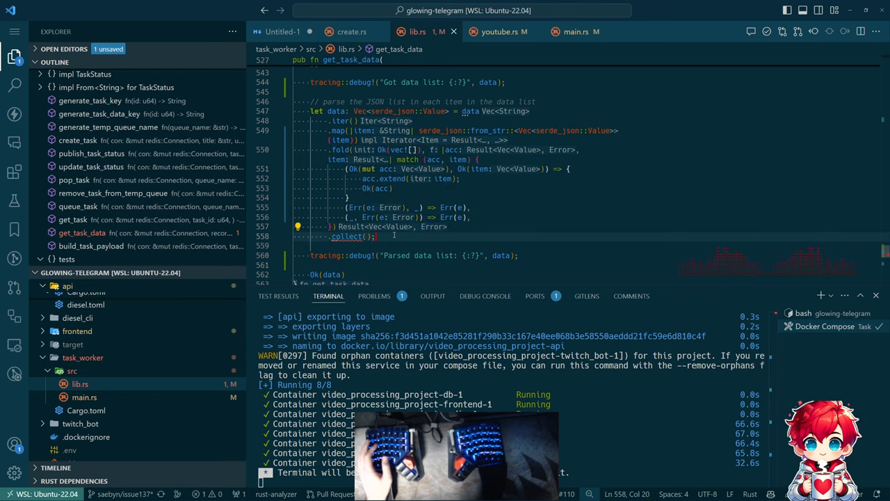
Add the comment '// collect the result of the fold into a Result' above the collect call.
text(// collect the result of the fold into a Result)
text(?)
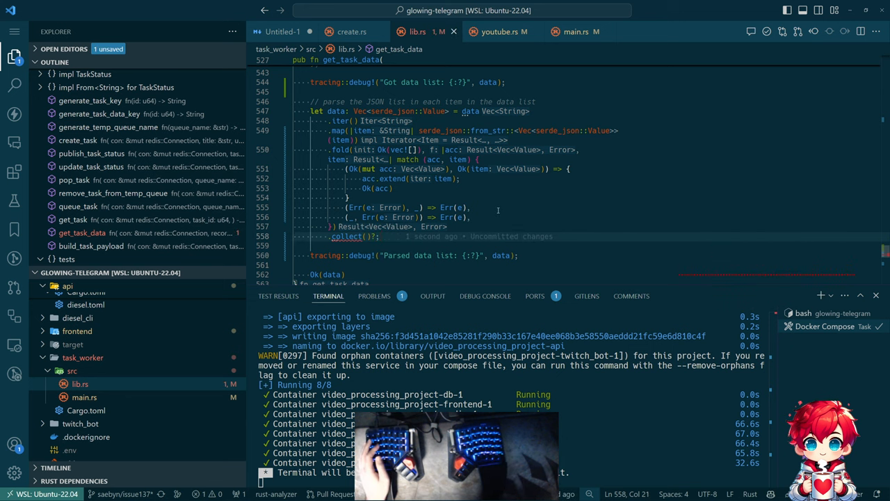
mouse_move(347, 237)
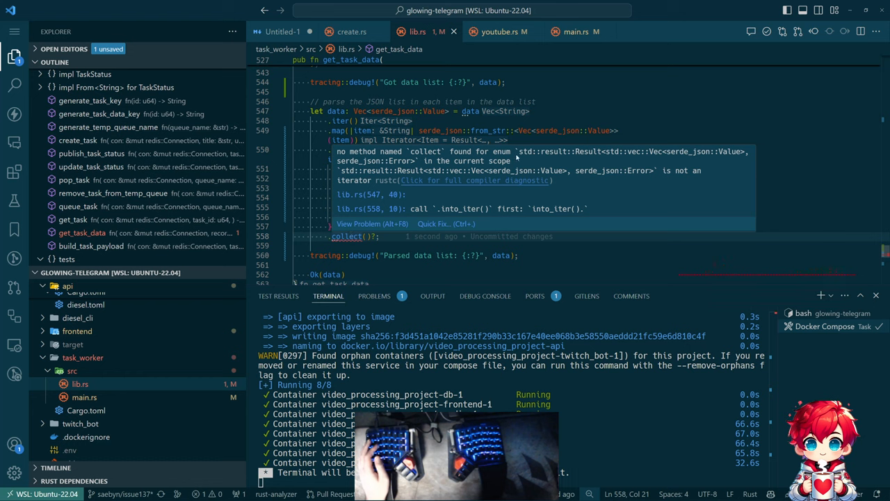
mouse_move(540, 163)
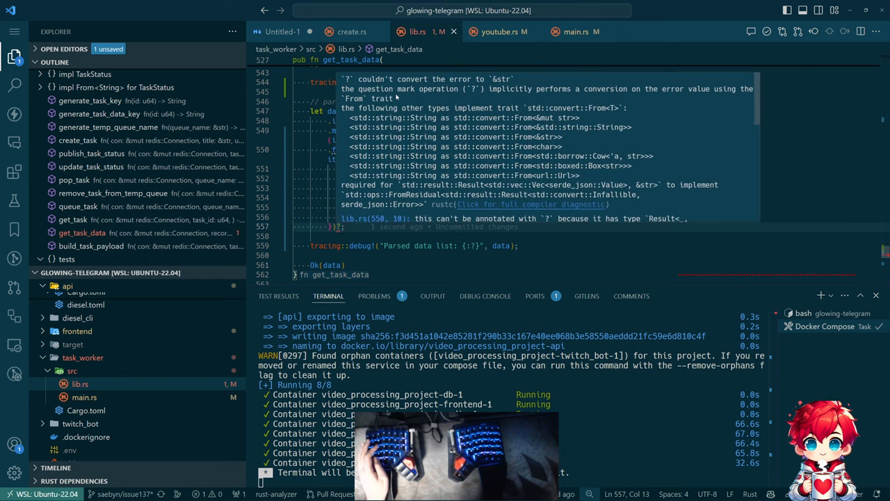
mouse_move(594, 96)
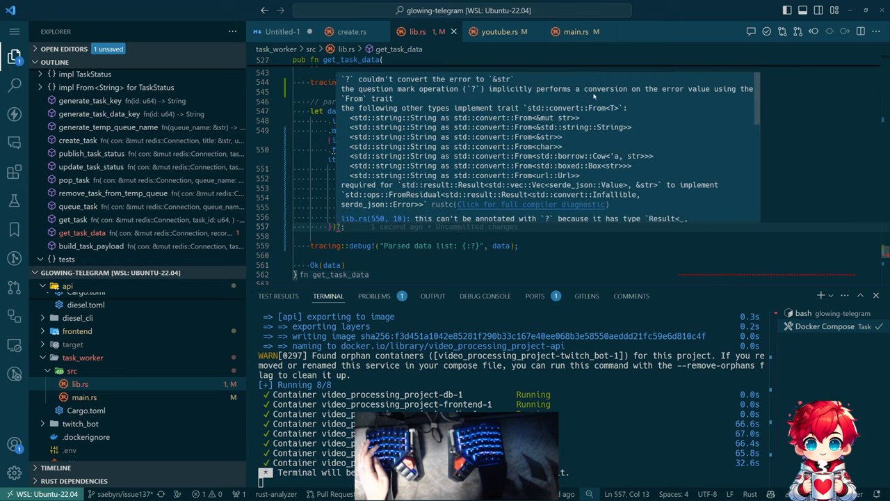
mouse_move(452, 114)
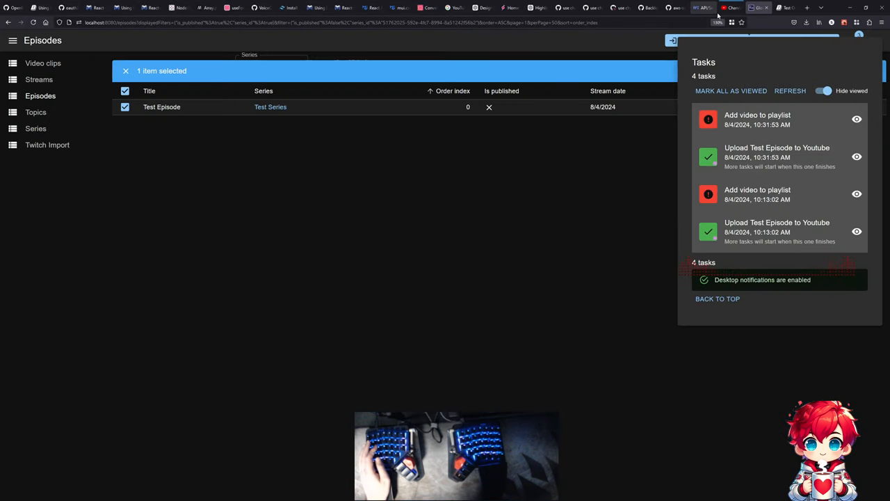
Switch Firefox to the Clippy Lints page for manual_try_fold.
click(786, 8)
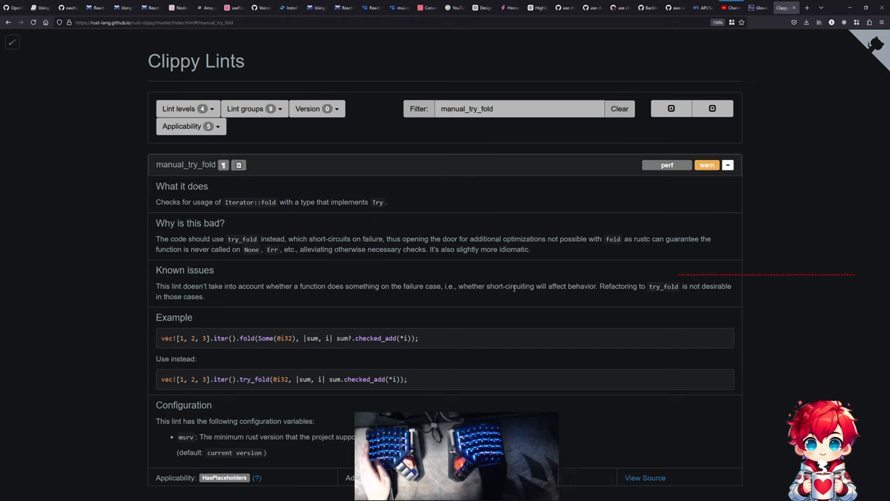
Highlight the Known issues sentence about short-circuiting on failure, then return to VS Code.
double_click(192, 286)
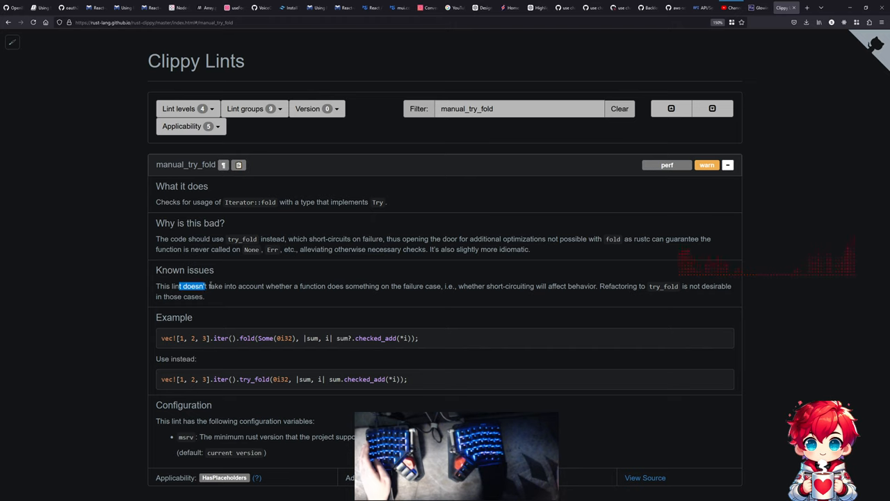
drag(181, 287, 400, 287)
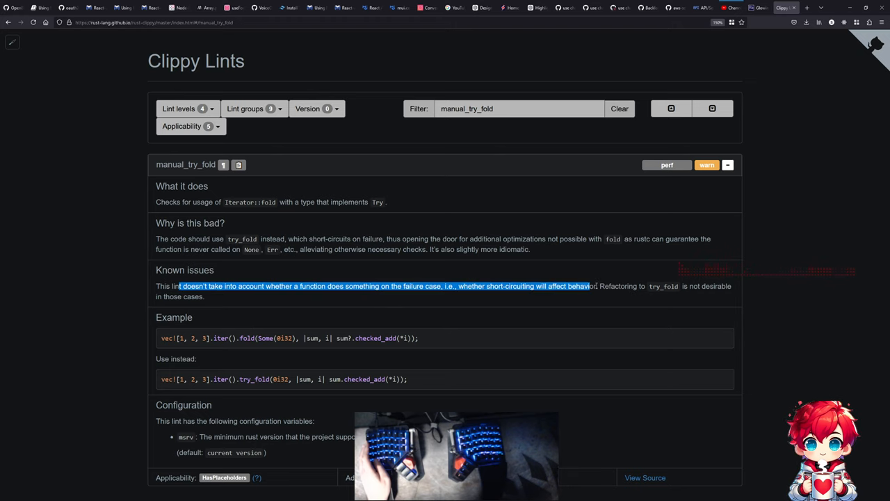
click(595, 286)
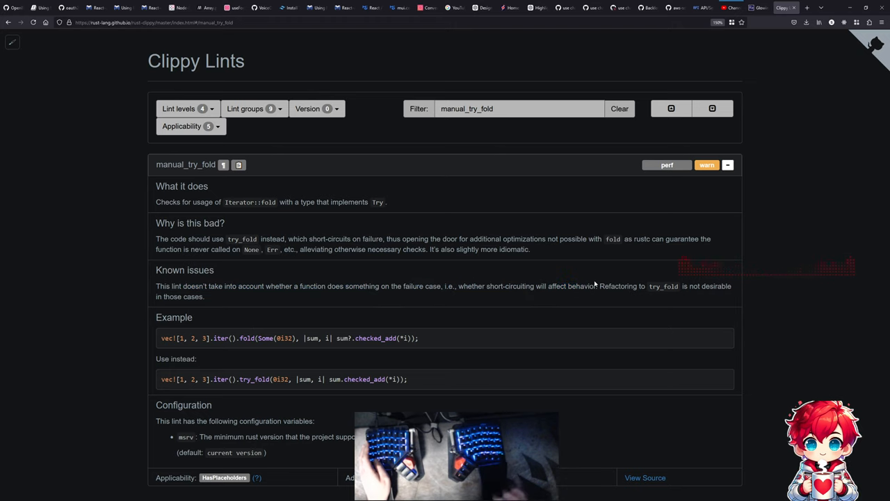
key(alt+tab)
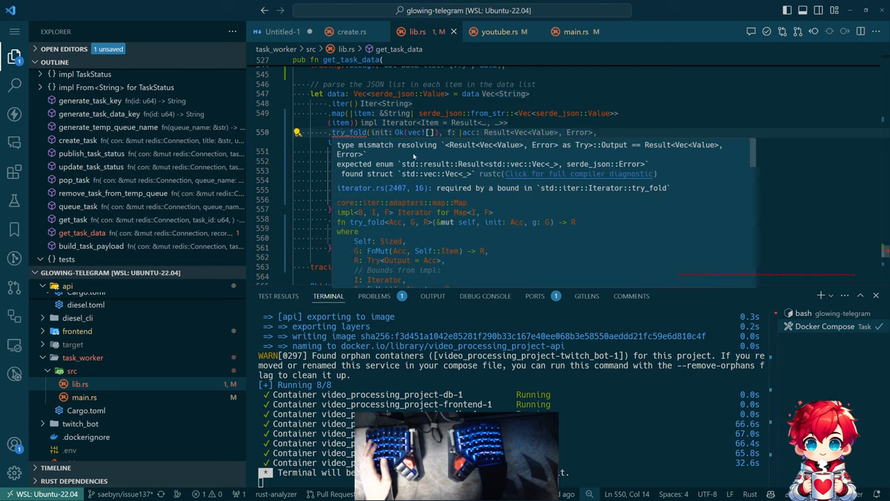
mouse_move(415, 156)
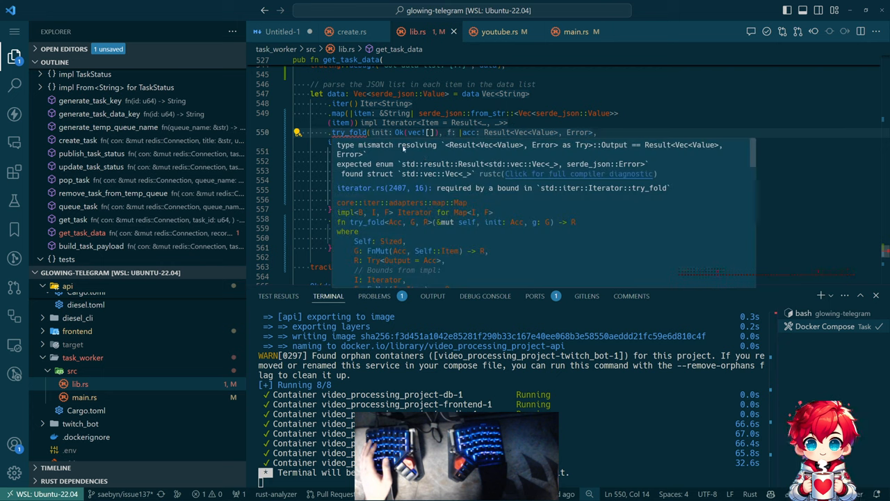
mouse_move(484, 147)
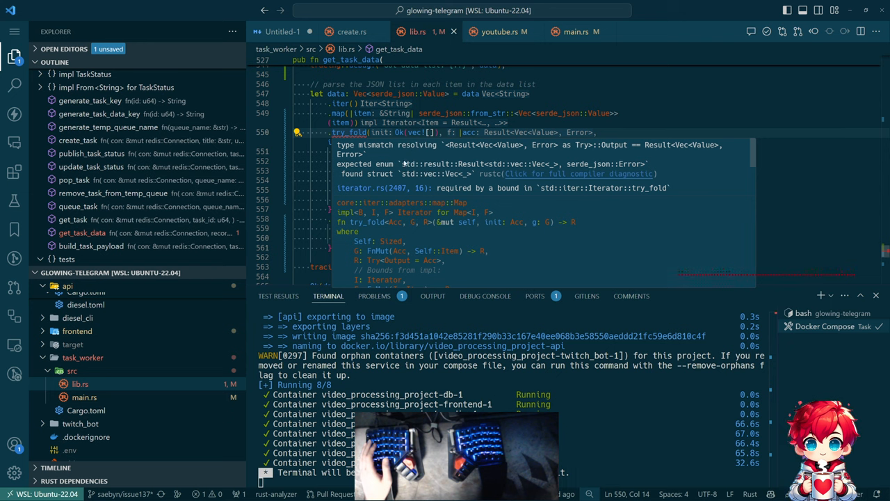
mouse_move(445, 164)
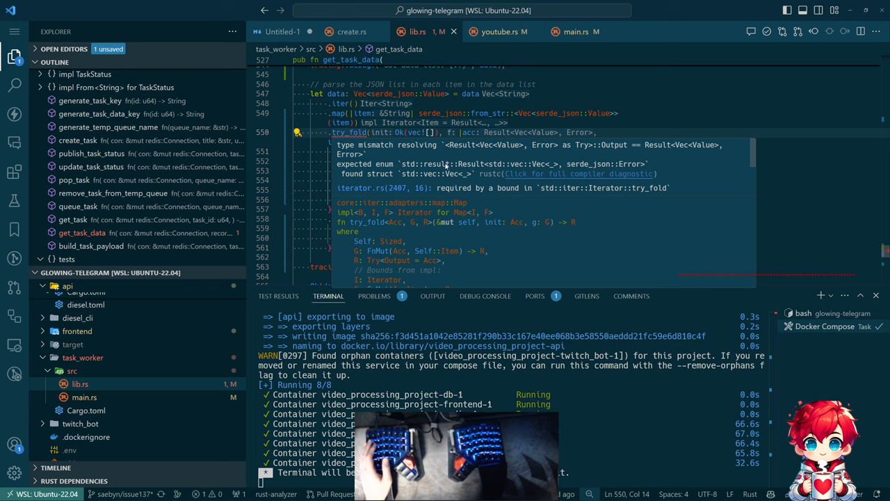
mouse_move(626, 172)
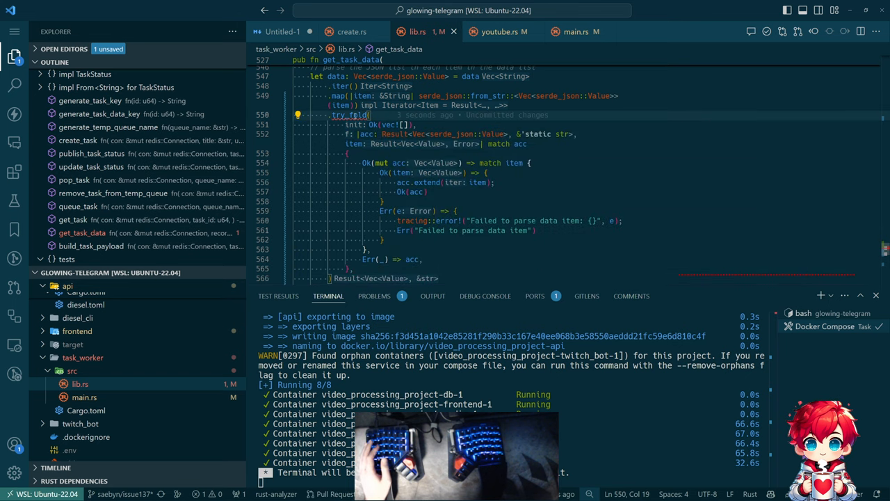
scroll(down, 3)
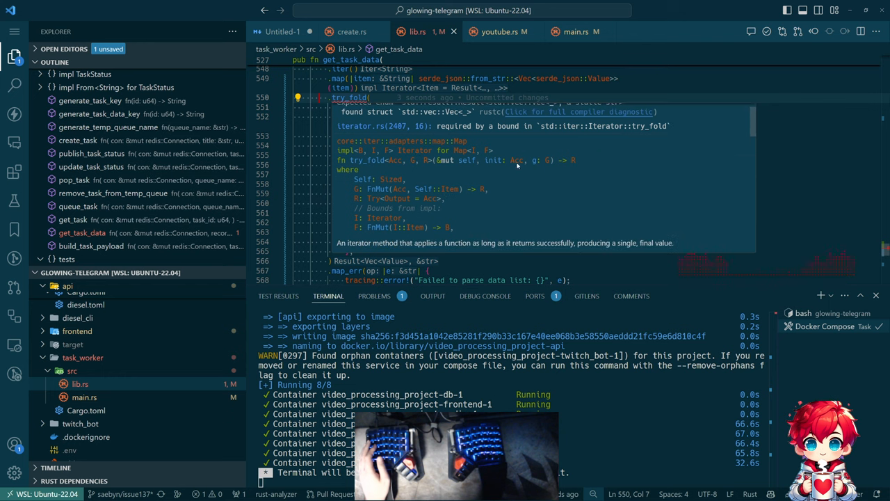
mouse_move(531, 163)
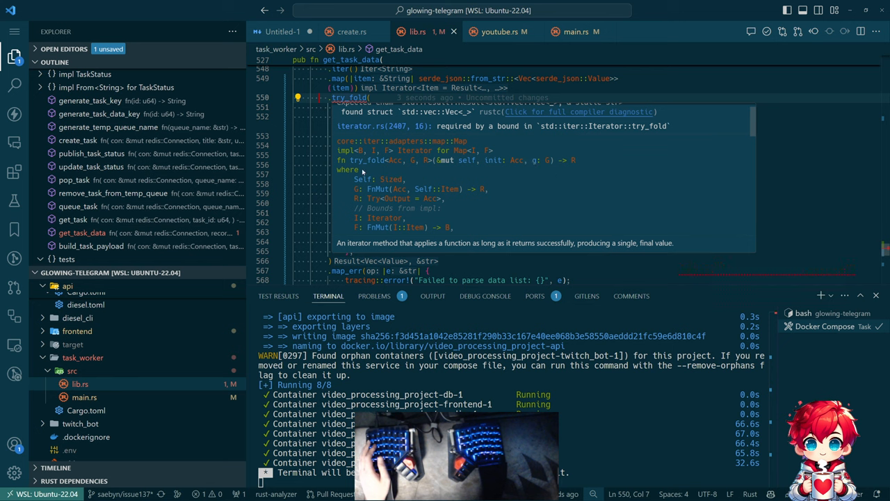
mouse_move(411, 194)
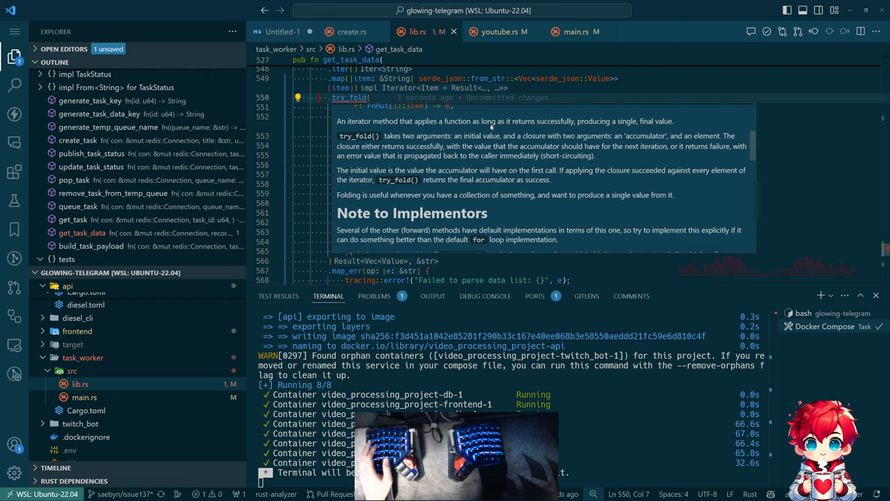
mouse_move(614, 130)
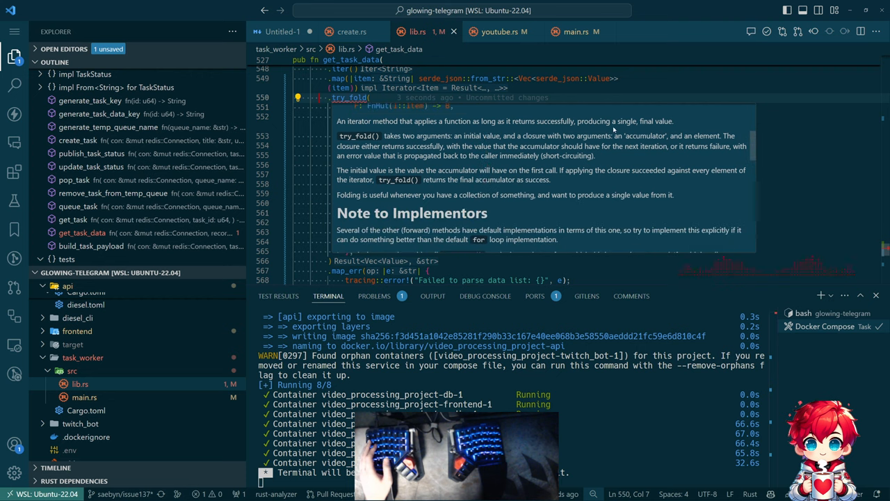
mouse_move(484, 143)
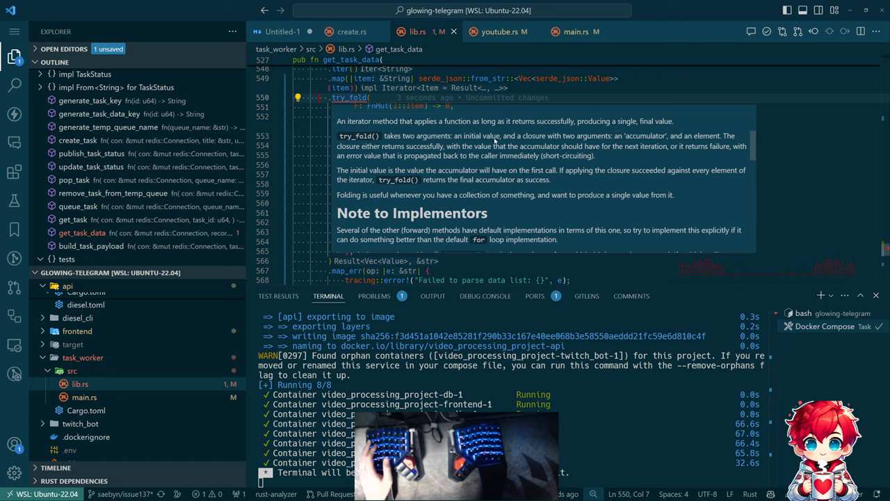
mouse_move(642, 142)
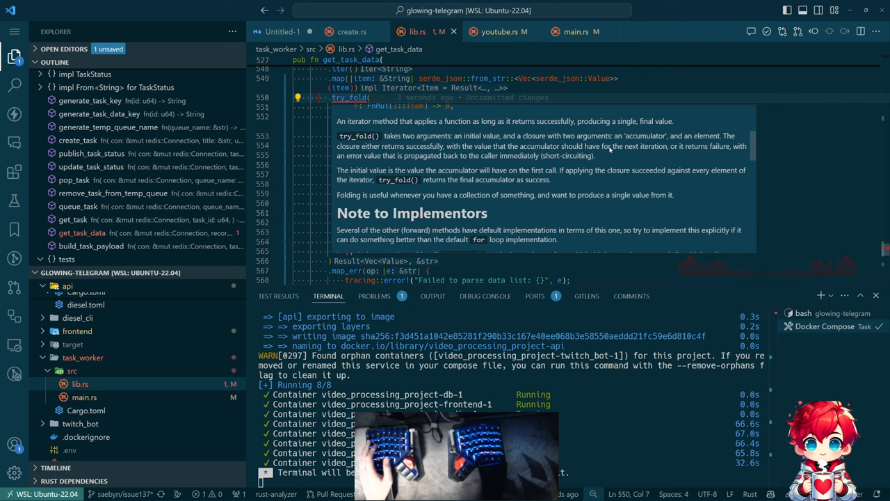
mouse_move(502, 157)
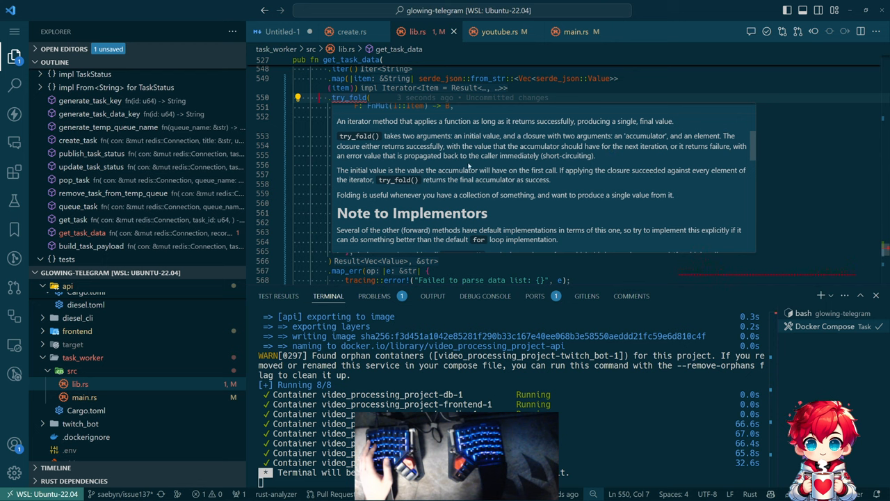
scroll(down, 3)
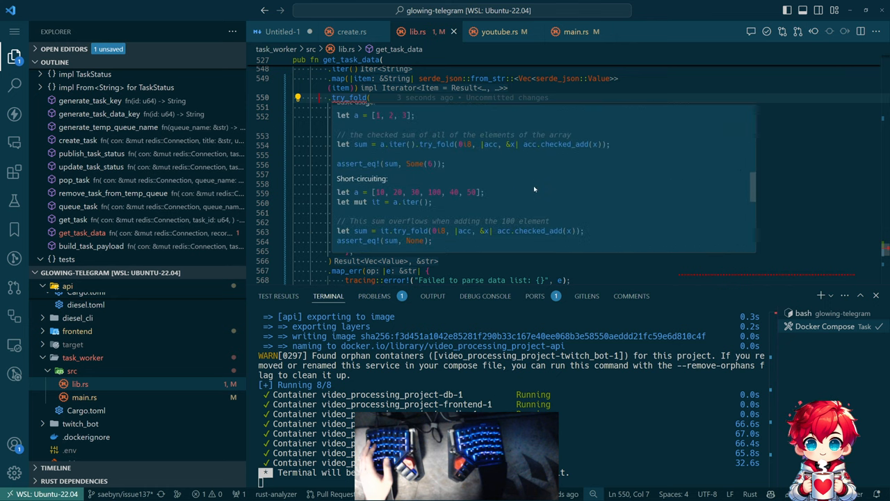
scroll(down, 3)
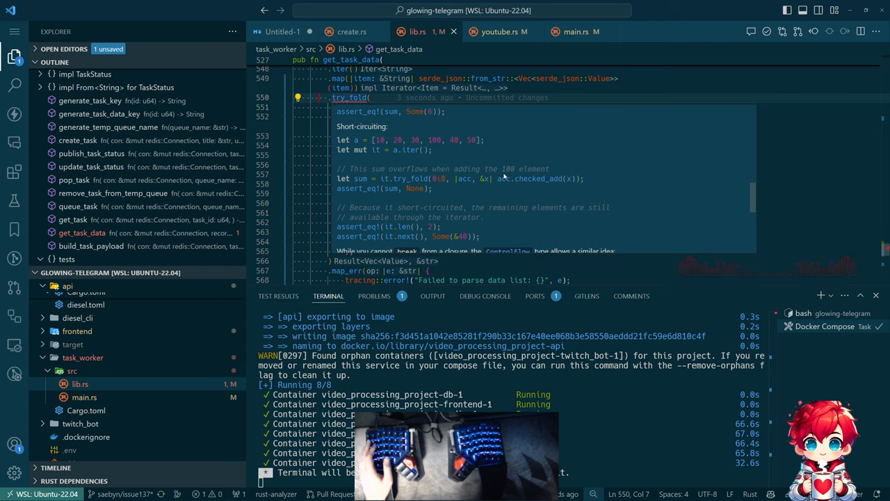
mouse_move(565, 189)
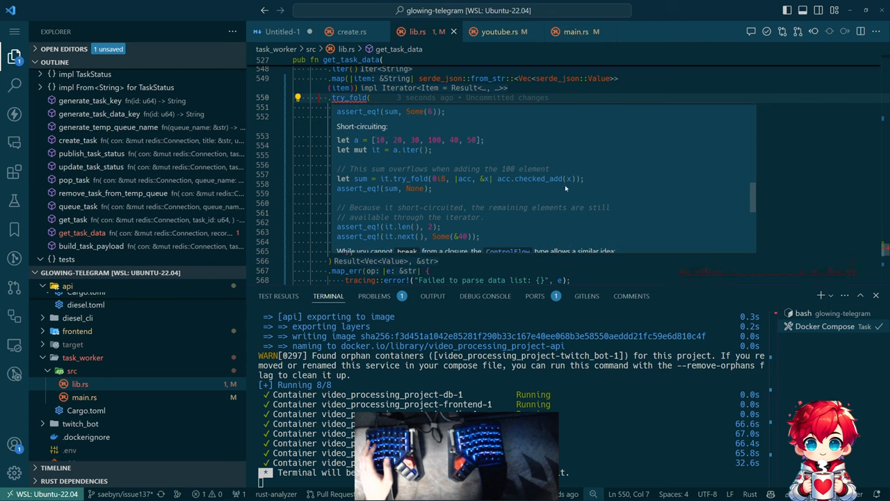
mouse_move(478, 168)
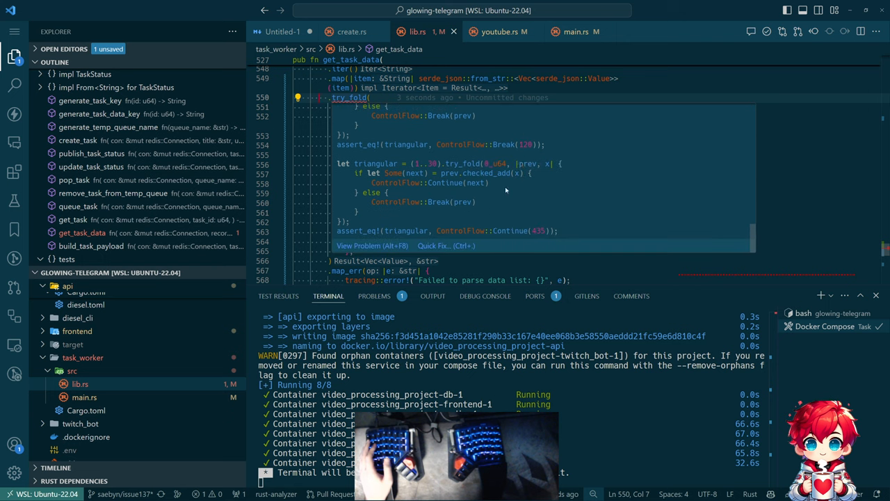
mouse_move(539, 203)
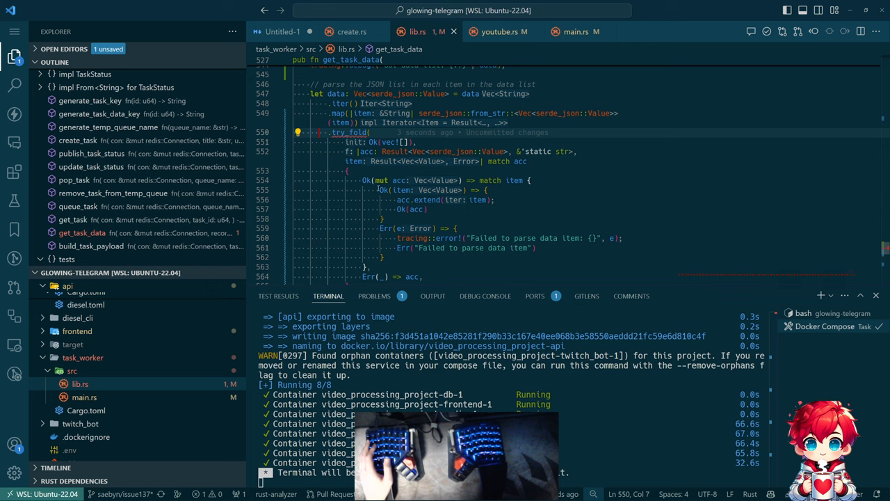
mouse_move(381, 142)
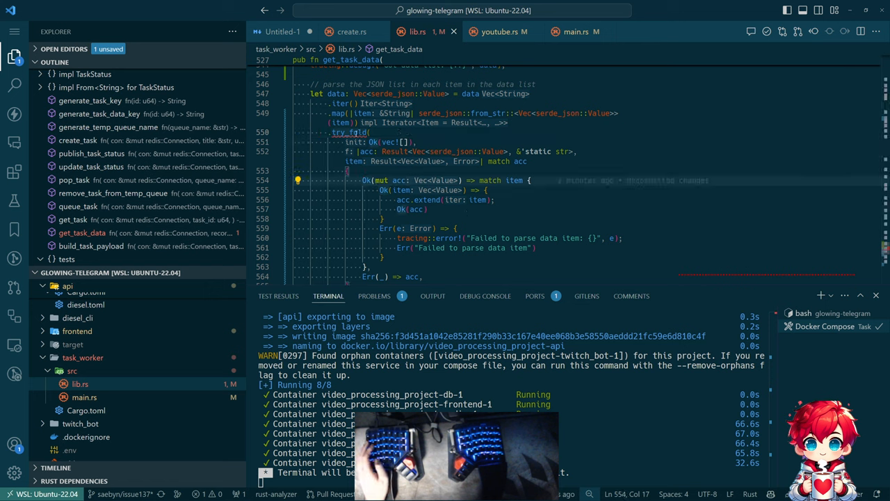
mouse_move(349, 132)
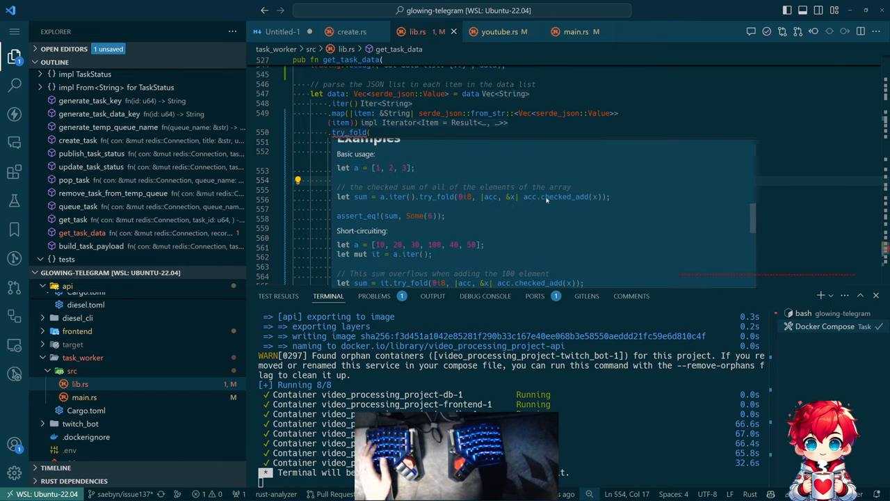
double_click(529, 198)
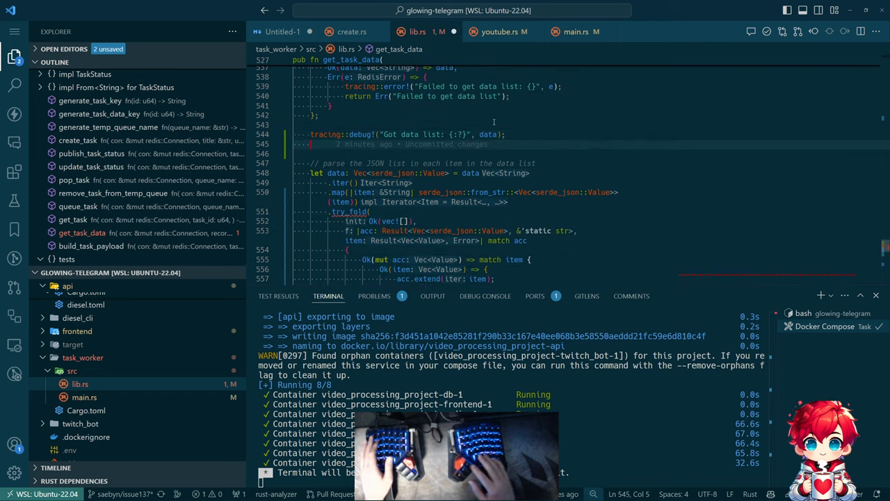
Add scratch lines let a = 1 and a.checked_add(a) below the tracing::debug! line.
text(1.checked_abs()
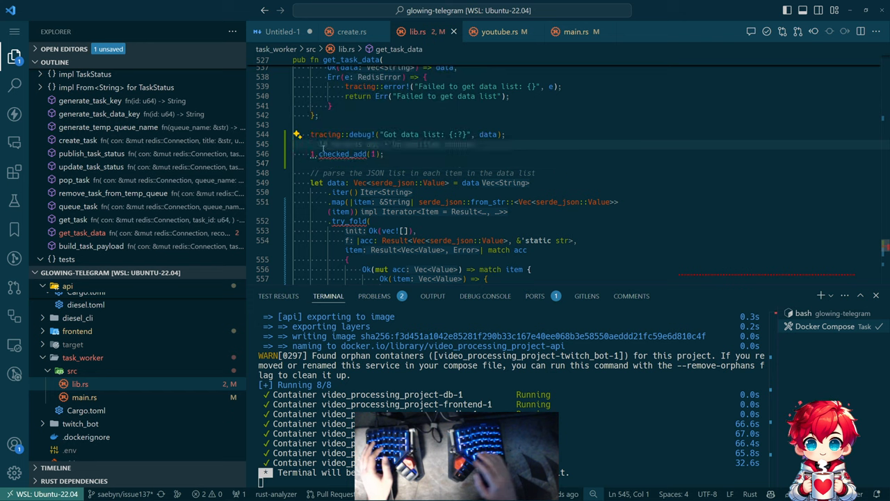
text(let a = 1;)
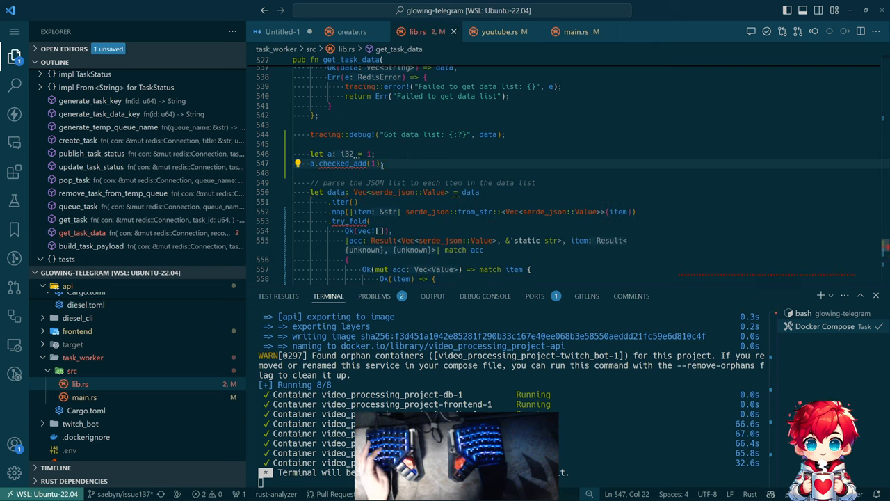
text(a)
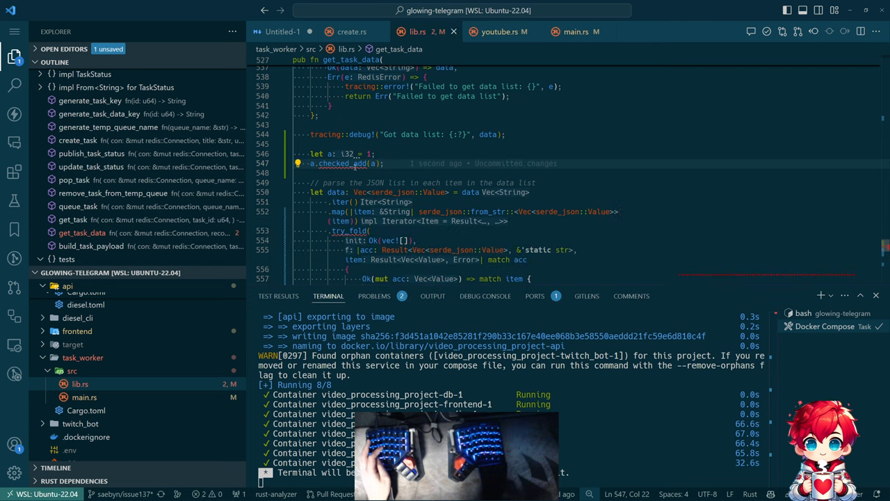
mouse_move(346, 163)
text(let b: i32 = )
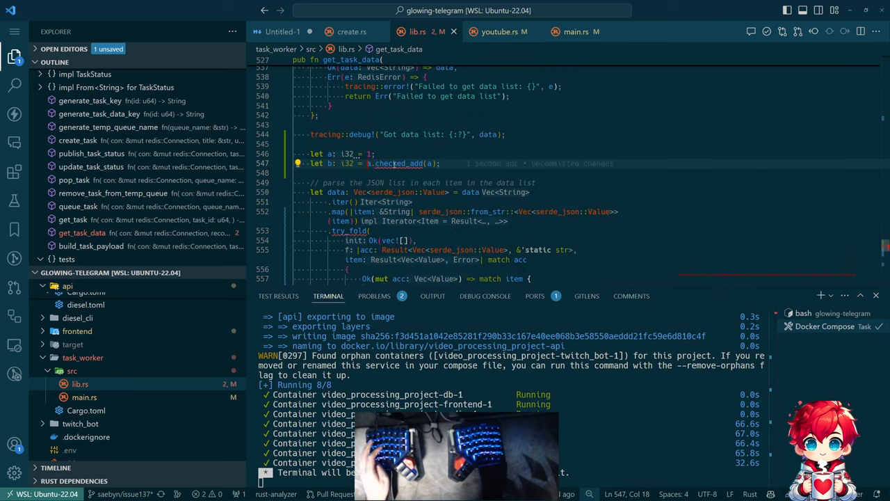
mouse_move(401, 163)
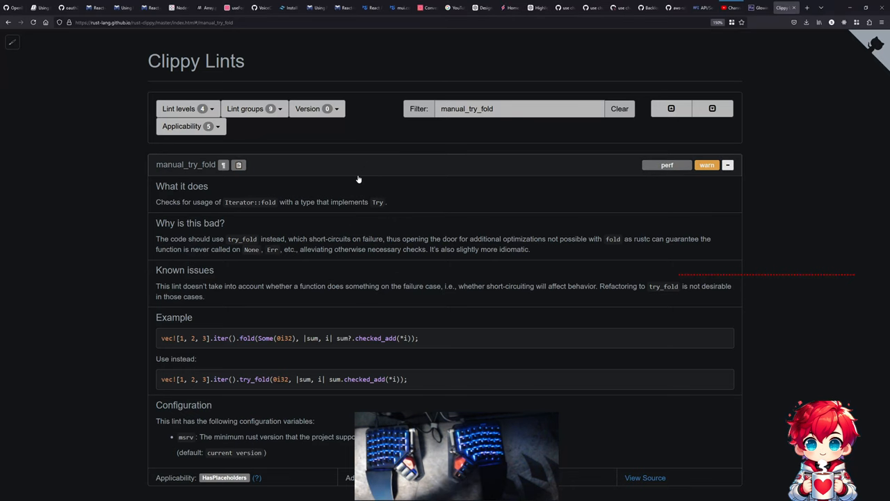
Search 'checked_add rust' from the lint example and open the Docs.rs num CheckedAdd trait page.
double_click(376, 338)
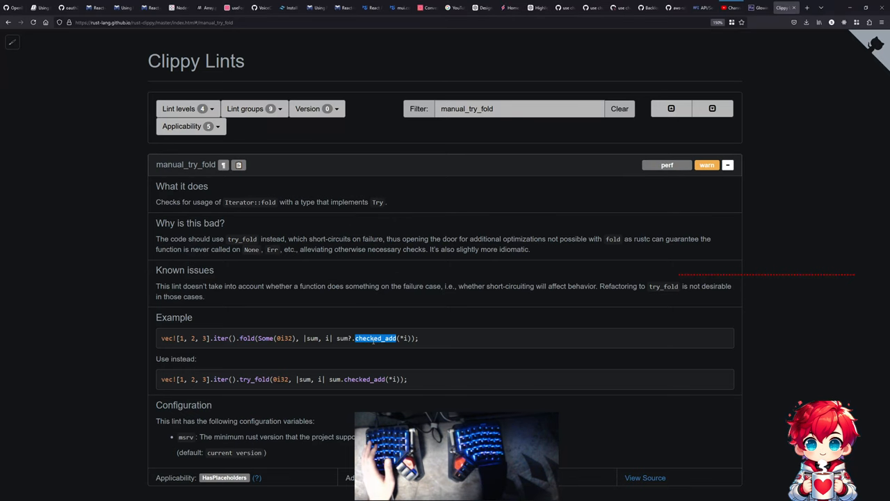
mouse_move(228, 362)
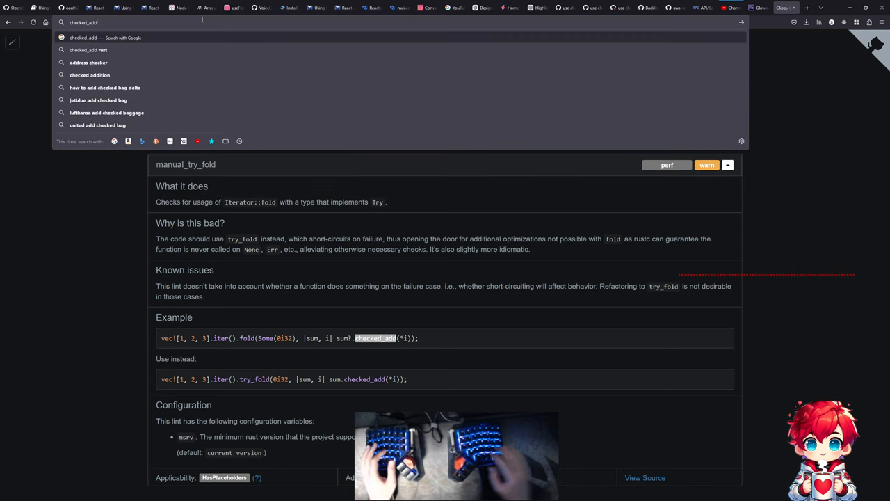
click(89, 50)
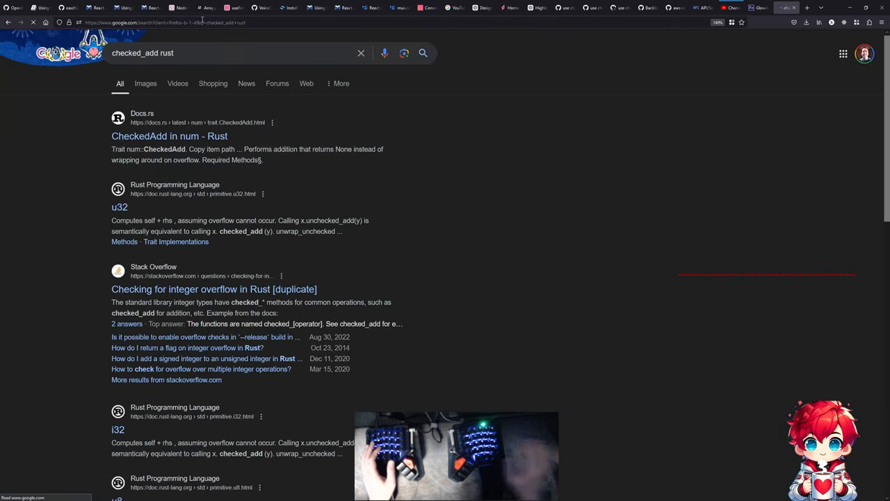
click(170, 136)
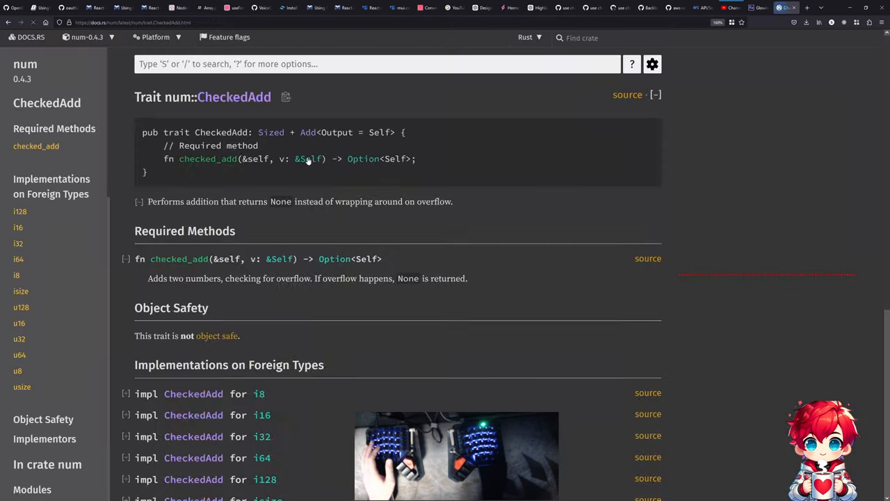
drag(345, 159, 415, 159)
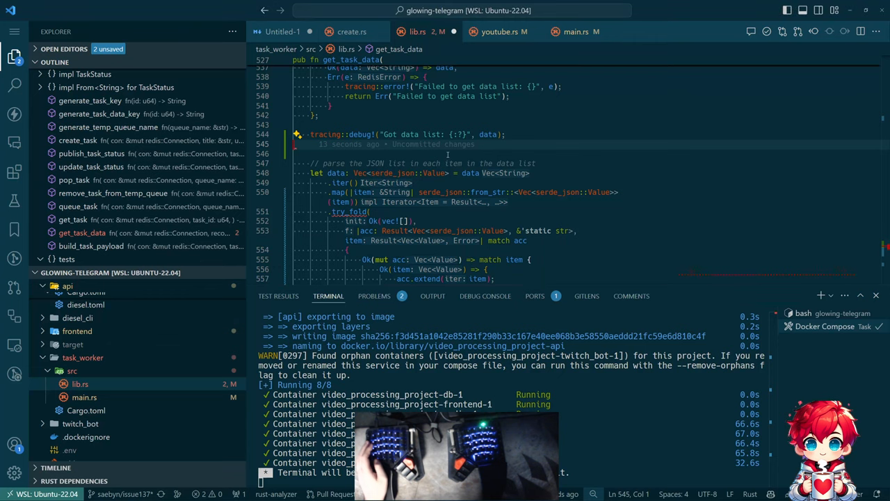
Review Map::try_fold in std source, then rewrite the try_fold closure in lib.rs as a match on (acc, item).
scroll(down, 3)
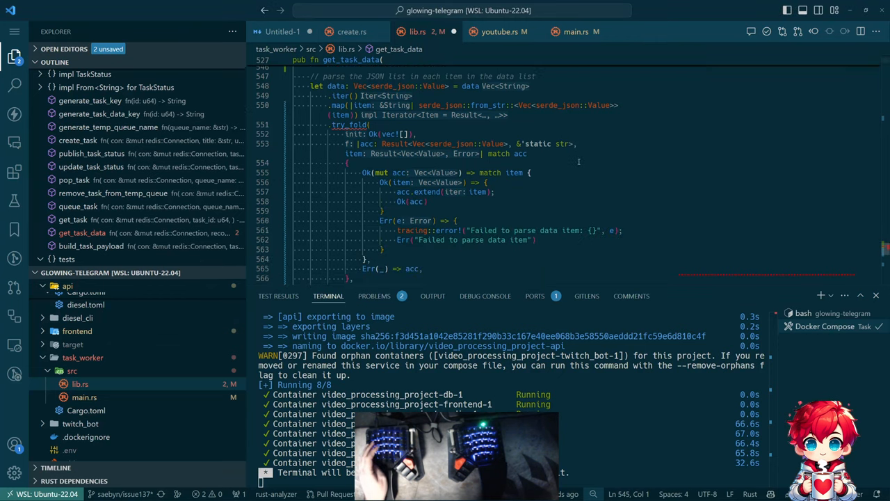
scroll(down, 3)
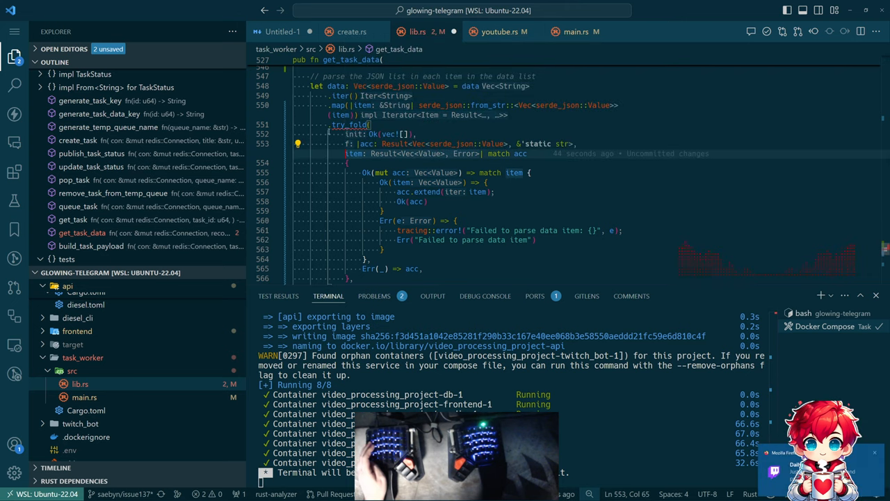
scroll(down, 3)
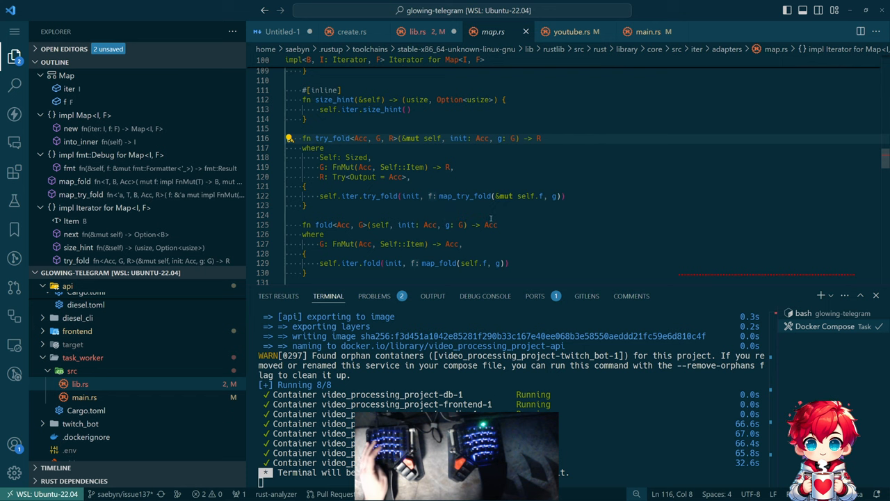
click(418, 31)
text(Ok(acc))
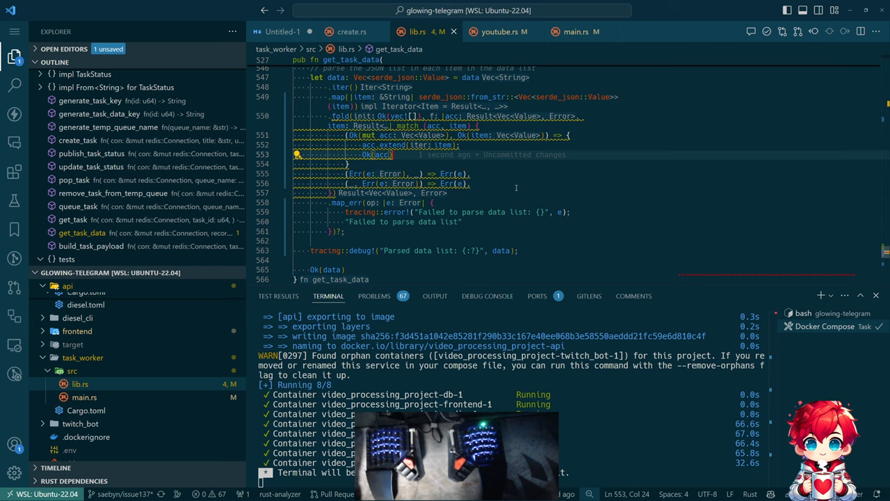
mouse_move(530, 203)
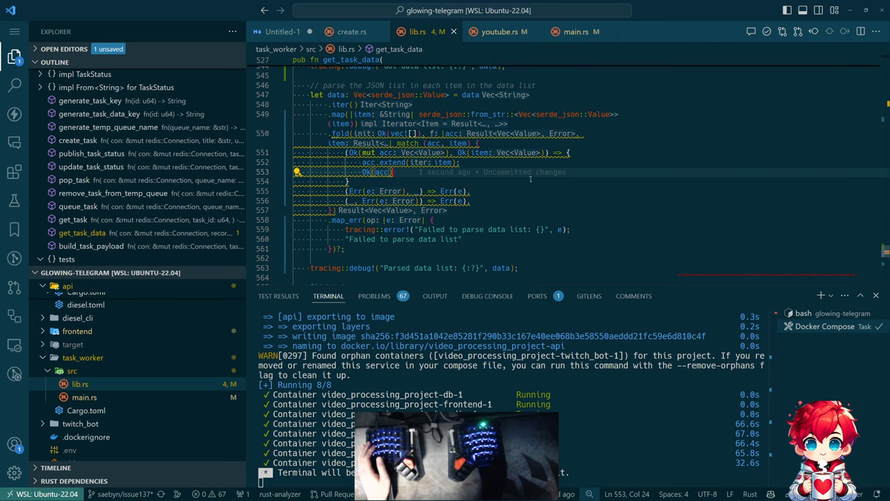
scroll(down, 3)
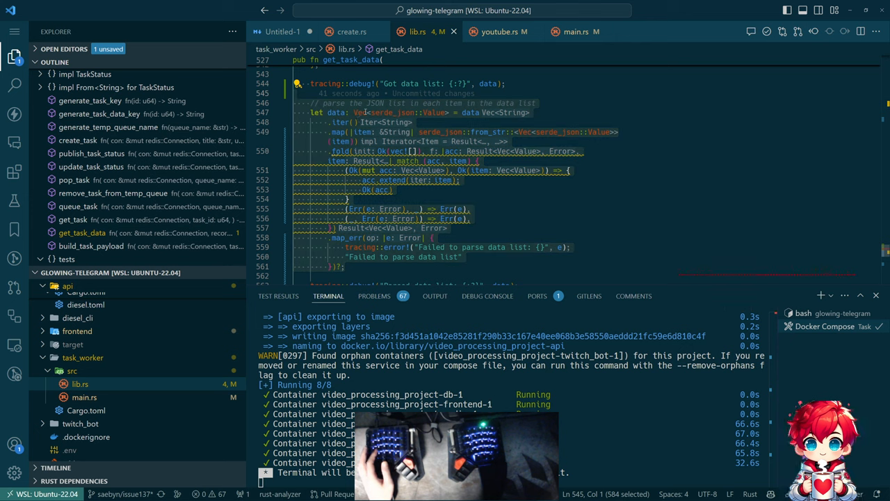
Extract the parsing block into combine_data and make its error type &'static str.
click(298, 83)
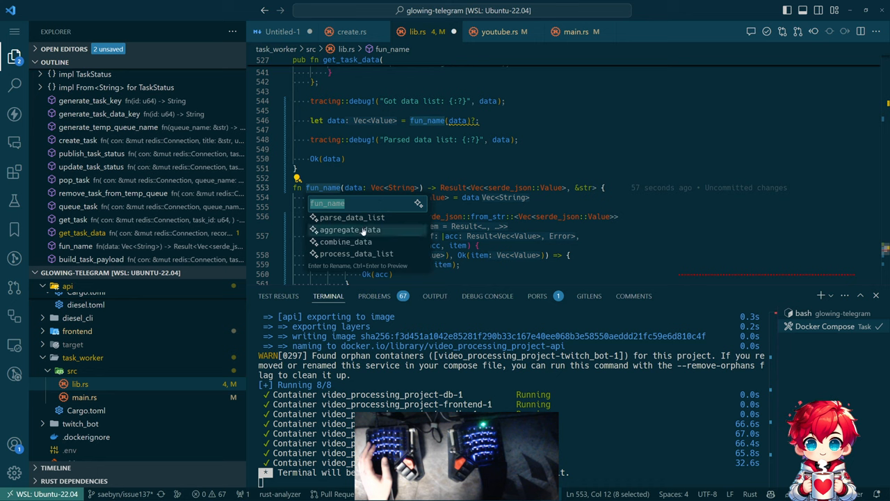
mouse_move(367, 242)
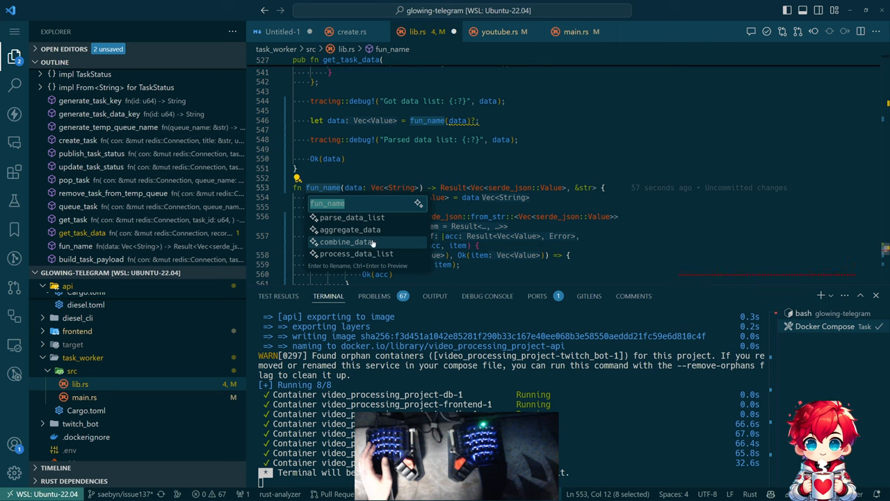
click(346, 242)
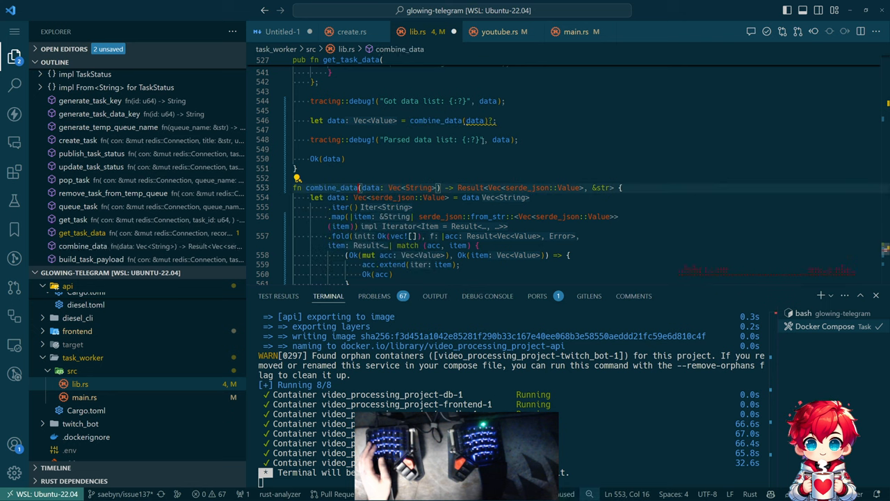
scroll(down, 3)
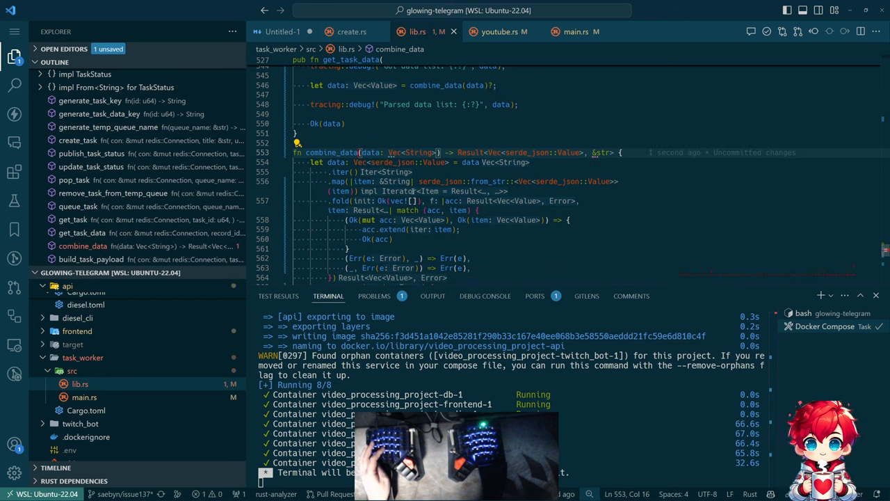
mouse_move(415, 152)
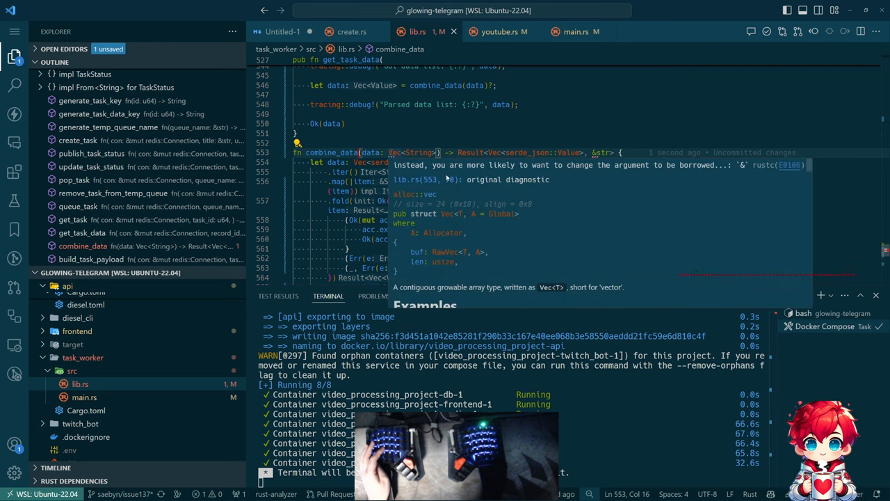
mouse_move(448, 234)
text(')
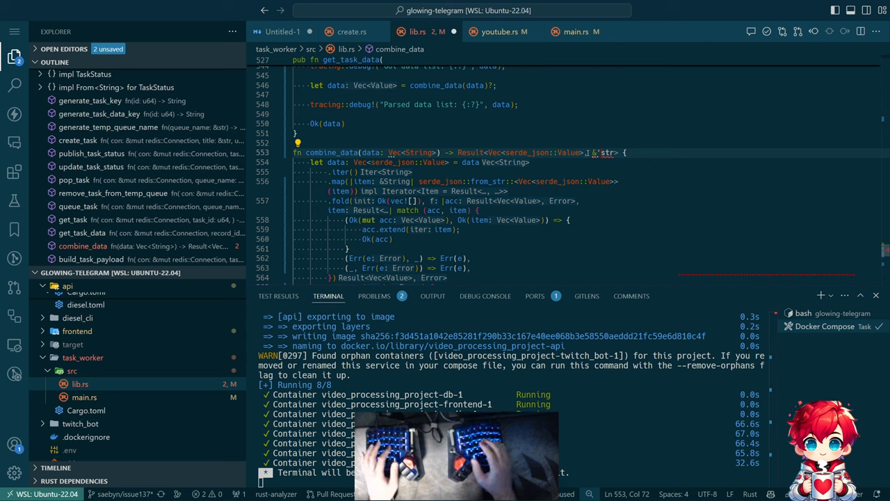
text(static st)
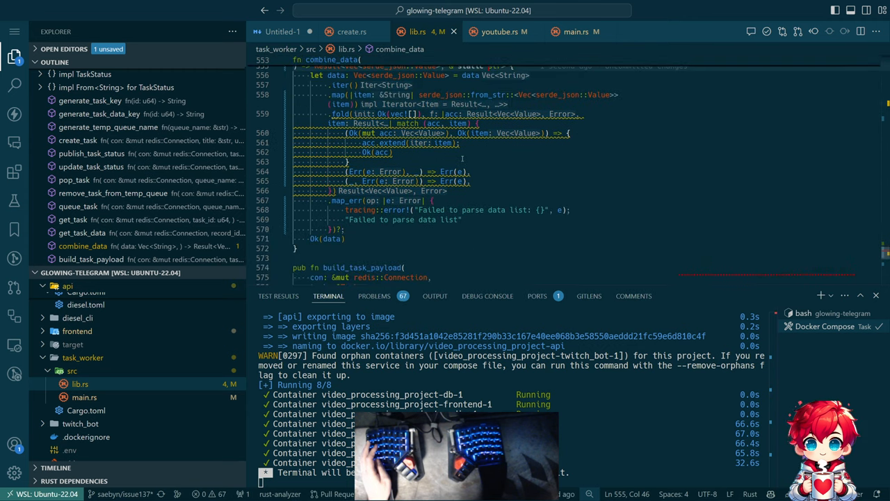
Scroll past build_task_payload to the end of mod tests to start a new #[test] fn.
scroll(up, 3)
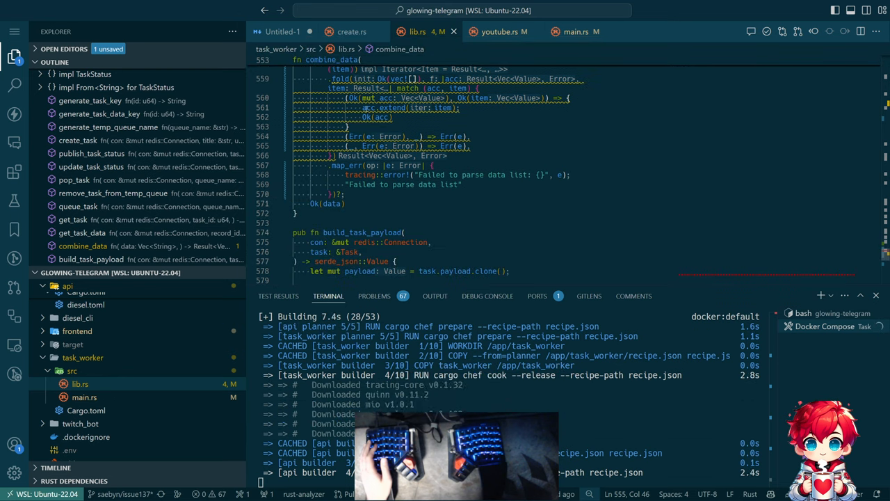
scroll(down, 3)
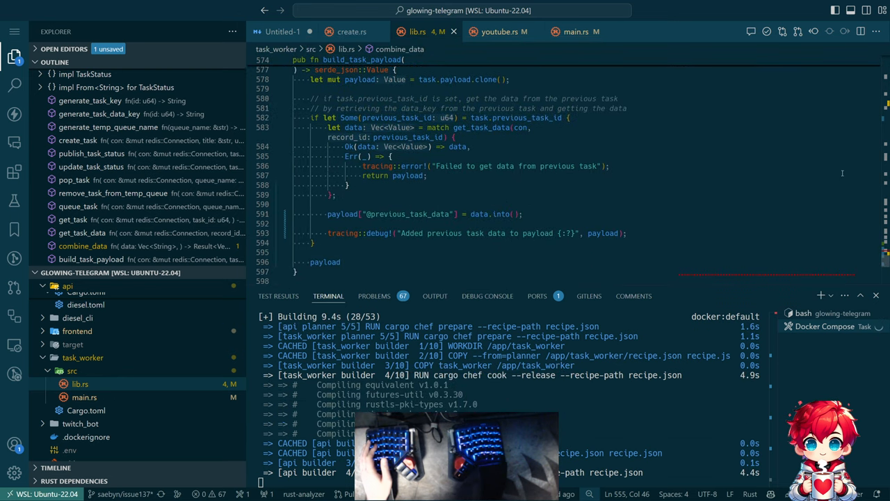
scroll(down, 3)
text(fn)
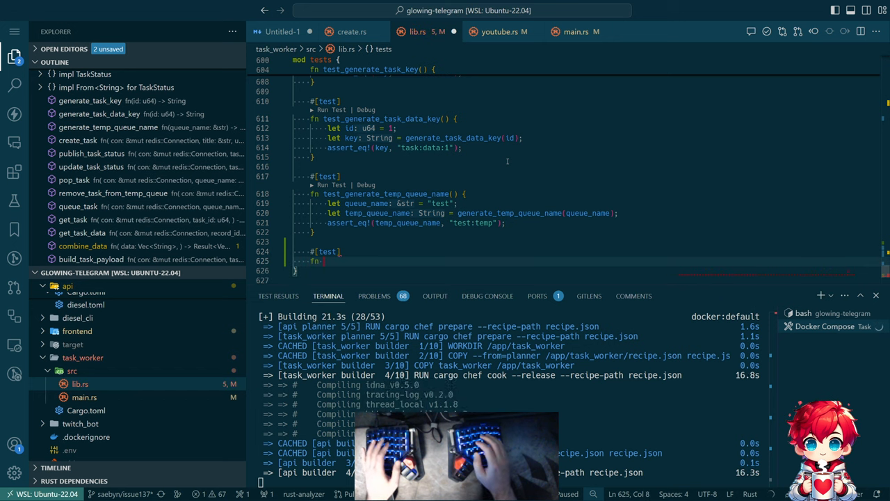
Write test_combine_data_success asserting the merged vec![1..6] from two JSON lists and run it to a pass.
text(test_)
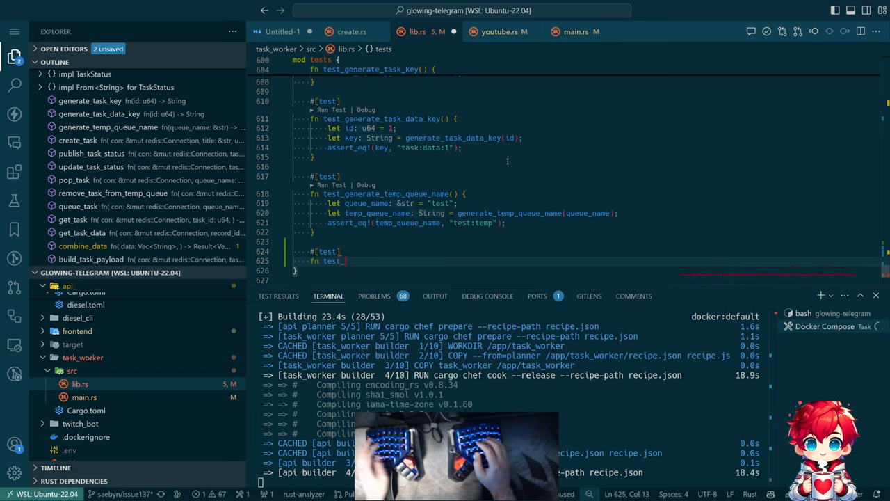
text(combine_)
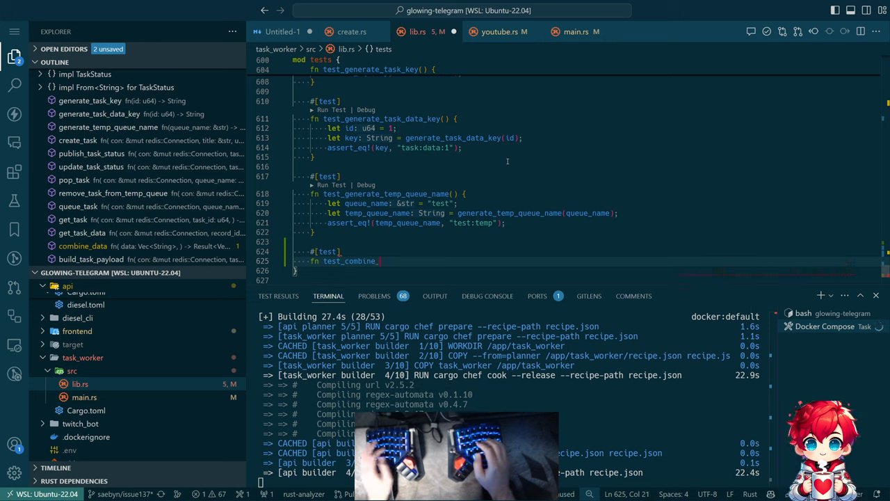
text(data_success() {)
text(assert_eq!(data, vec![1, 2, 3, 4, 5, 6]);)
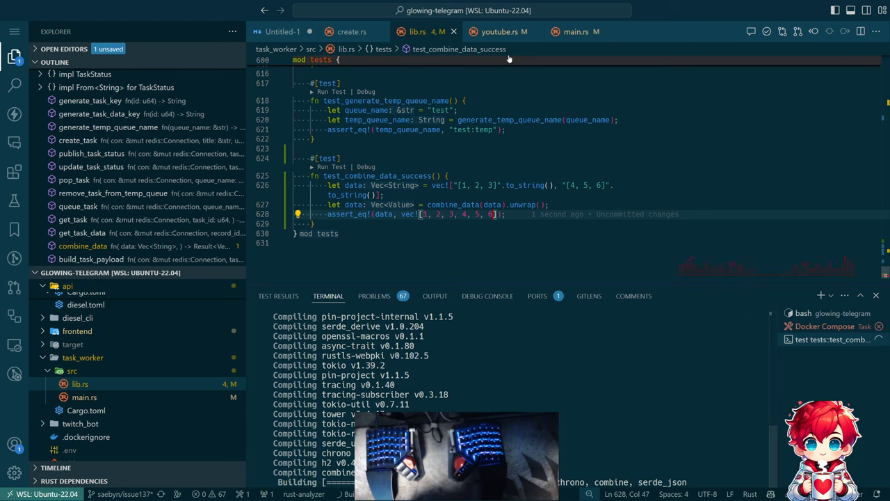
click(500, 30)
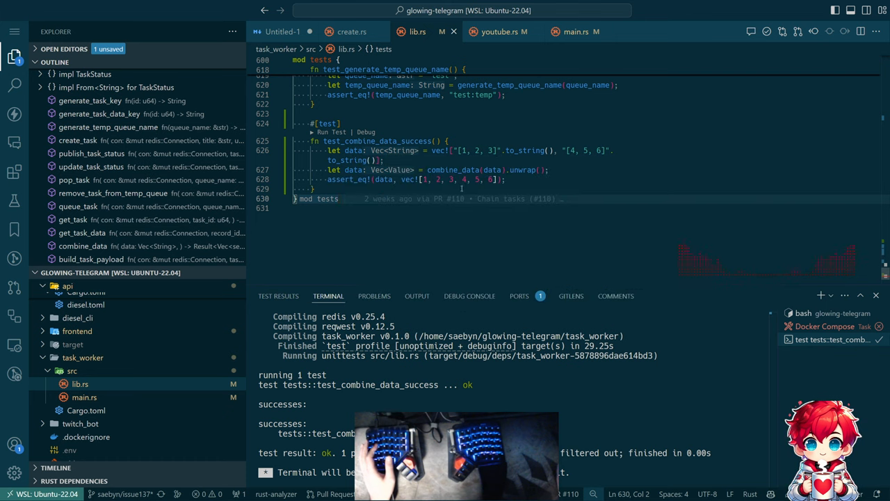
mouse_move(545, 183)
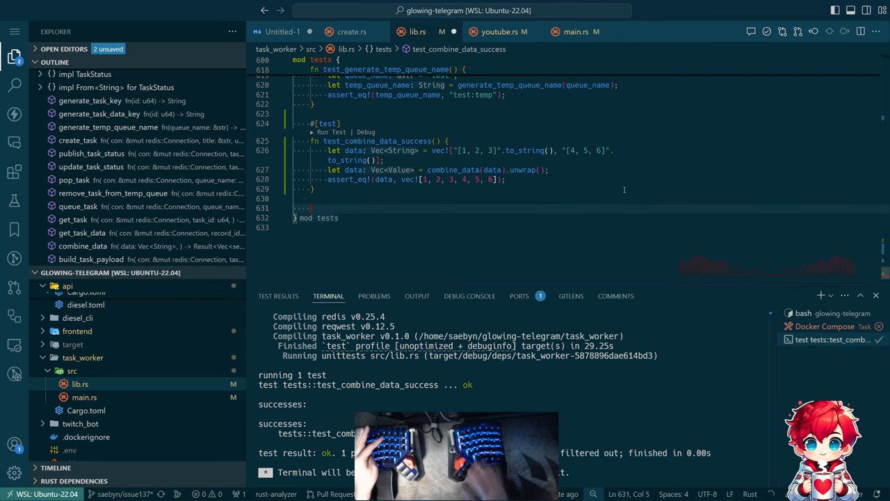
Allow clippy::unnecessary_unwrap, feed the failure test vec!["\"test\""], rename it test_combine_data_failure_not_array, and run it.
text(#![allow(clippy::unnecessary_unwrap)])
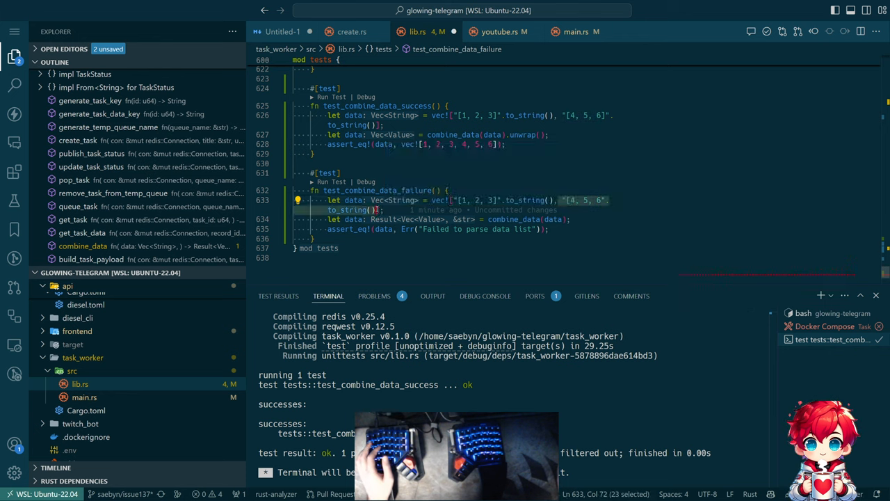
click(459, 200)
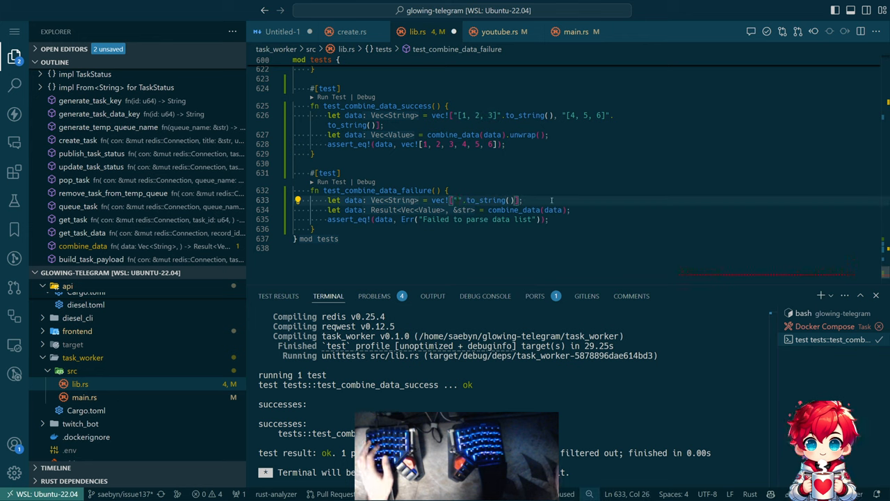
text(\"test\)
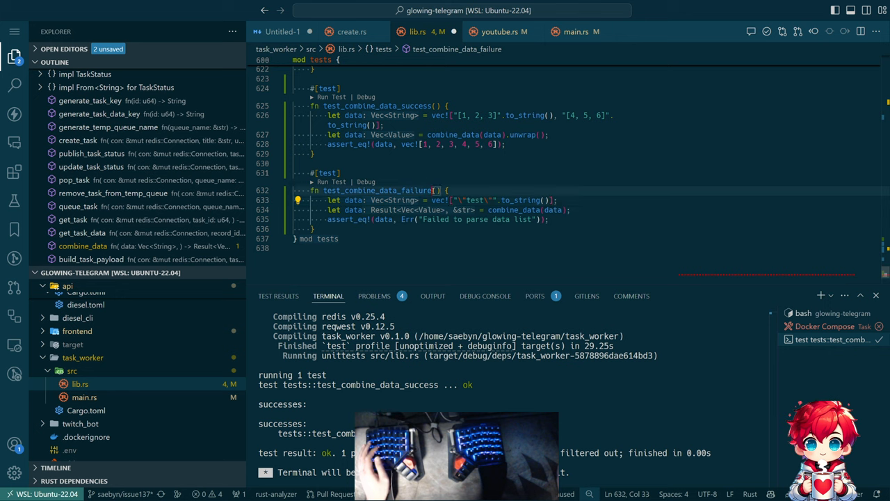
text(_not_array)
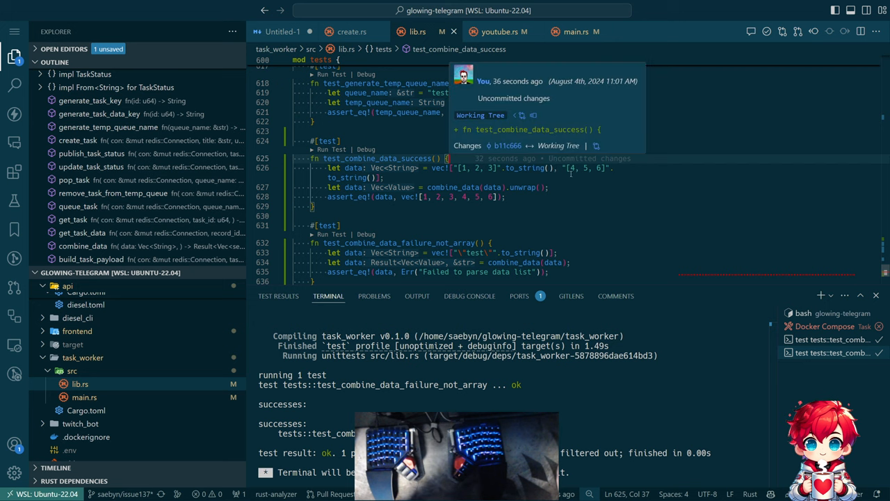
mouse_move(584, 192)
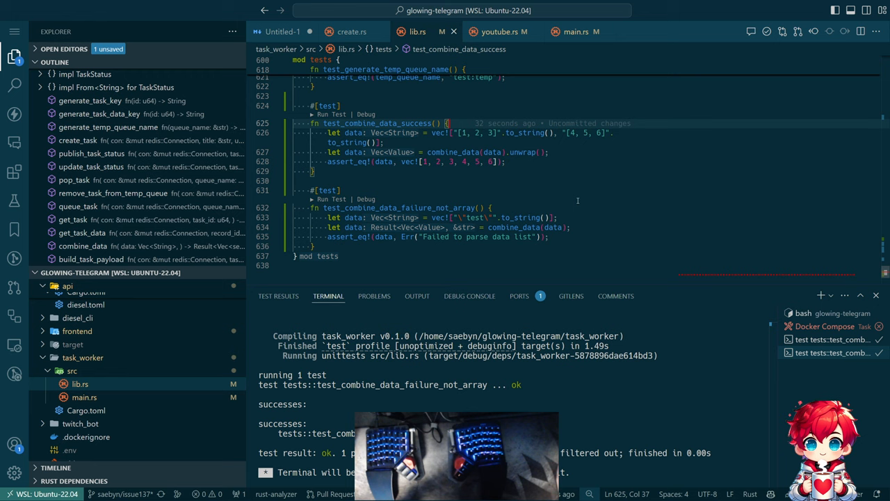
mouse_move(502, 179)
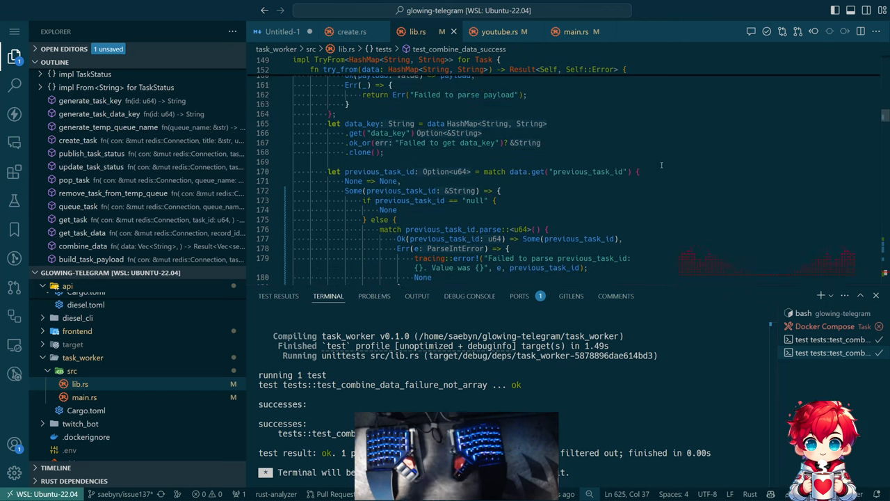
scroll(down, 3)
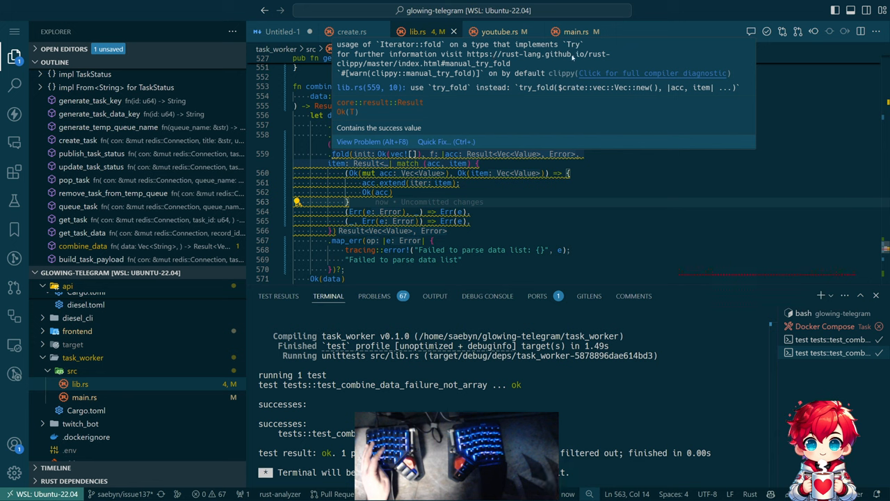
mouse_move(587, 105)
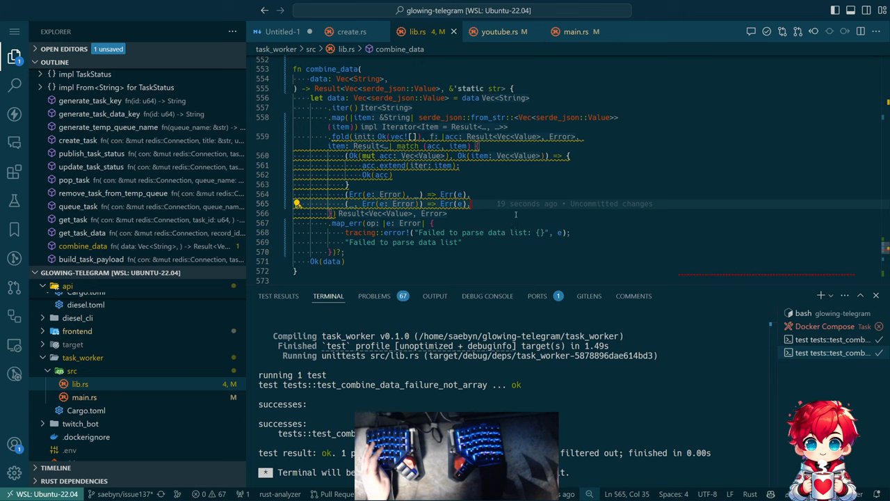
mouse_move(562, 211)
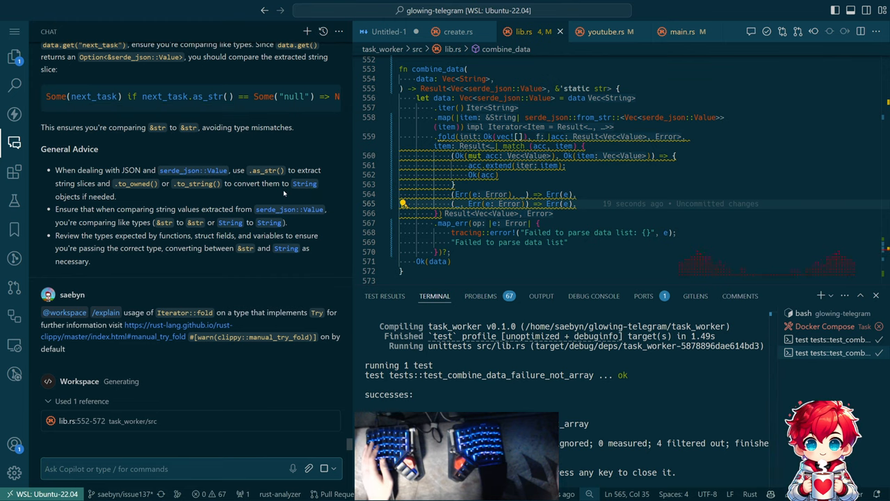
Read through Copilot's explanation of the manual_try_fold lint and its suggested try_fold refactor.
scroll(down, 3)
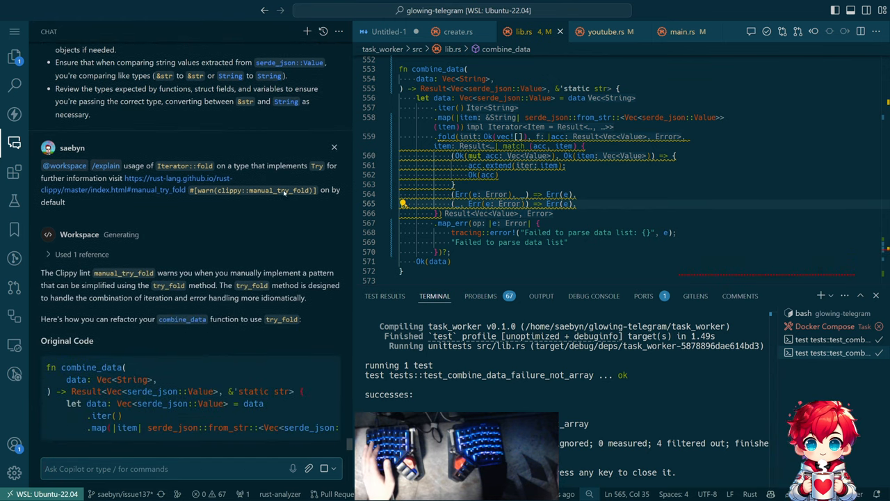
scroll(down, 3)
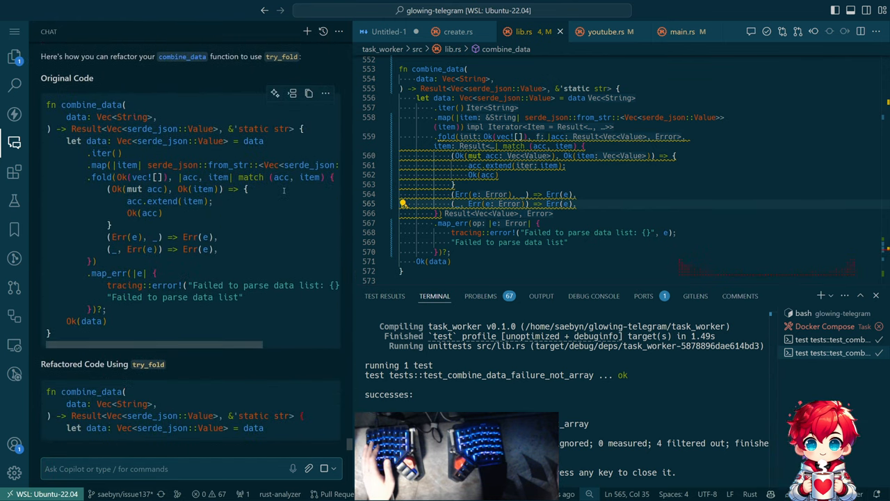
scroll(down, 3)
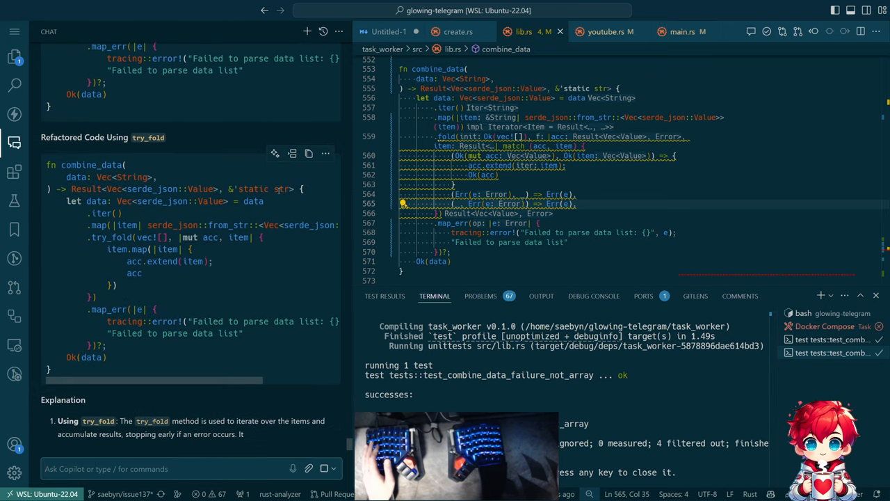
scroll(down, 3)
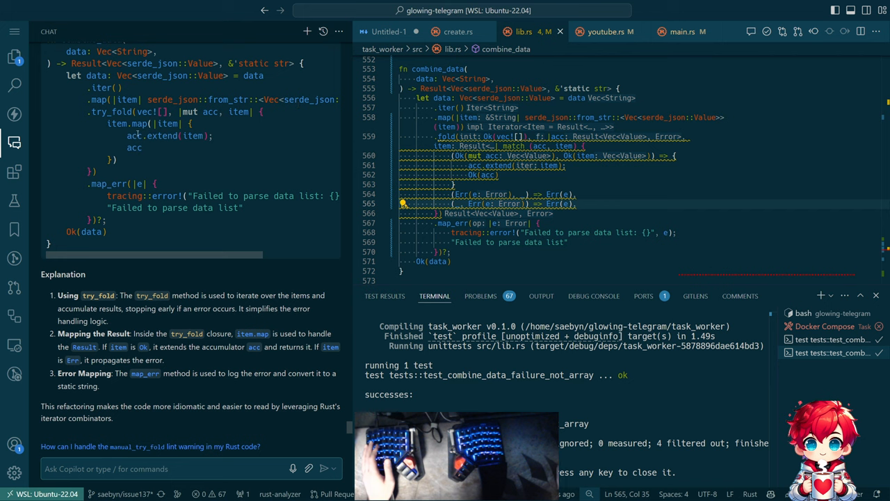
mouse_move(164, 135)
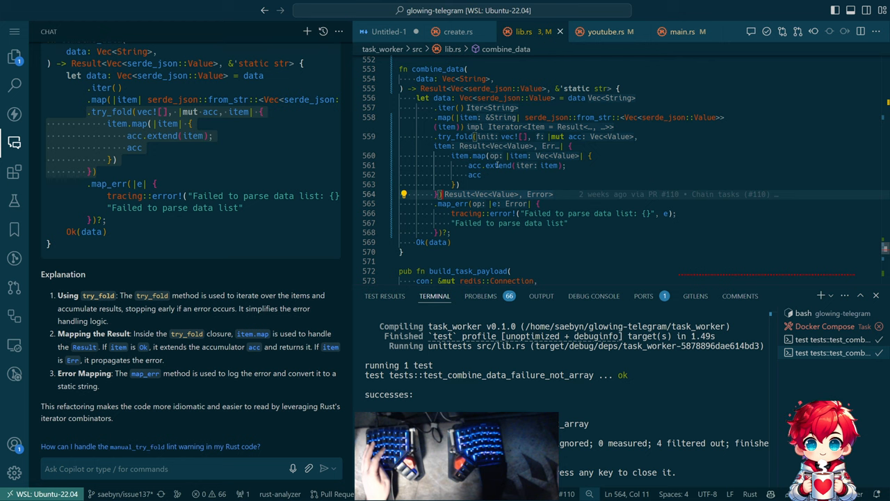
mouse_move(498, 165)
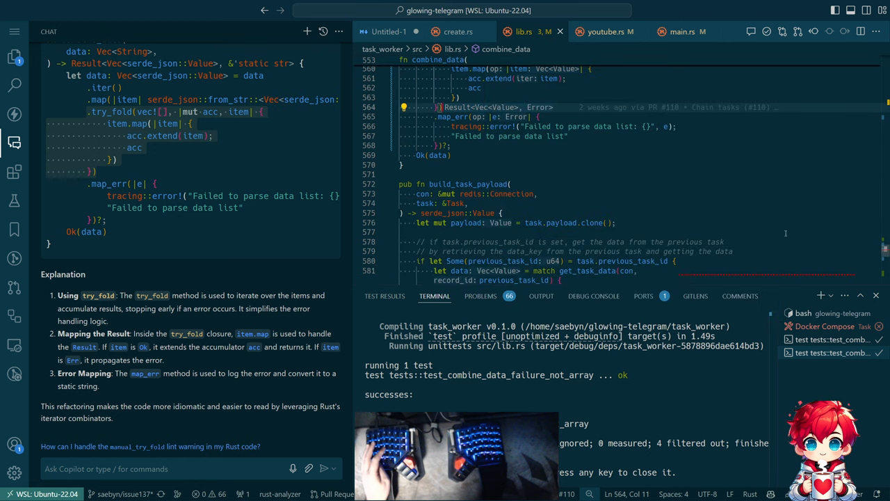
Review combine_data rewritten with try_fold(vec![], |mut acc, item| item.map(...)) and the passing non-array test.
scroll(down, 3)
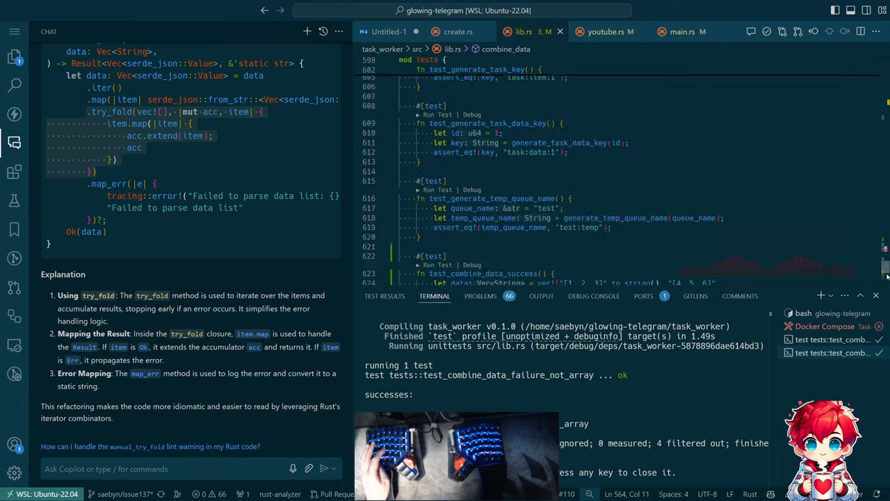
scroll(down, 3)
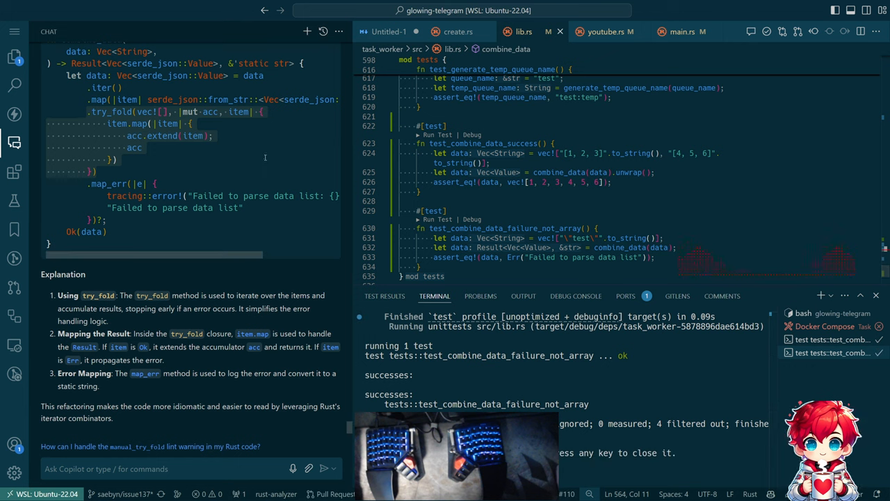
mouse_move(281, 166)
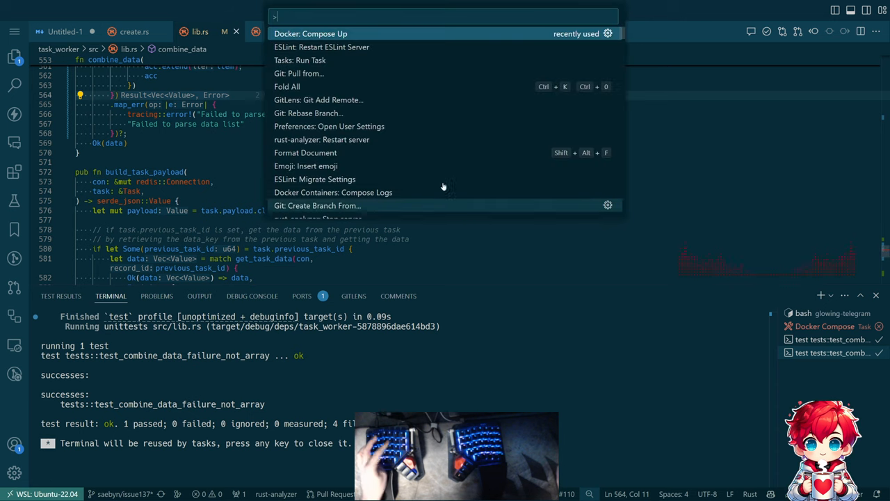
Start Docker: Compose Up for the task worker and API images, then browse the File, Selection and View menus.
click(310, 34)
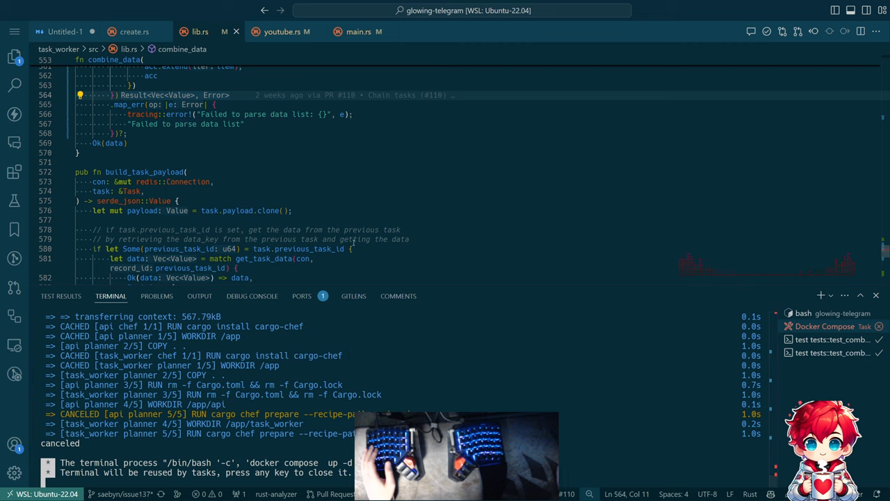
mouse_move(429, 303)
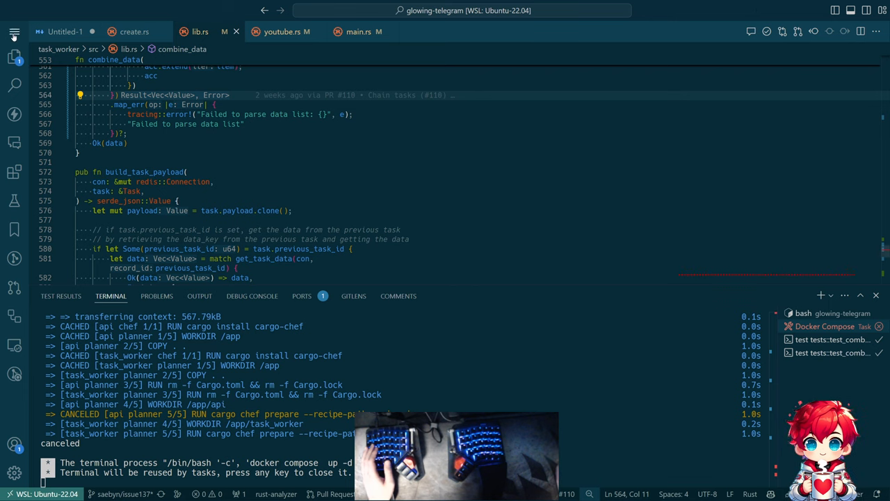
click(14, 31)
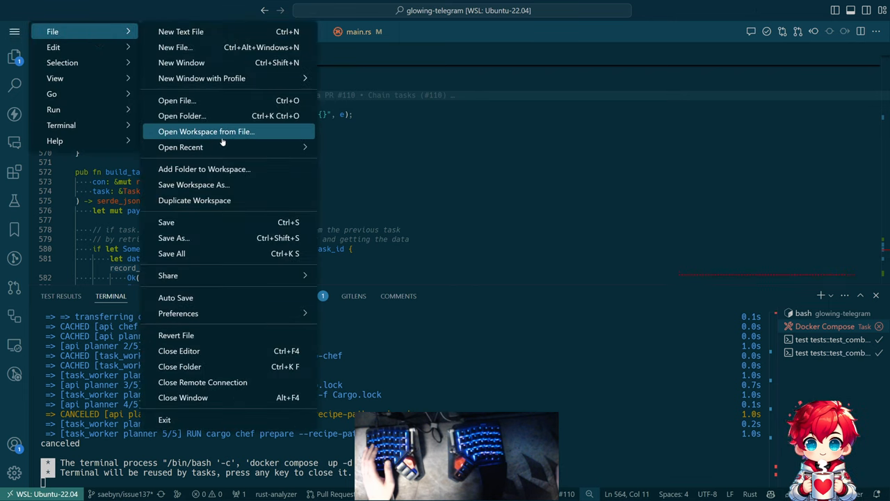
click(61, 62)
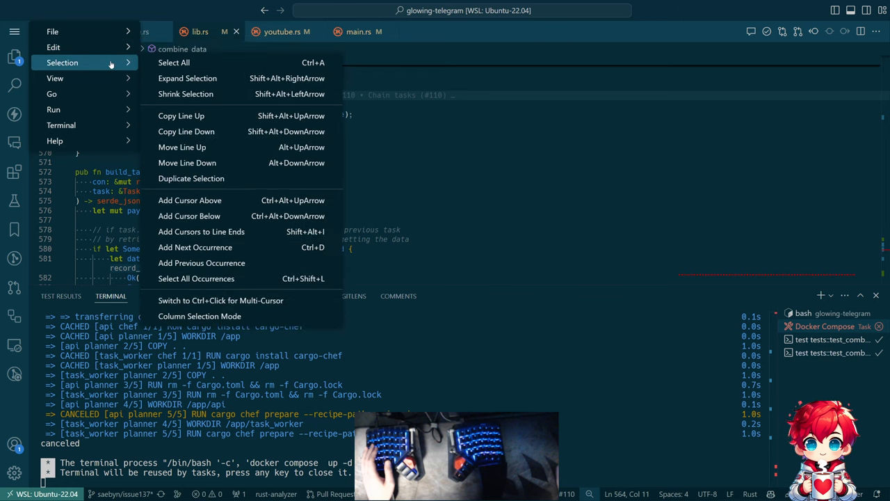
click(56, 78)
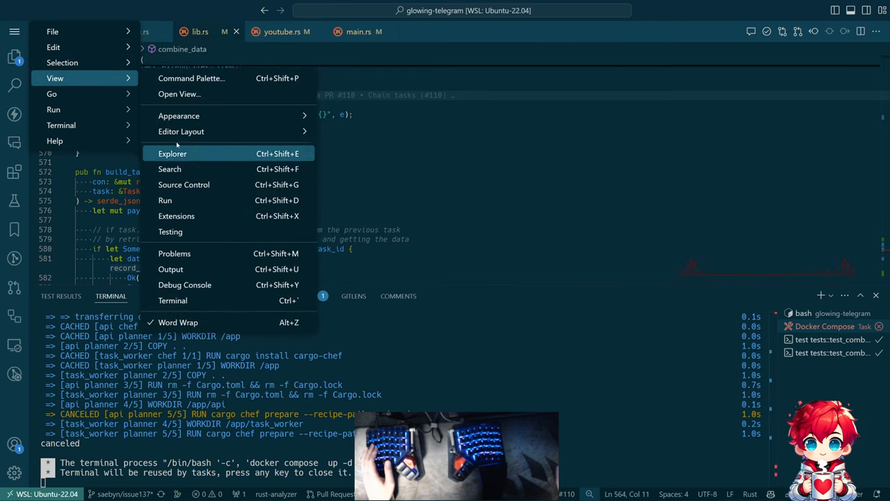
mouse_move(181, 116)
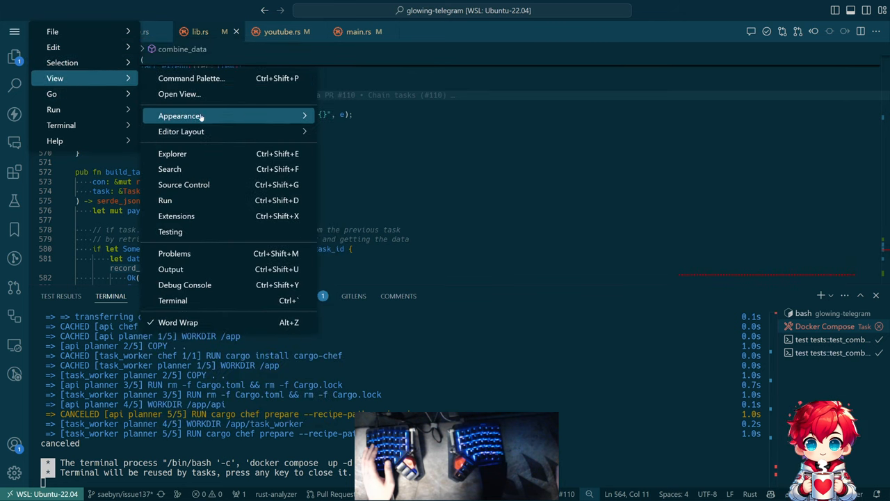